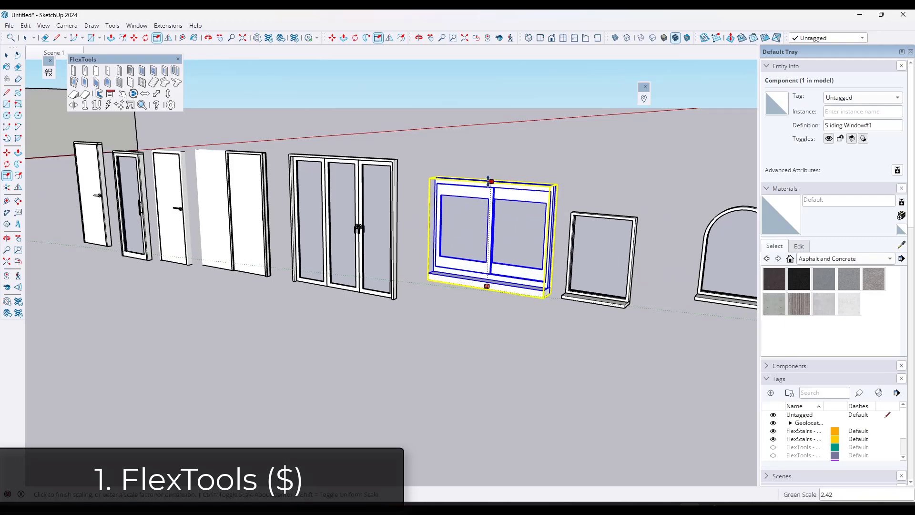
Set the sliding window's Opening - Width to 80" via its Component Options.
right_click(490, 233)
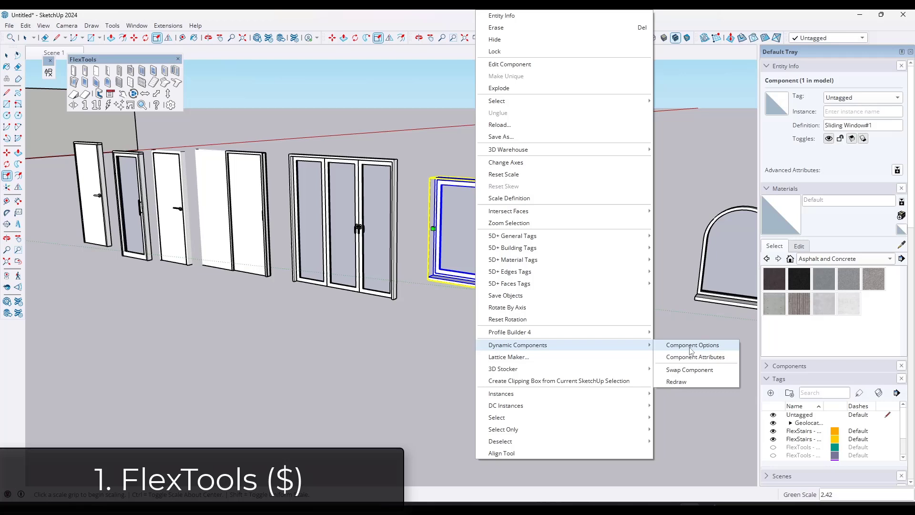
left_click(692, 344)
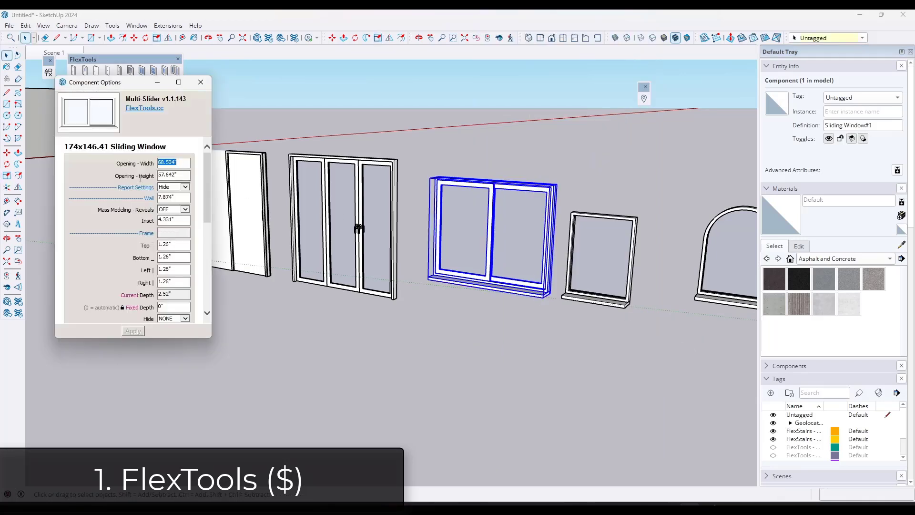
type("80\"")
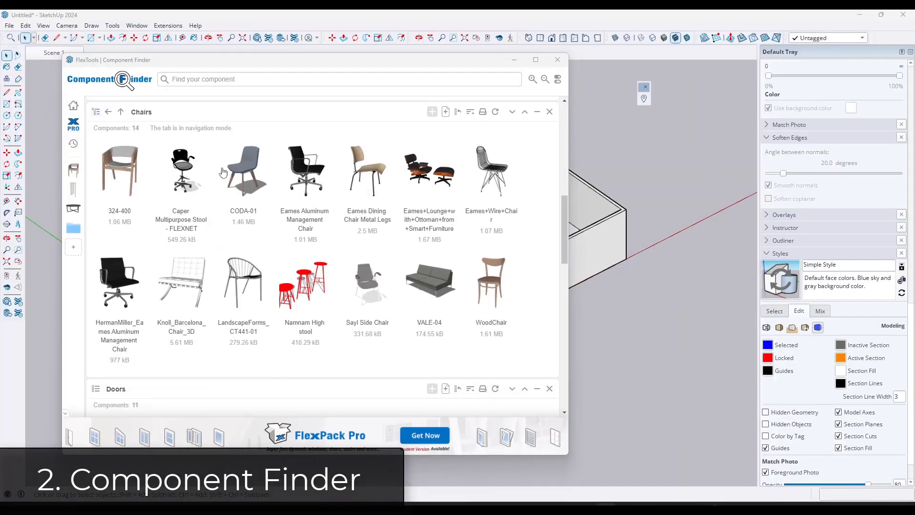
mouse_move(219, 198)
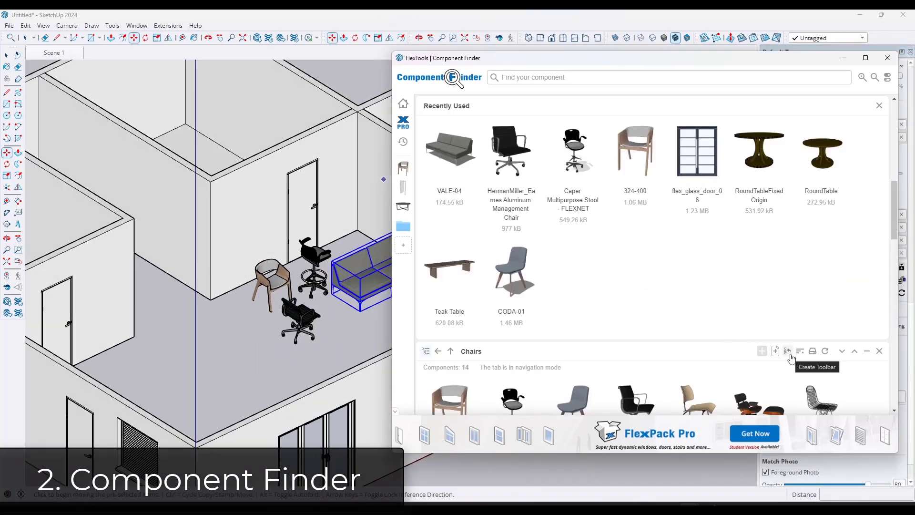
Create a Chairs quick-access toolbar, place a chair, and close Component Finder.
left_click(786, 351)
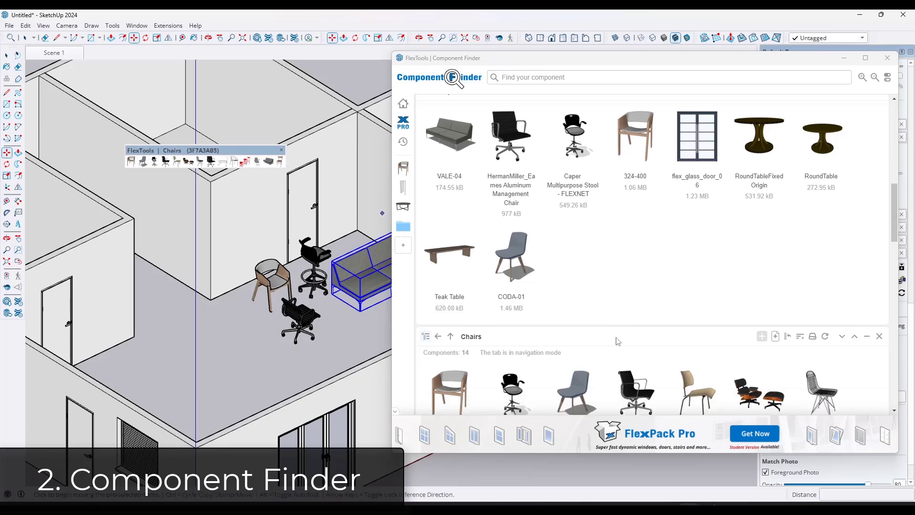
scroll("down", 3)
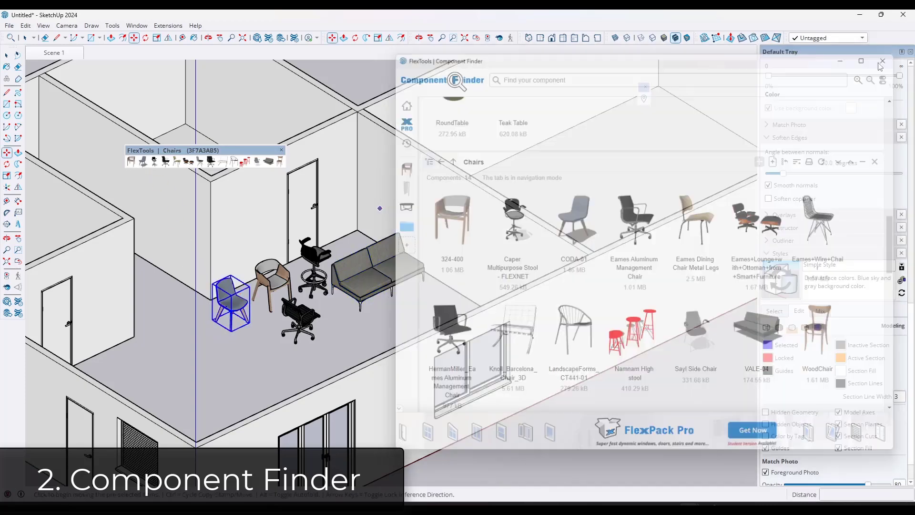
left_click(882, 61)
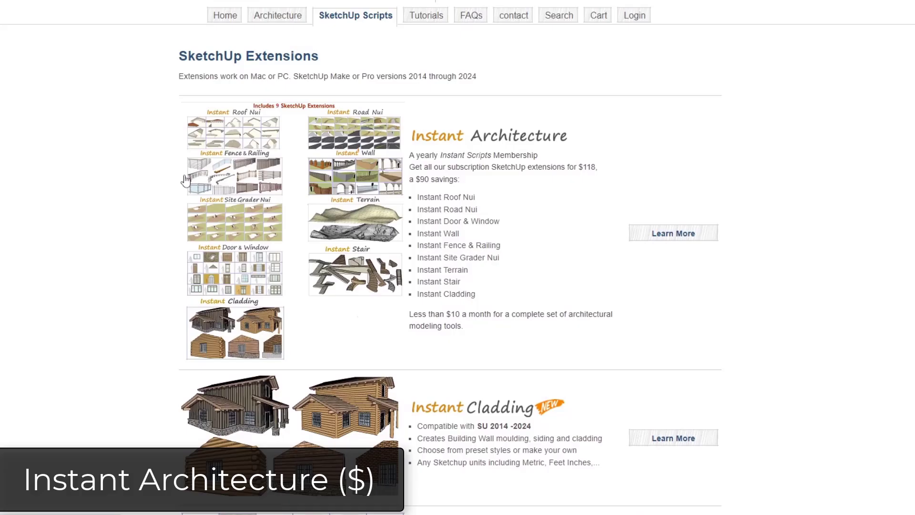
mouse_move(514, 140)
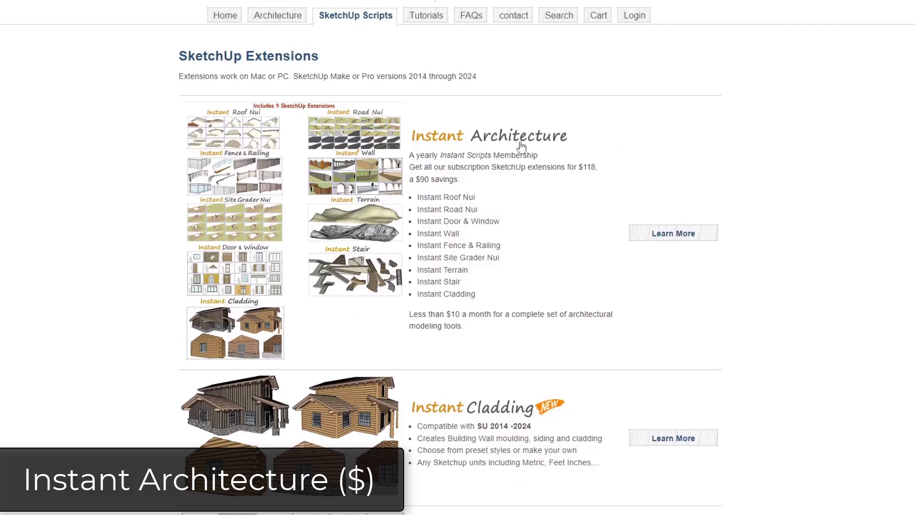
mouse_move(503, 142)
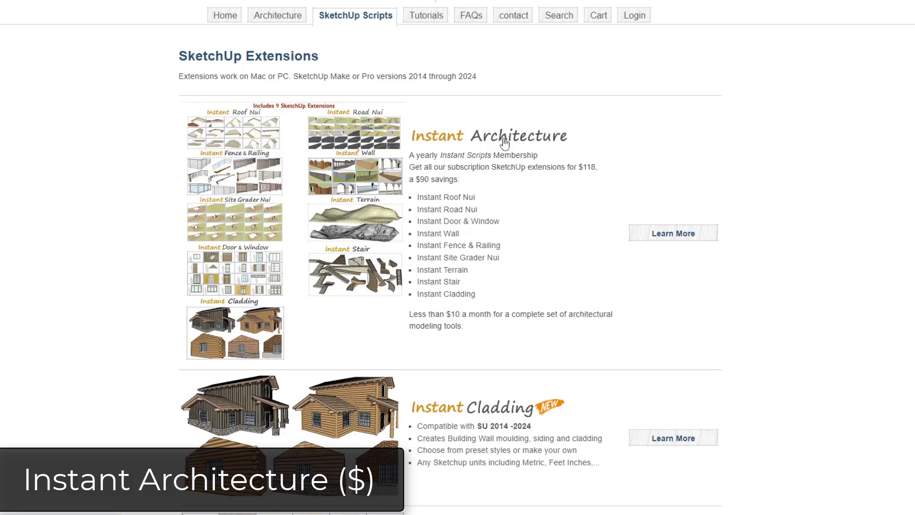
mouse_move(489, 302)
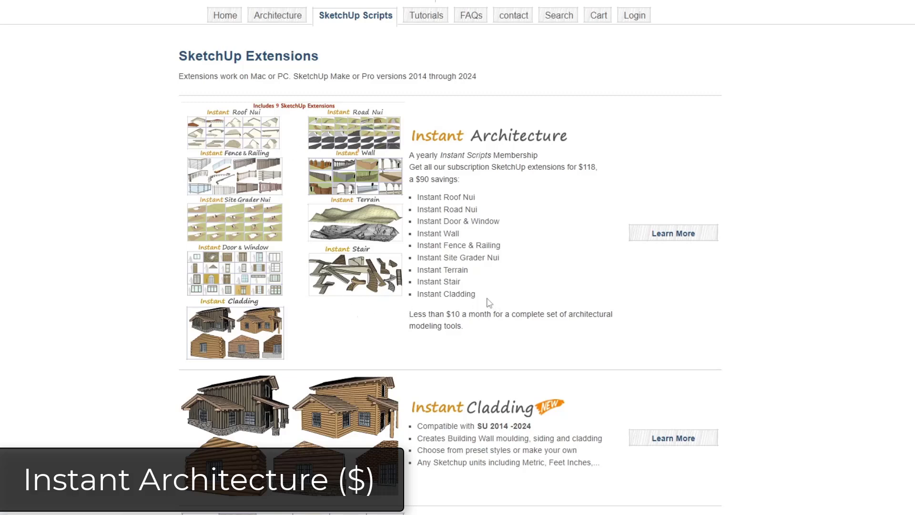
mouse_move(419, 196)
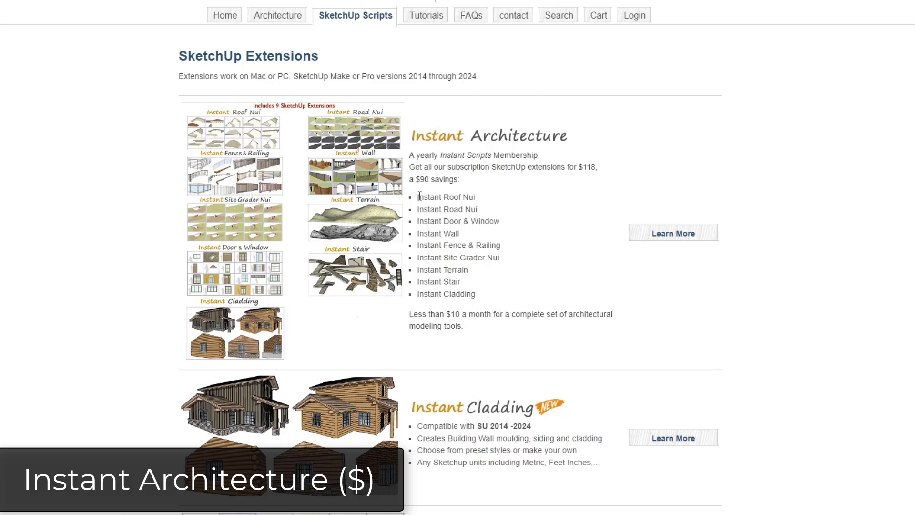
scroll("down", 3)
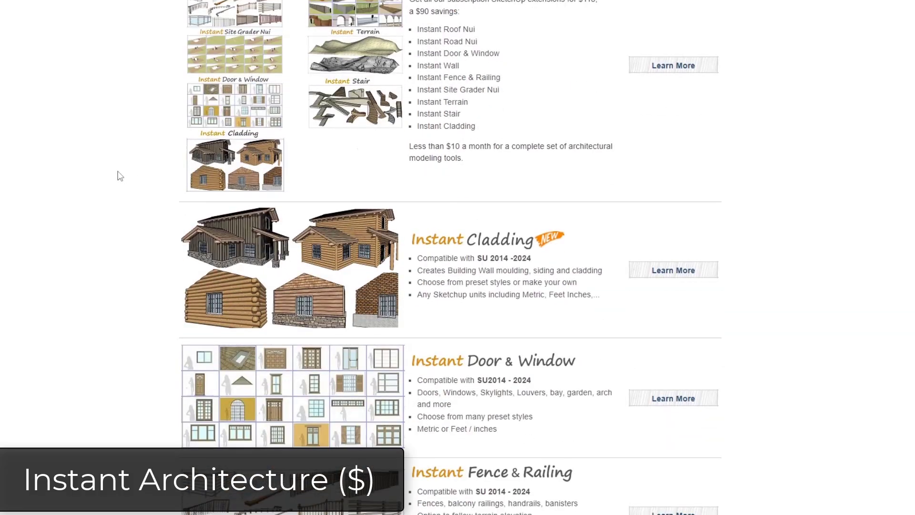
scroll("down", 3)
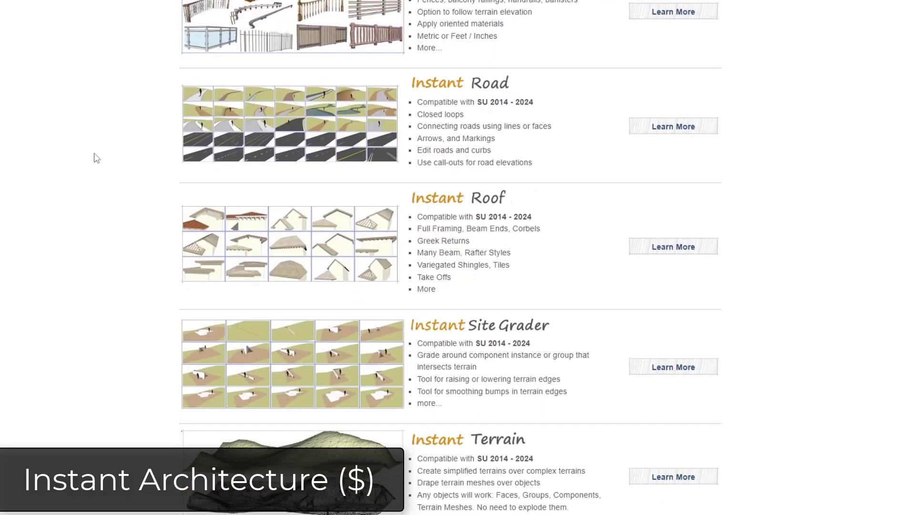
scroll("down", 3)
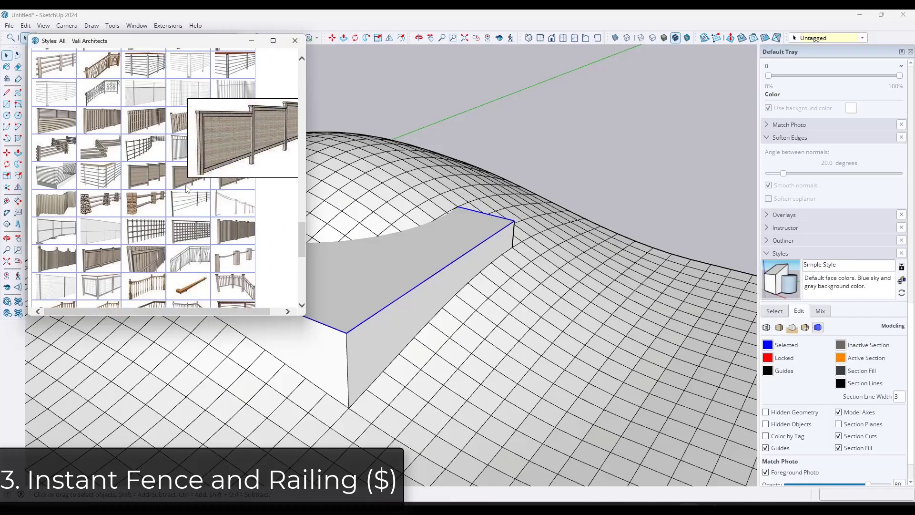
Make Glass Railing 11 along the block's top edges and OK the quantity takeoff.
scroll("down", 3)
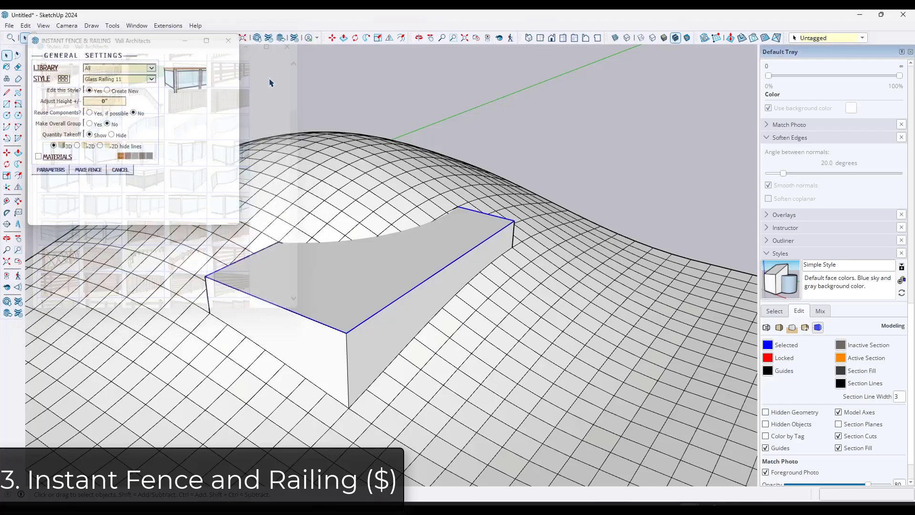
left_click(86, 170)
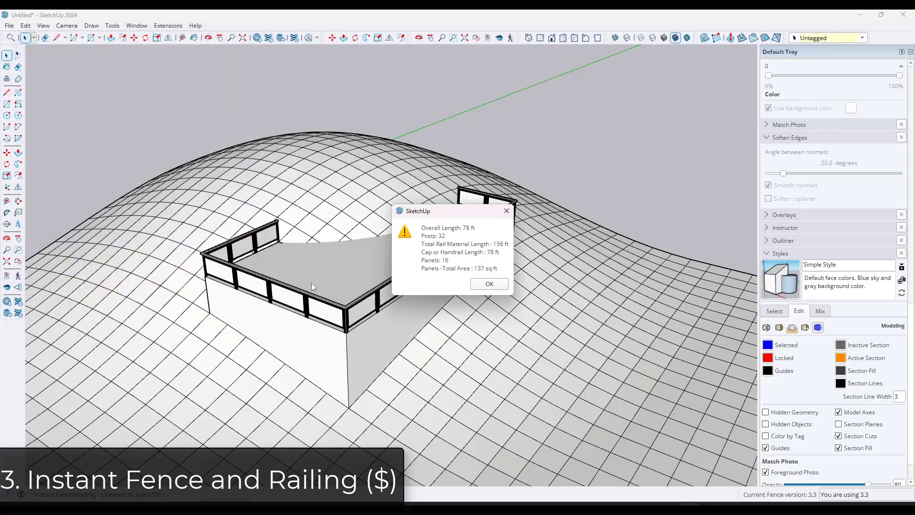
left_click(488, 284)
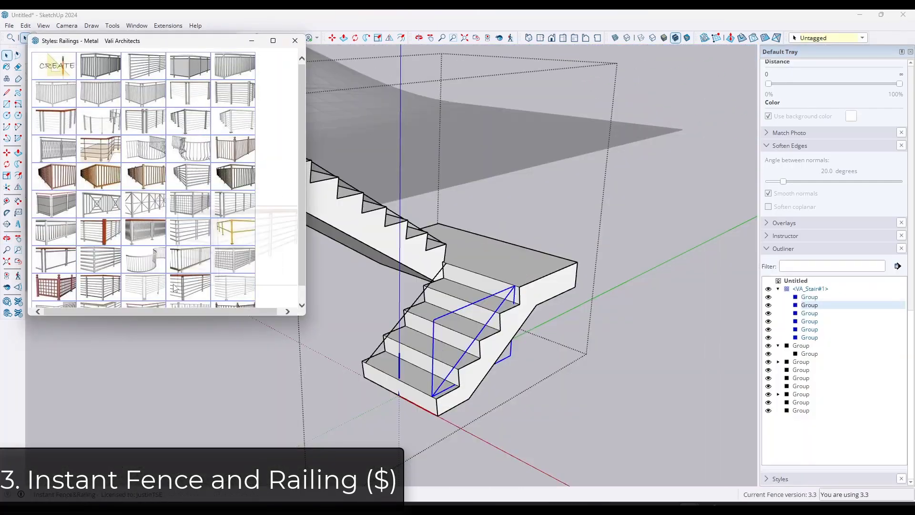
mouse_move(189, 121)
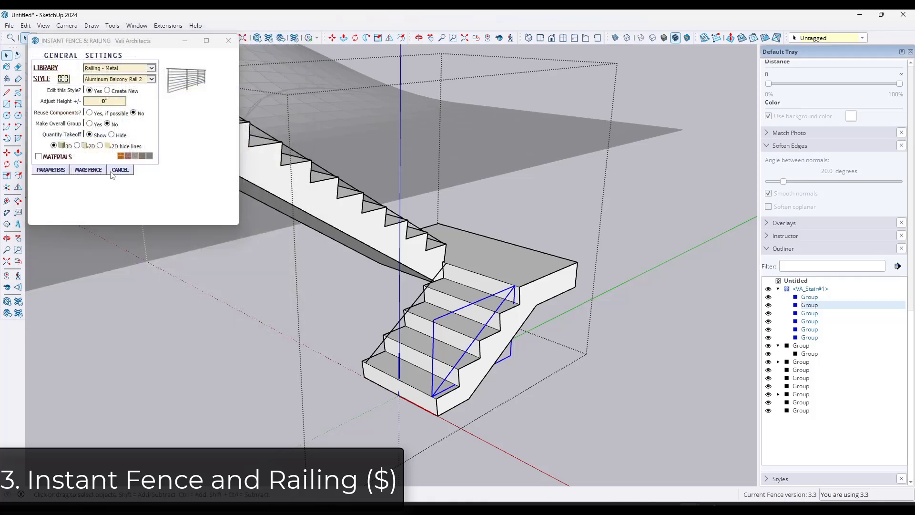
left_click(88, 169)
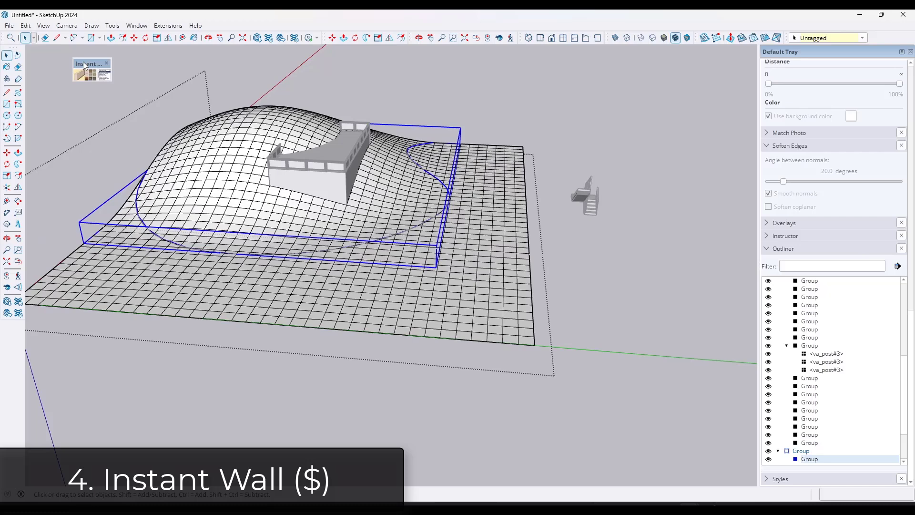
Start Instant Wall along the selected rectangular outline around the hill.
left_click(88, 69)
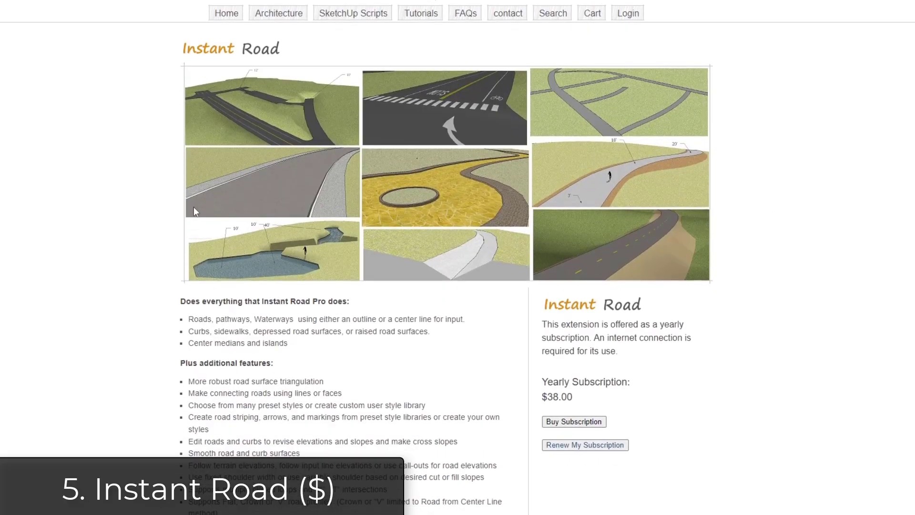
mouse_move(519, 177)
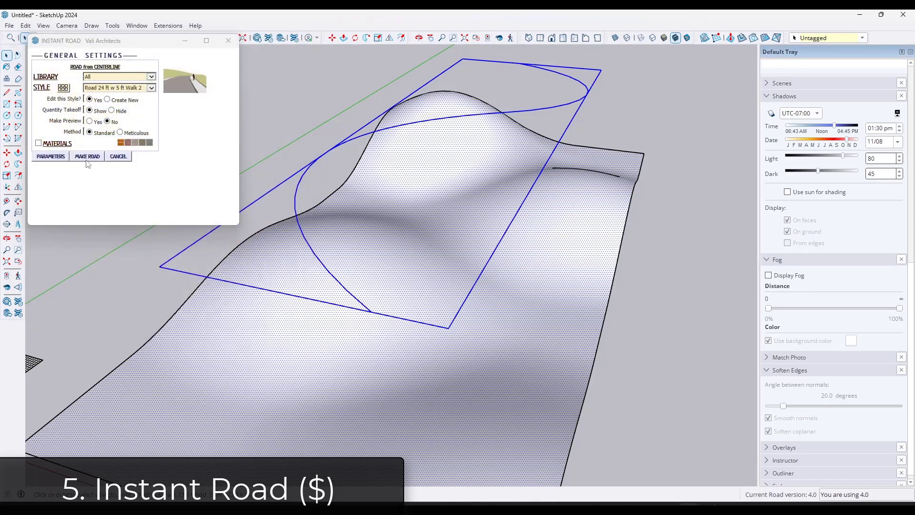
Make the 24 ft road with 5 ft walk along the selected curved centerline.
left_click(87, 156)
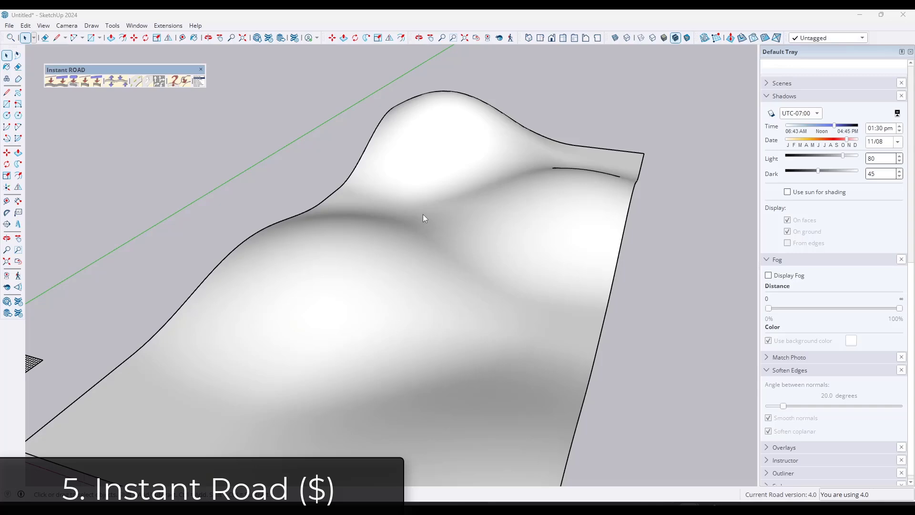
mouse_move(369, 331)
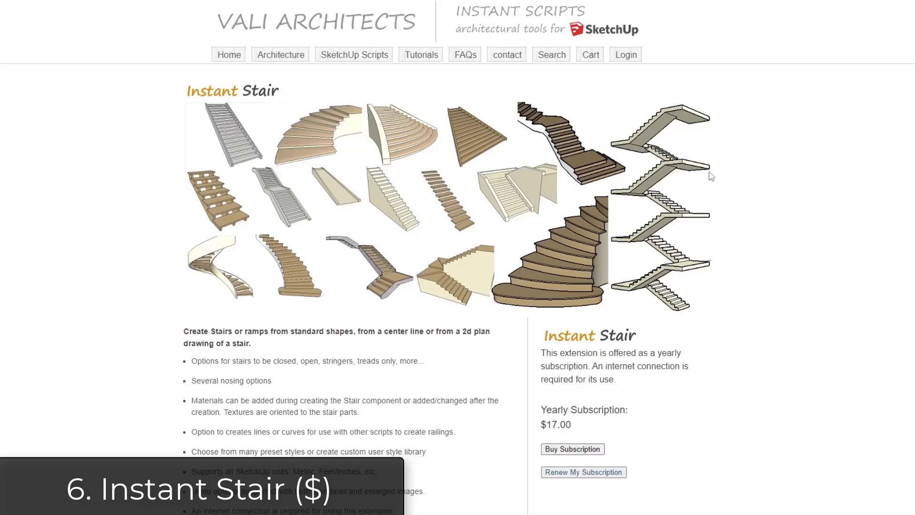
mouse_move(225, 197)
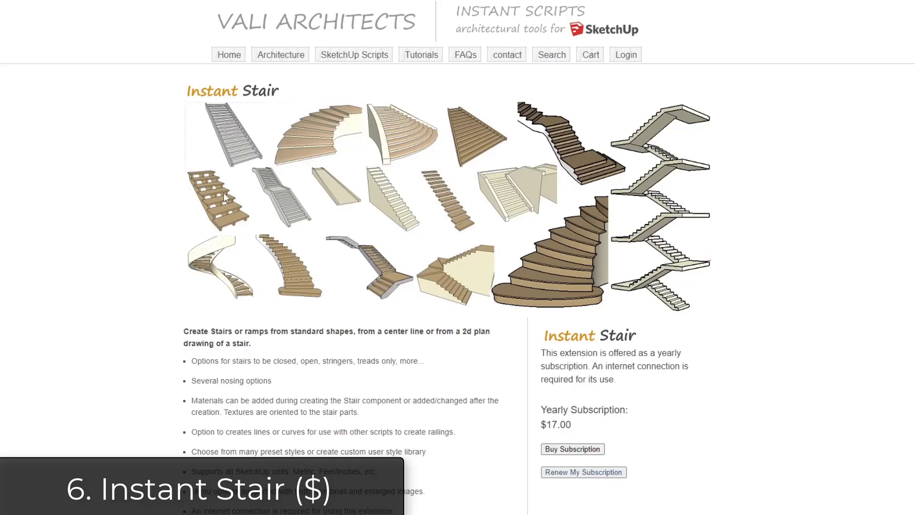
Highlight the 'standard shapes, from a center line or from a 2d plan drawing' sentence.
scroll("down", 3)
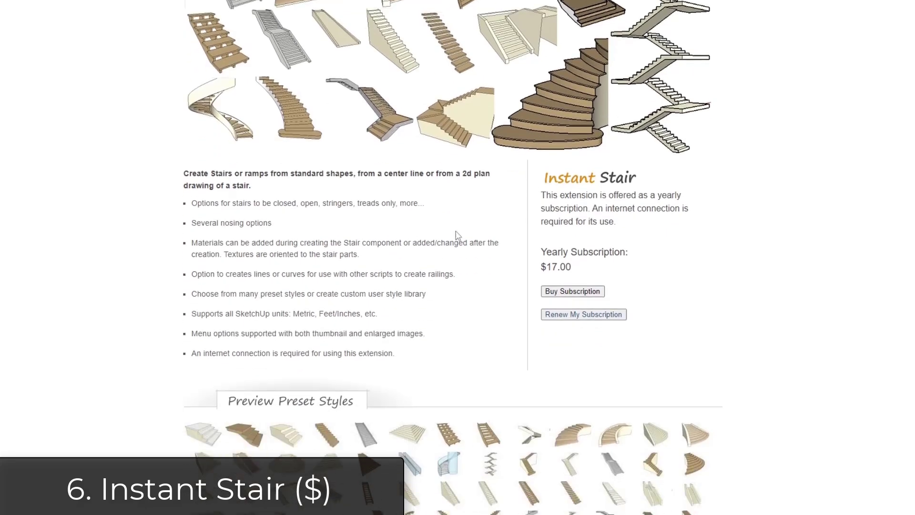
scroll("down", 3)
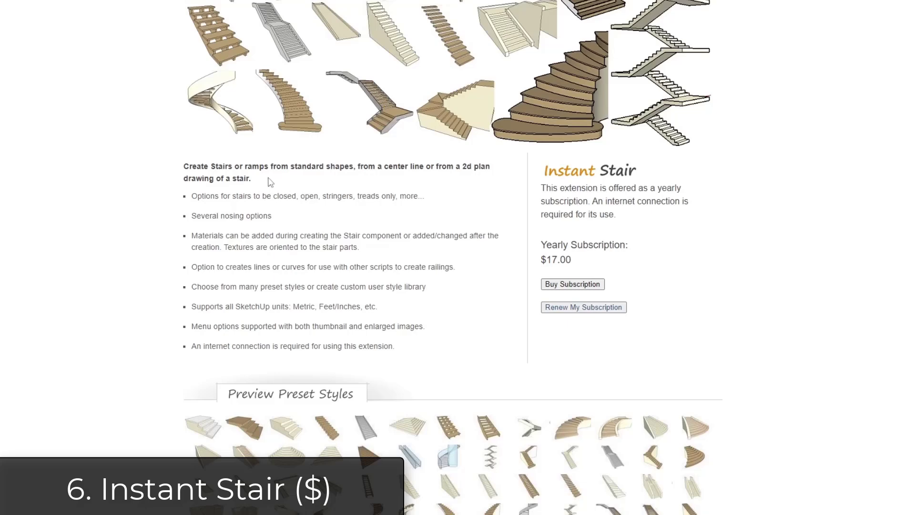
left_click_drag(289, 166, 251, 179)
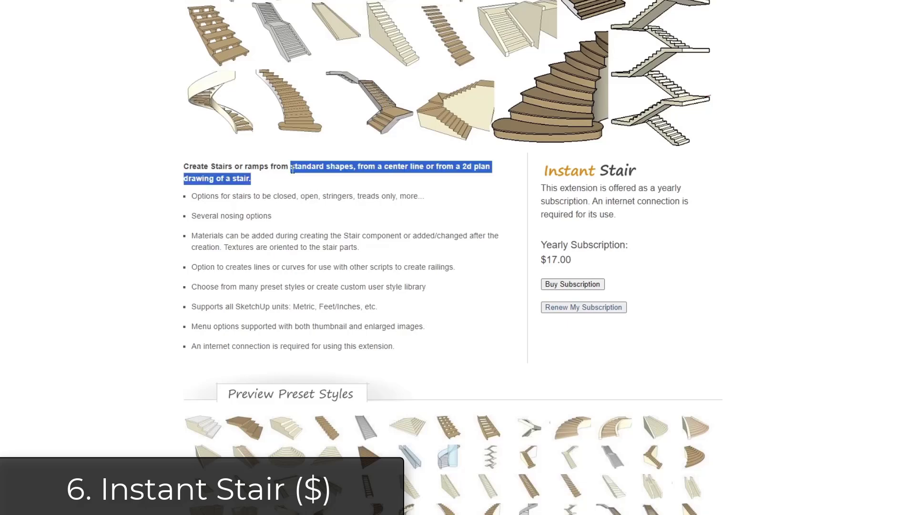
scroll("down", 3)
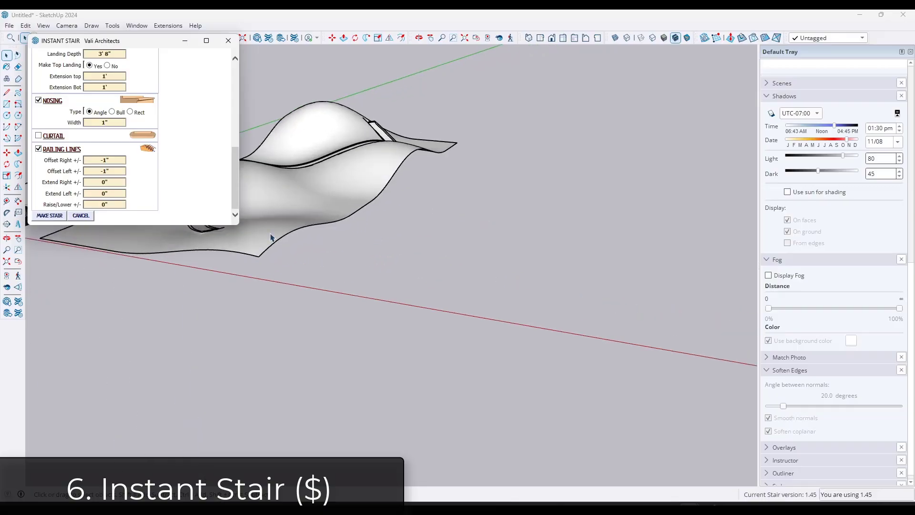
Make the two-flight stair with landing and bring up Instant Fence railing styles.
left_click(49, 216)
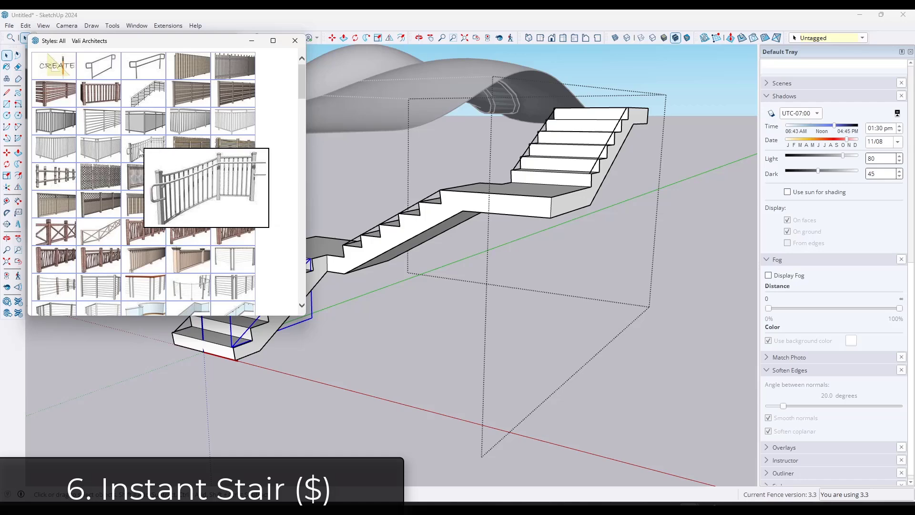
left_click(294, 40)
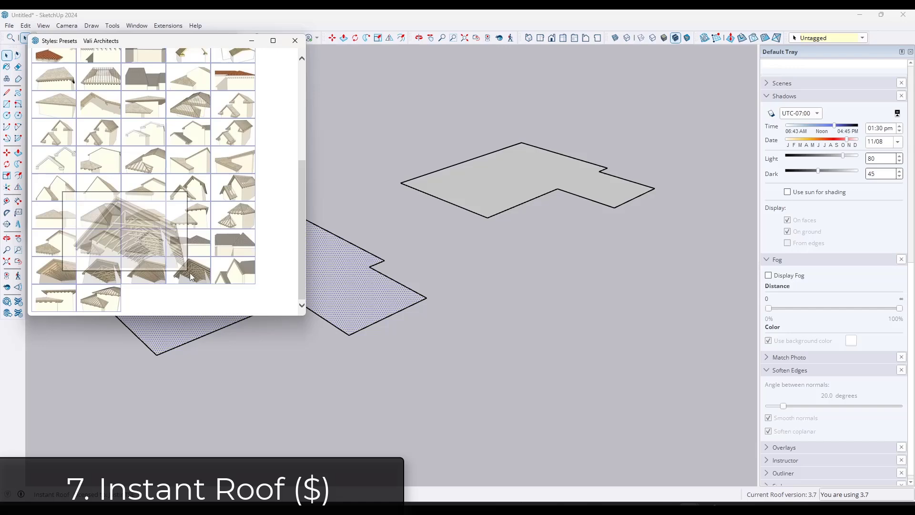
mouse_move(189, 274)
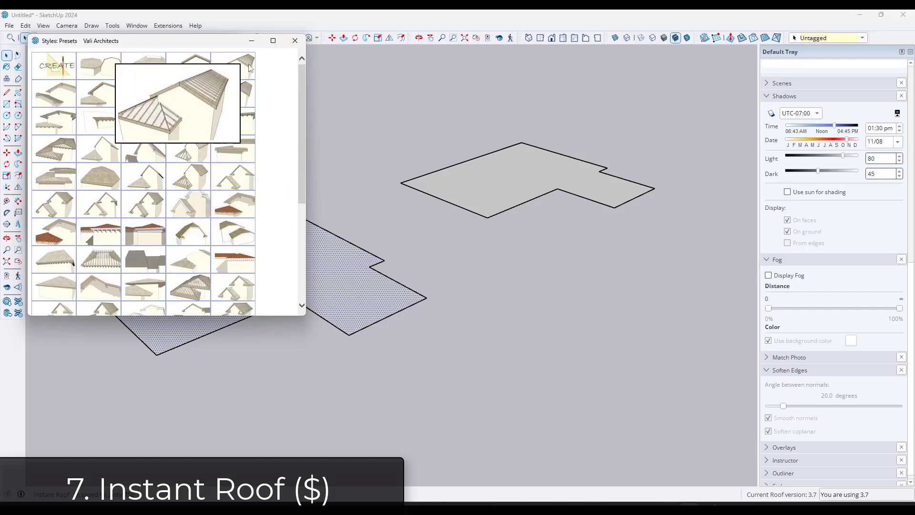
Apply a hip roof preset to both footprints, dismissing each roof's quantities report.
left_click(294, 40)
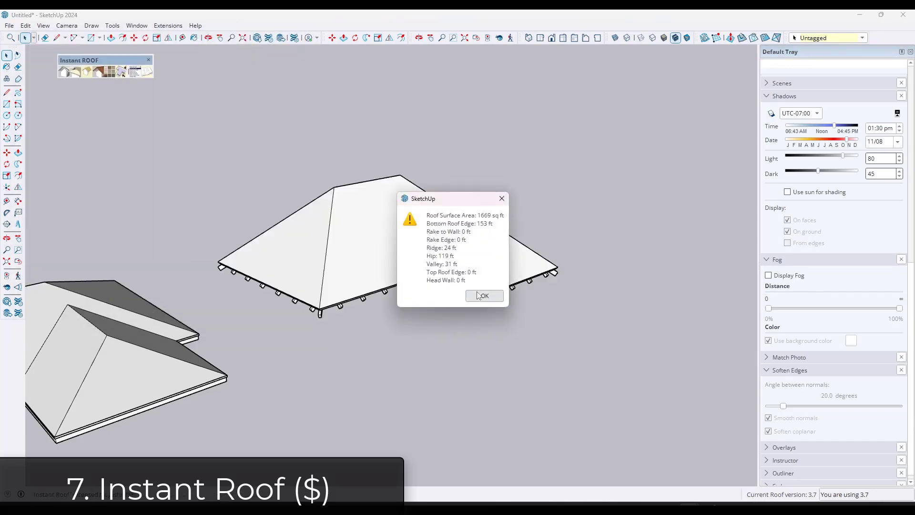
left_click(483, 295)
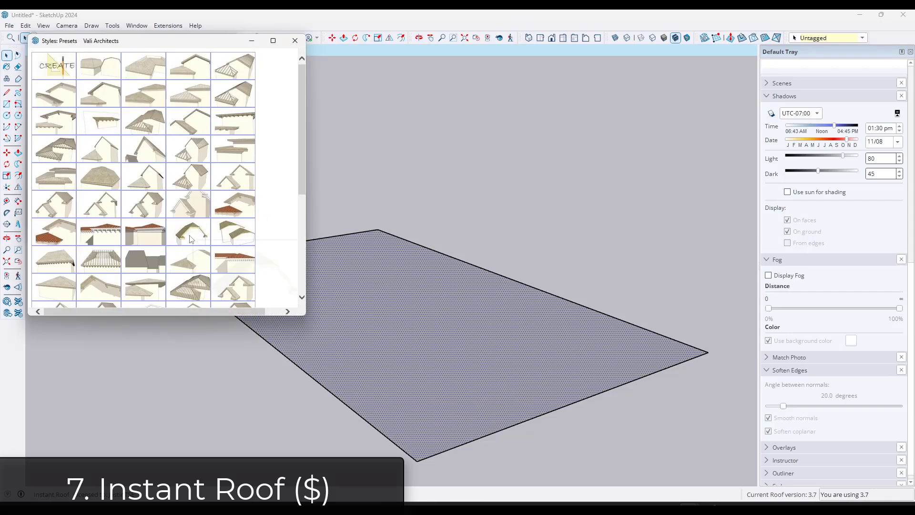
scroll("down", 3)
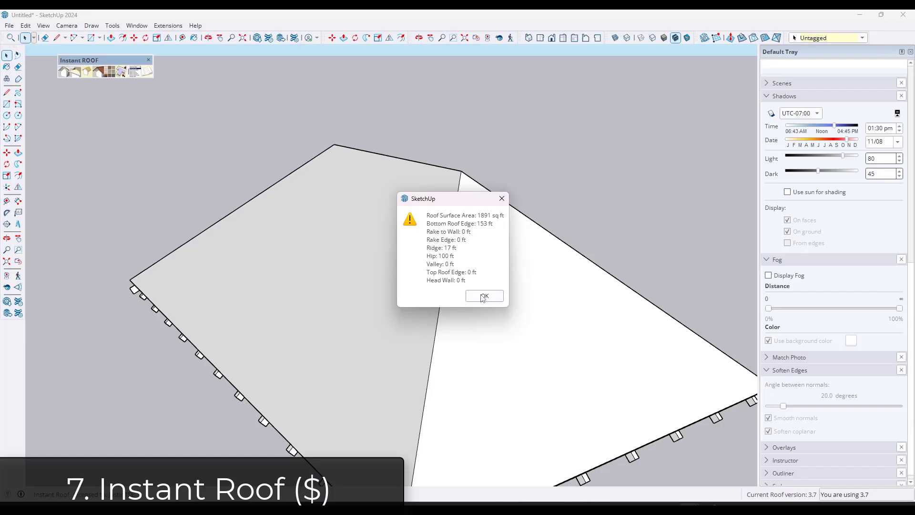
left_click(484, 295)
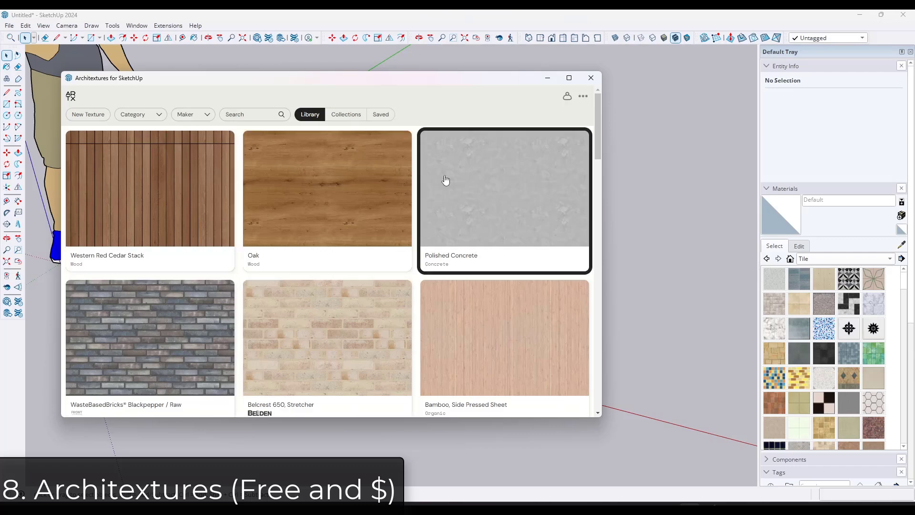
Import the Oak texture with Flemish plank pattern and width 6.
scroll("down", 3)
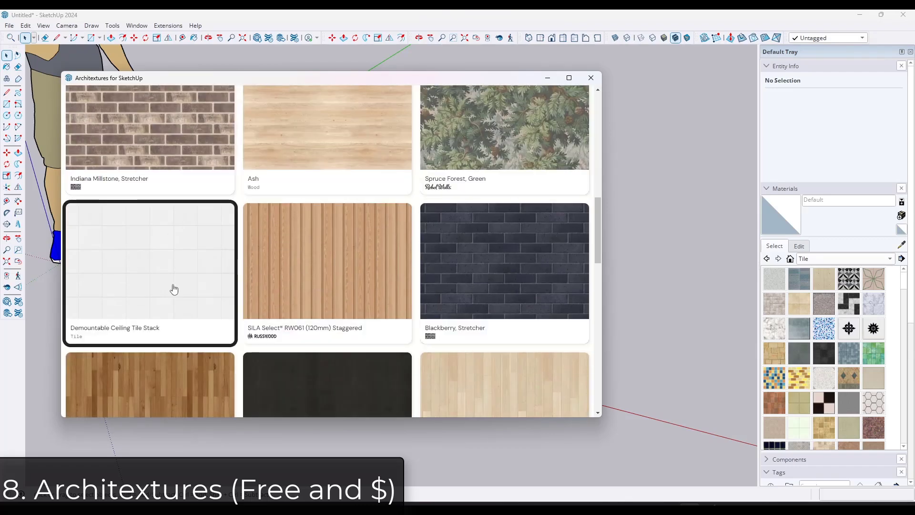
scroll("down", 3)
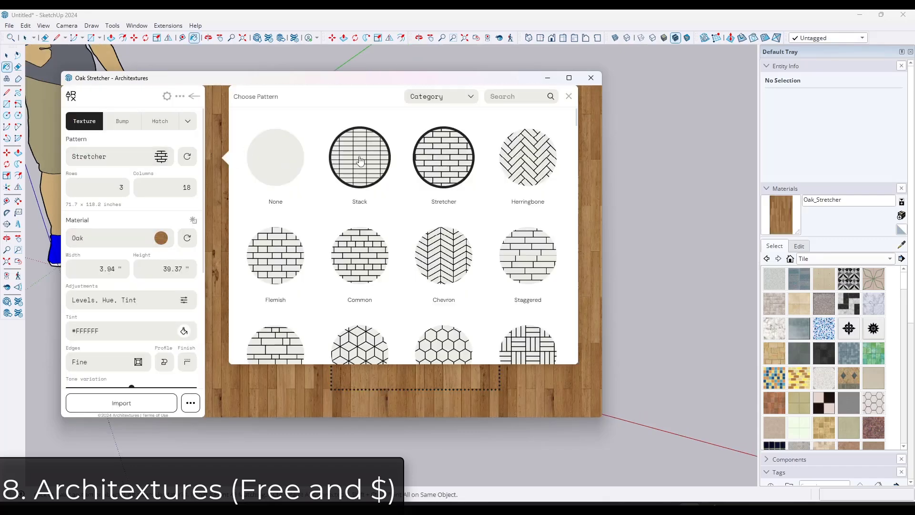
left_click(527, 157)
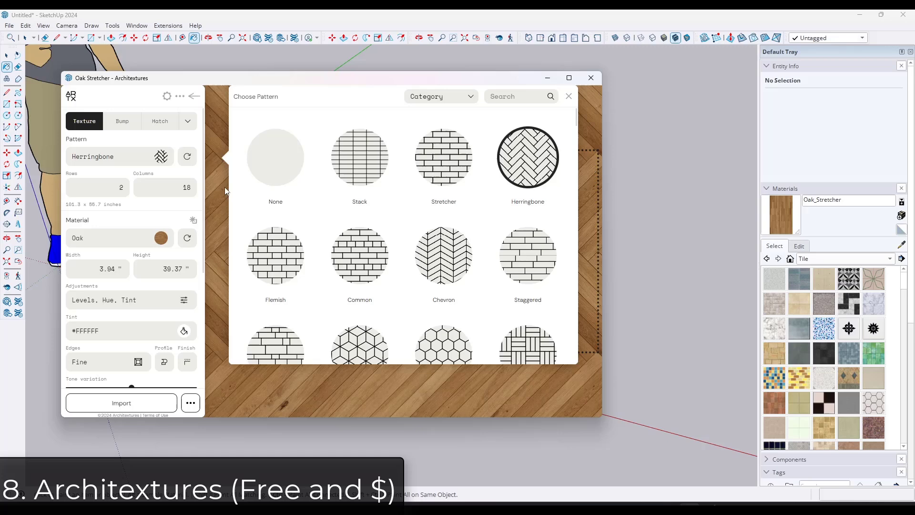
left_click(275, 255)
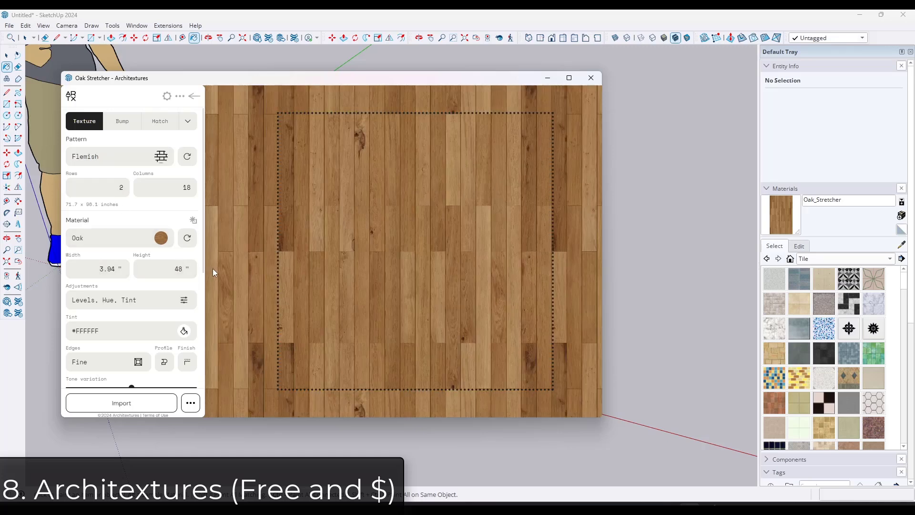
triple_click(96, 269)
type("6")
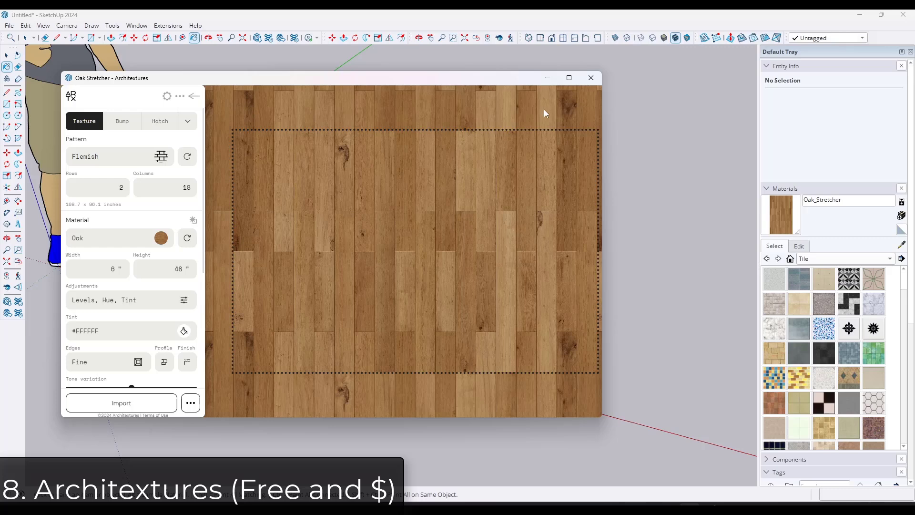
left_click(121, 402)
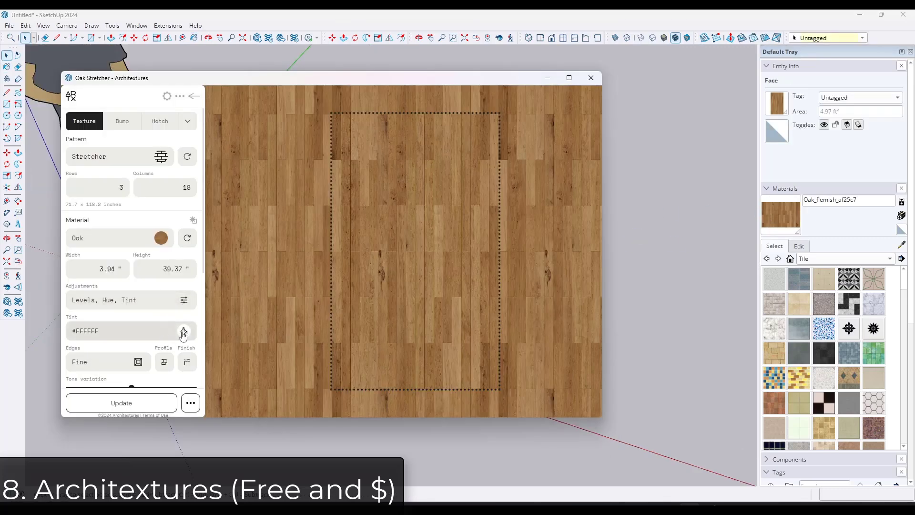
Give the oak a pinkish tint, then import the Calacatta Gold marble texture.
left_click(183, 330)
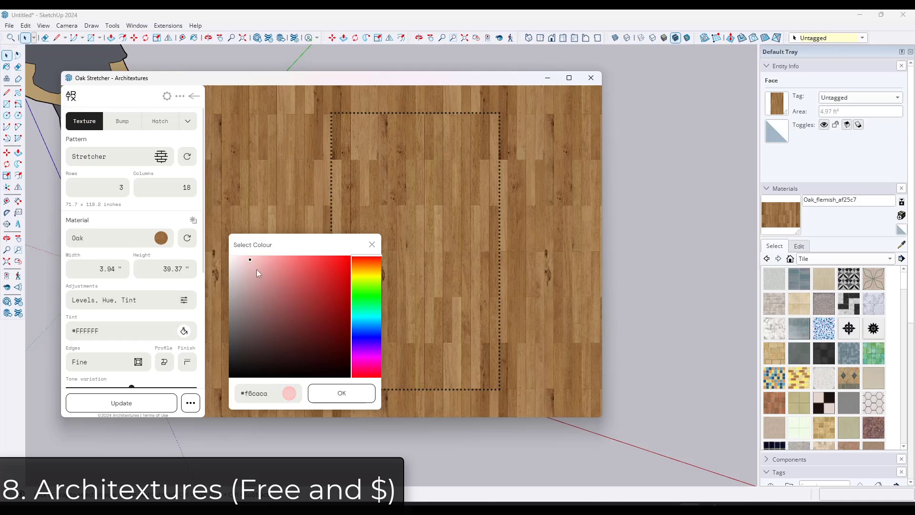
left_click(341, 392)
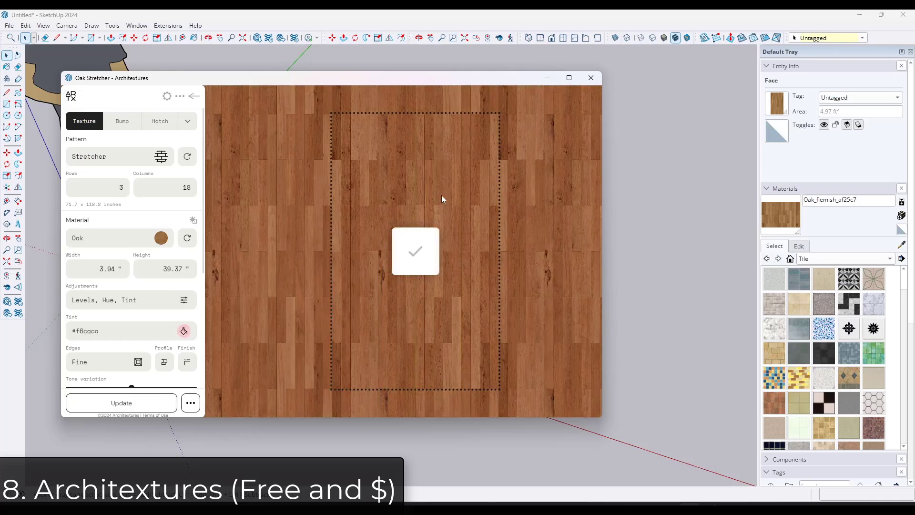
left_click(159, 121)
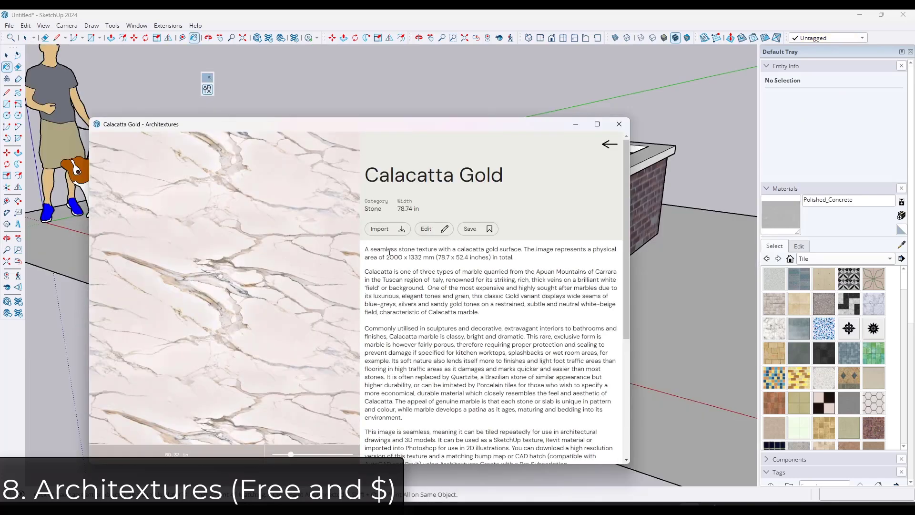
left_click(434, 228)
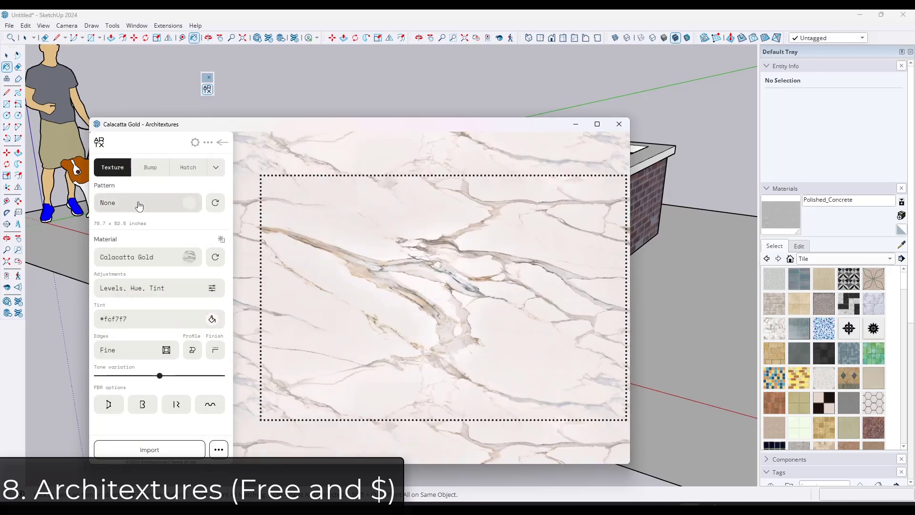
left_click(138, 202)
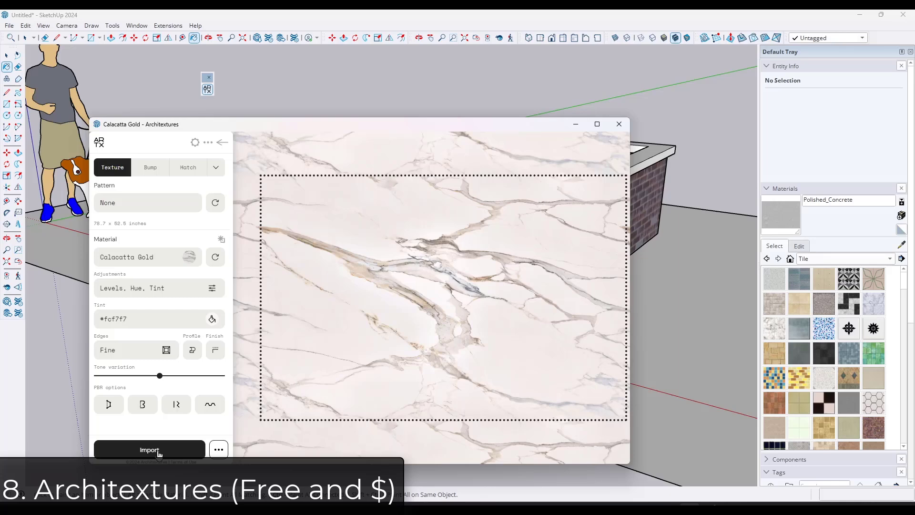
left_click(149, 448)
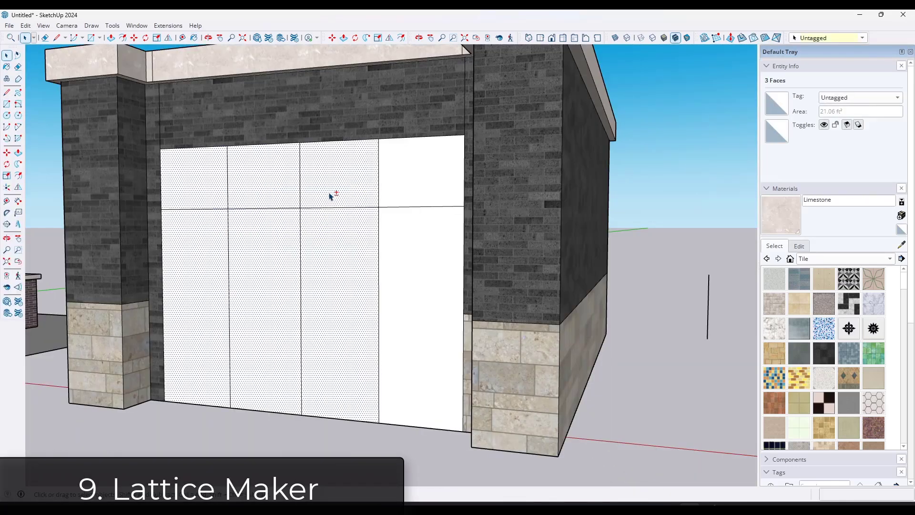
Build lattices from the door faces and gridded wall with Width 1, Depth 1, Pane Inset .5.
left_click(136, 25)
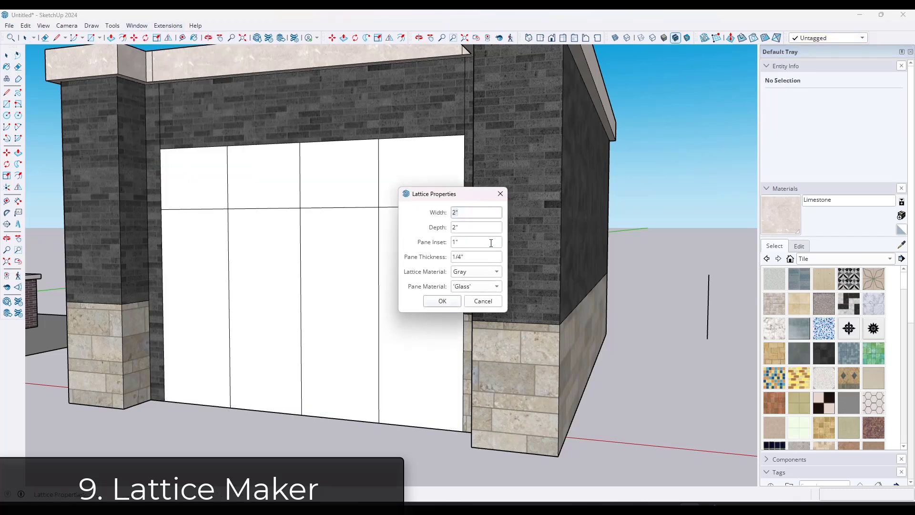
left_click(476, 212)
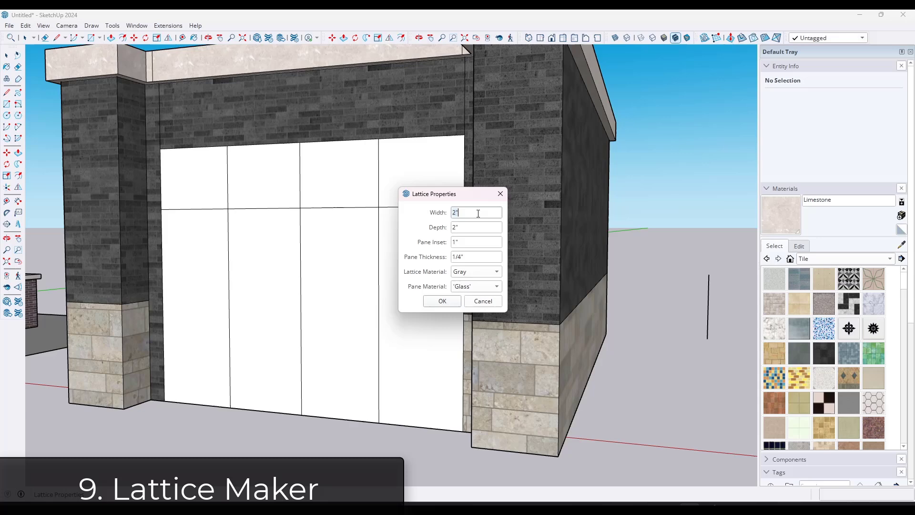
type("1")
left_click(475, 242)
type(".5")
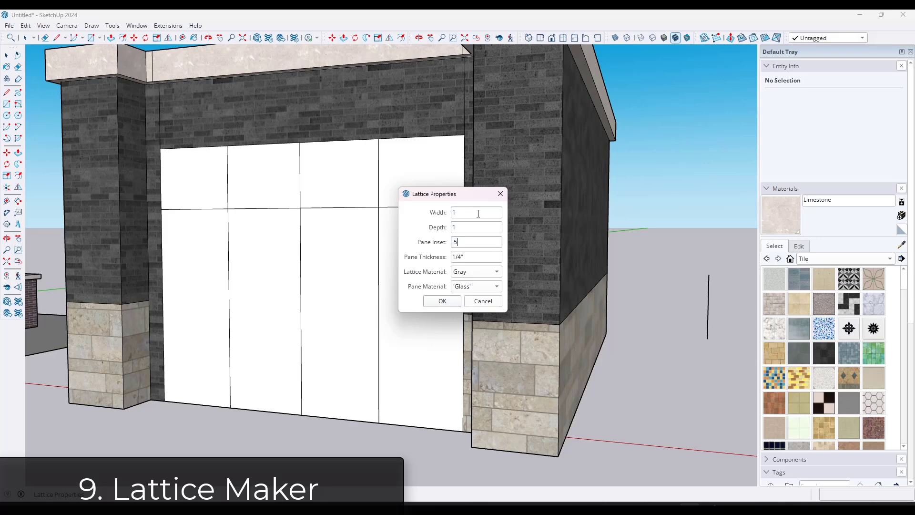
left_click(441, 300)
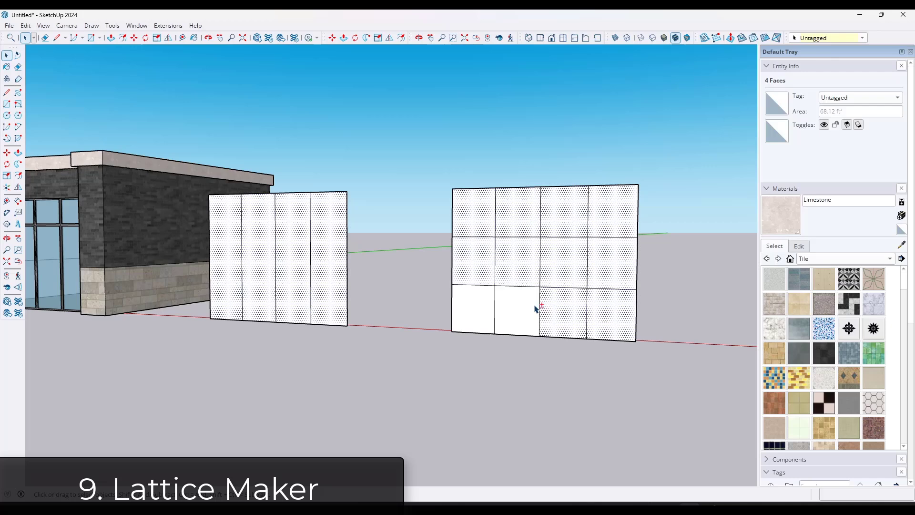
left_click(168, 25)
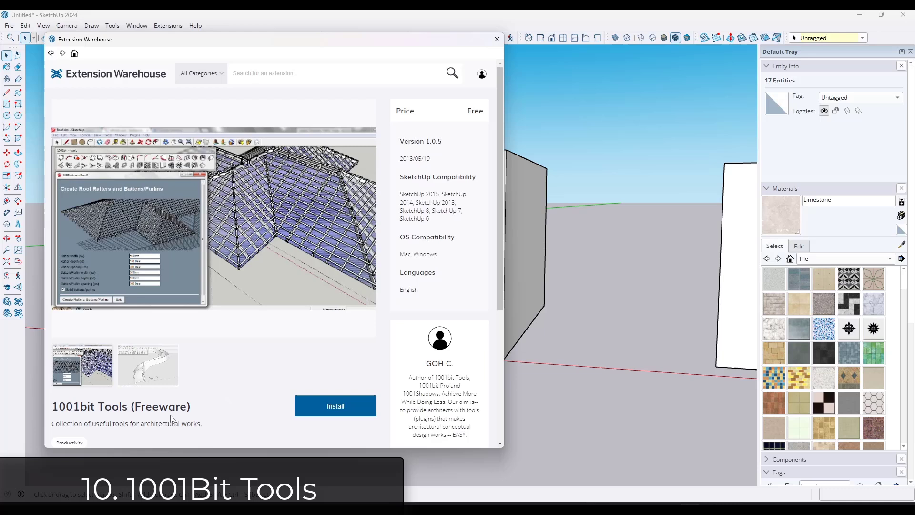
mouse_move(227, 250)
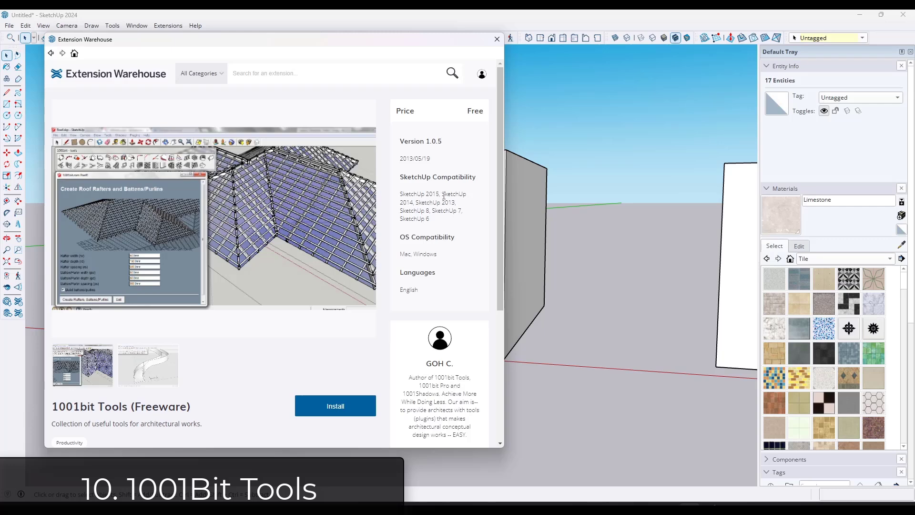
Create 1001bit louvres on the selected white wall rectangle without softening edges.
left_click(497, 38)
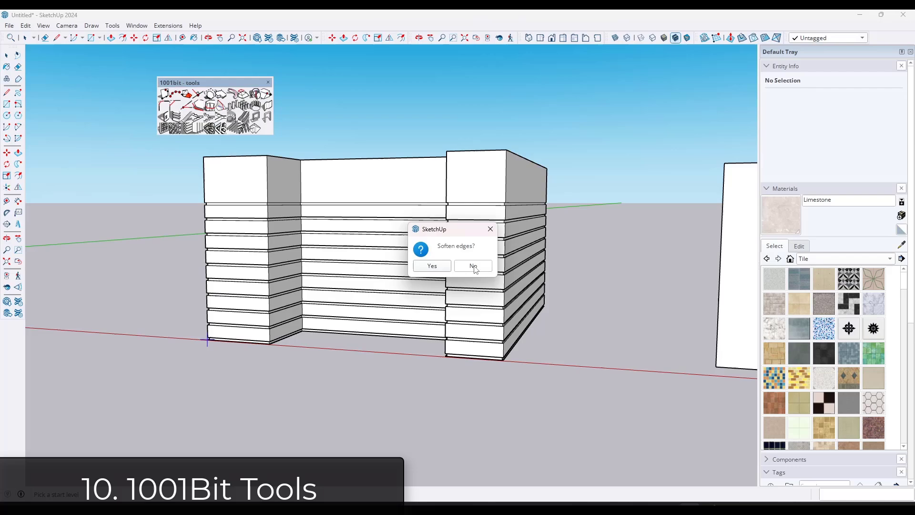
left_click(472, 265)
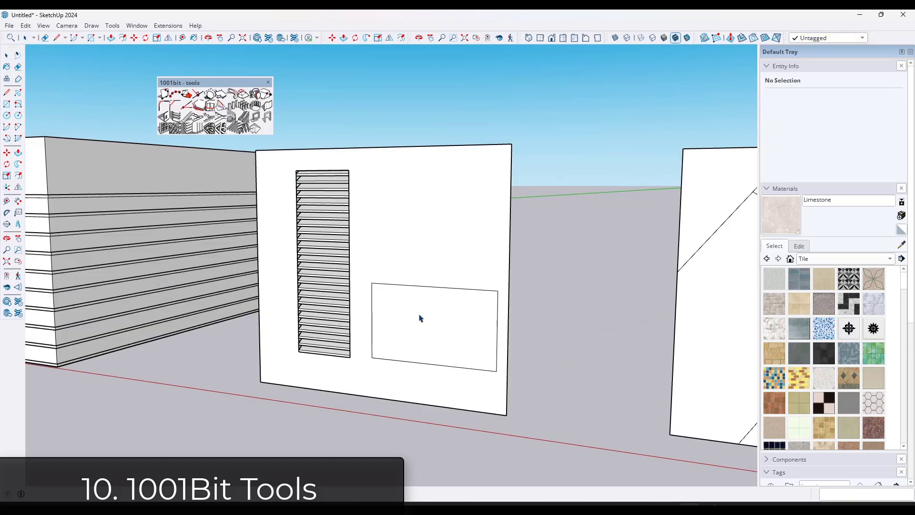
left_click(433, 324)
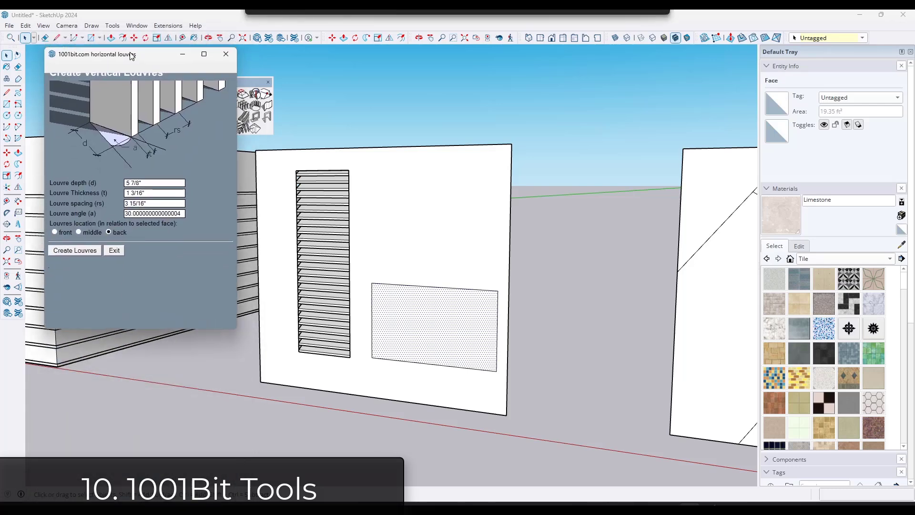
left_click(74, 249)
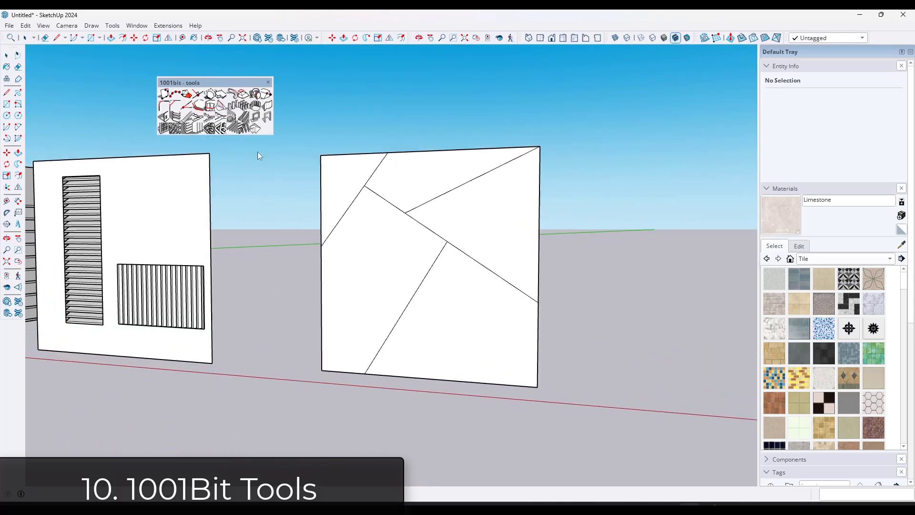
mouse_move(167, 126)
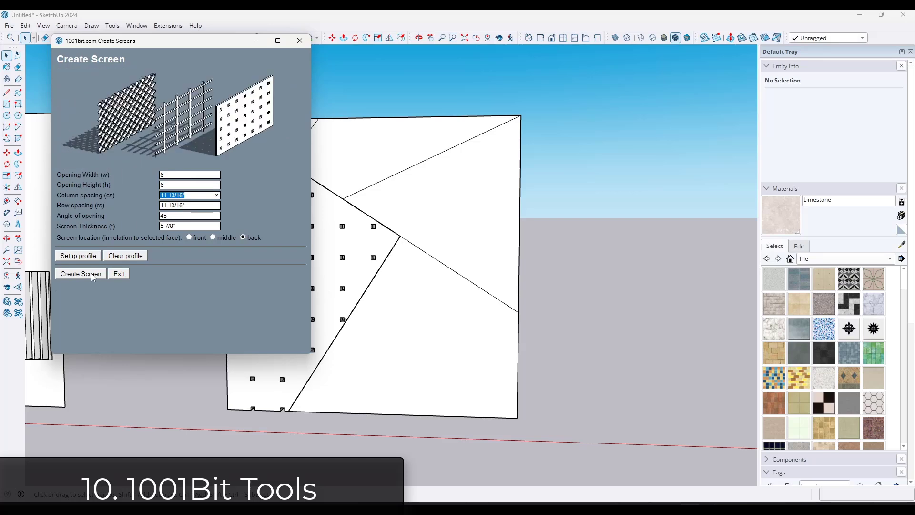
Generate the 1001bit perforated screen on the remaining wall panel.
left_click(80, 274)
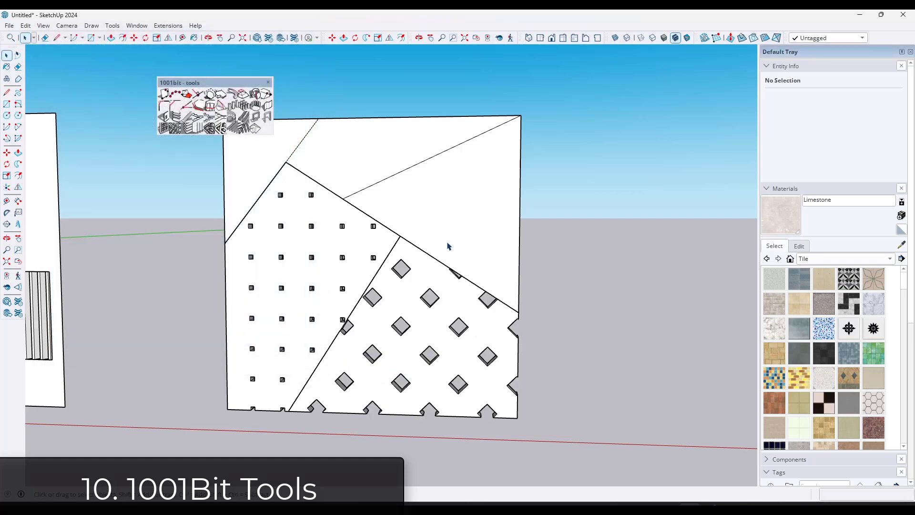
mouse_move(429, 309)
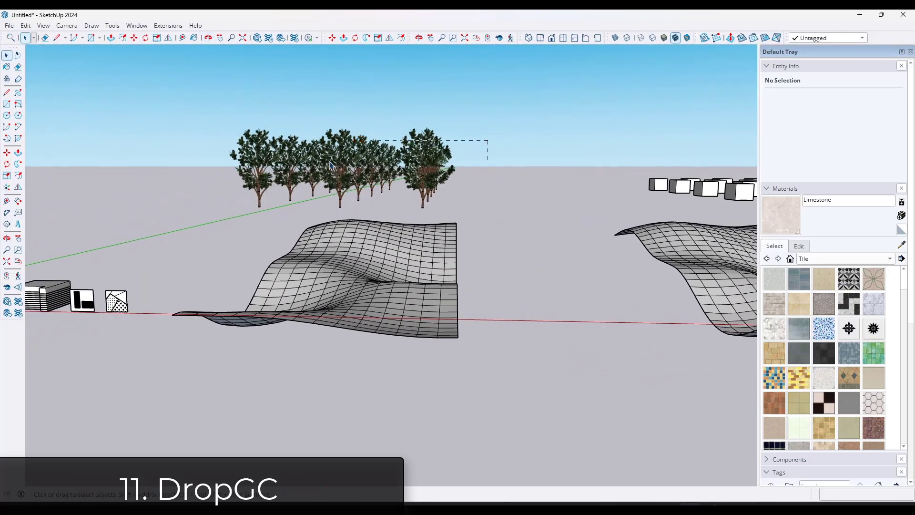
Drop the selected trees and floating box onto the wavy terrain with DropGC.
left_click(167, 25)
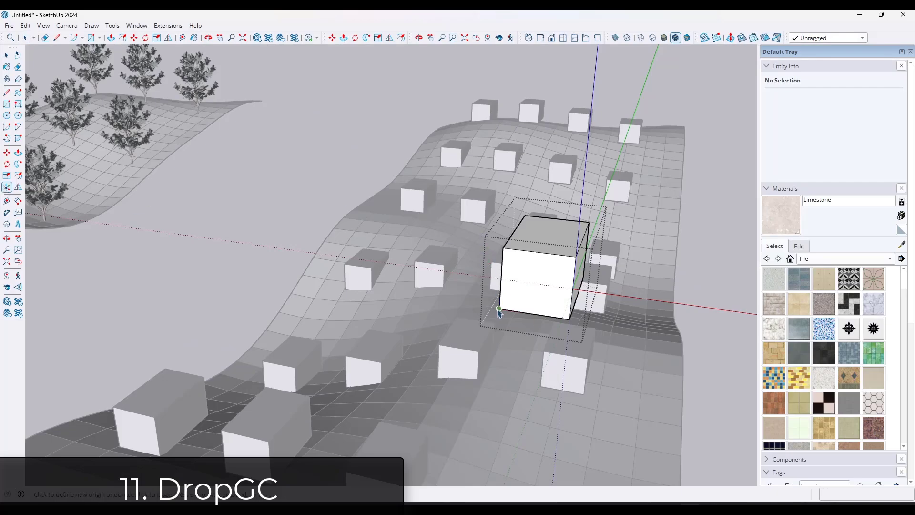
left_click(167, 25)
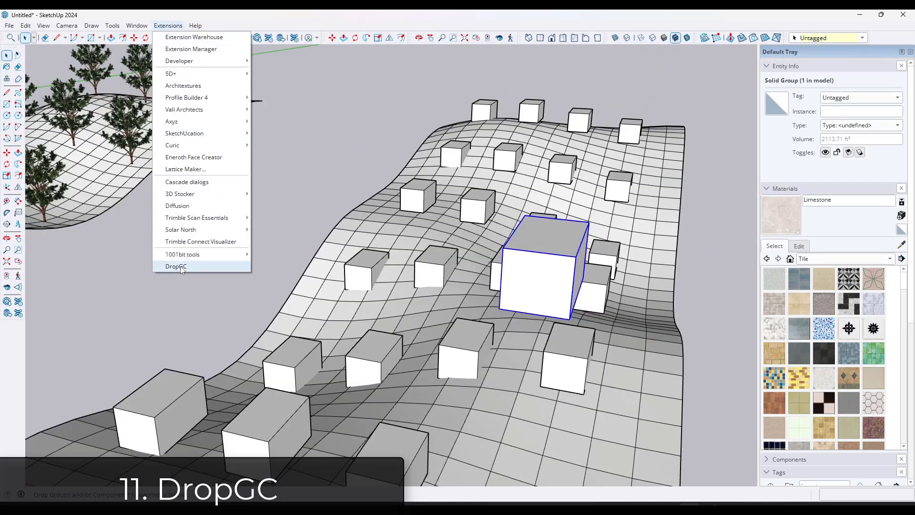
left_click(175, 265)
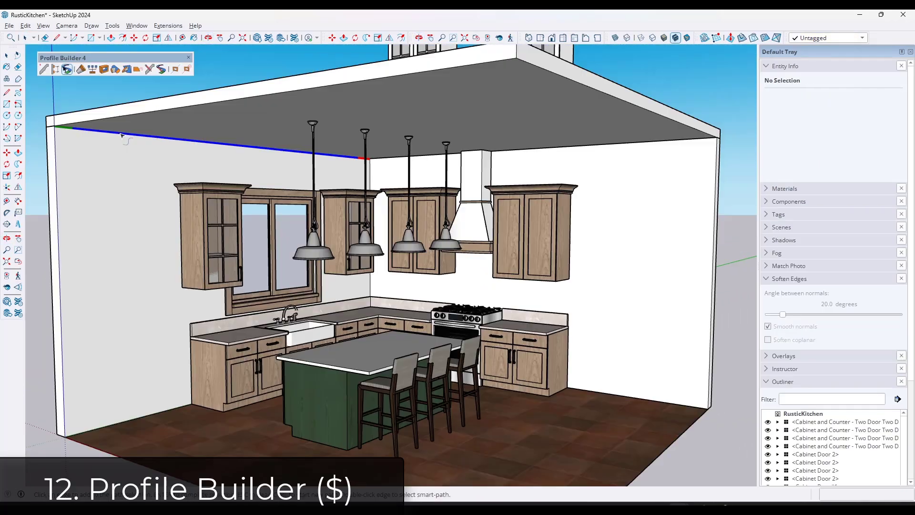
Assign the Crown Molding - M56 profile to the kitchen ceiling edges and browse the assembly library.
left_click(630, 148)
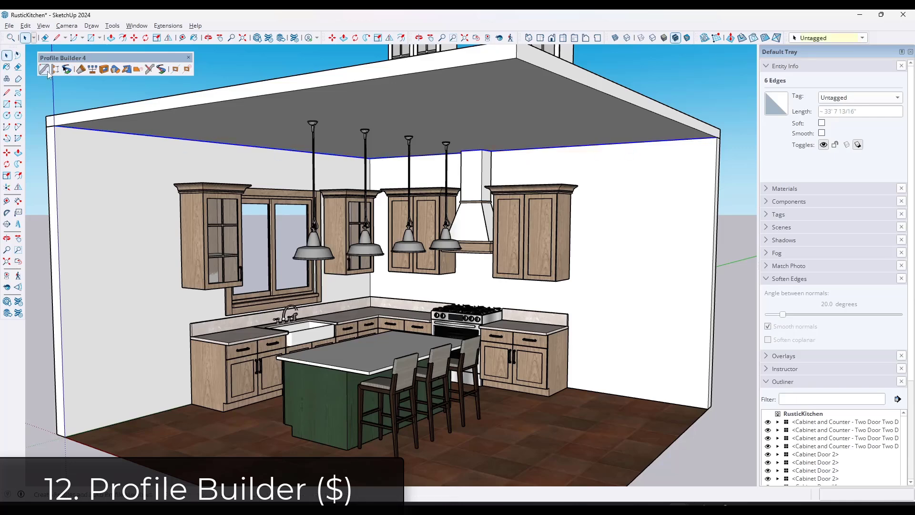
left_click(46, 69)
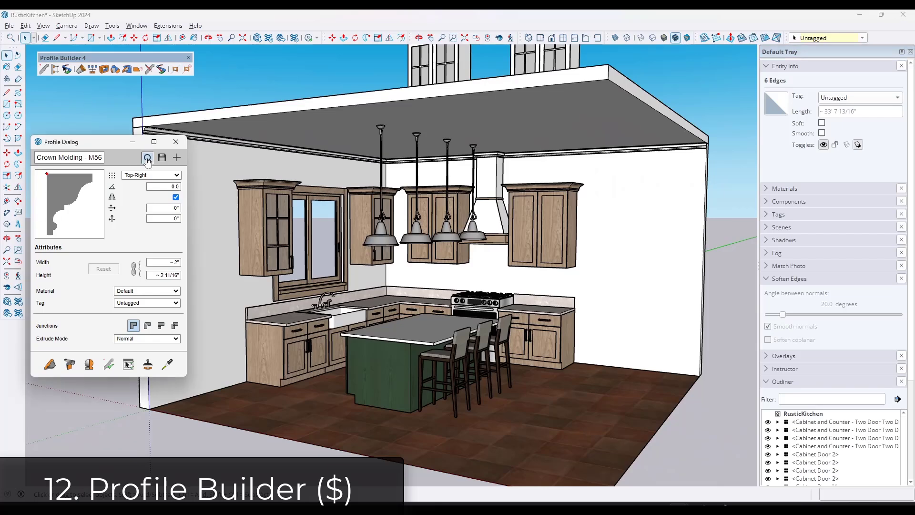
left_click(147, 158)
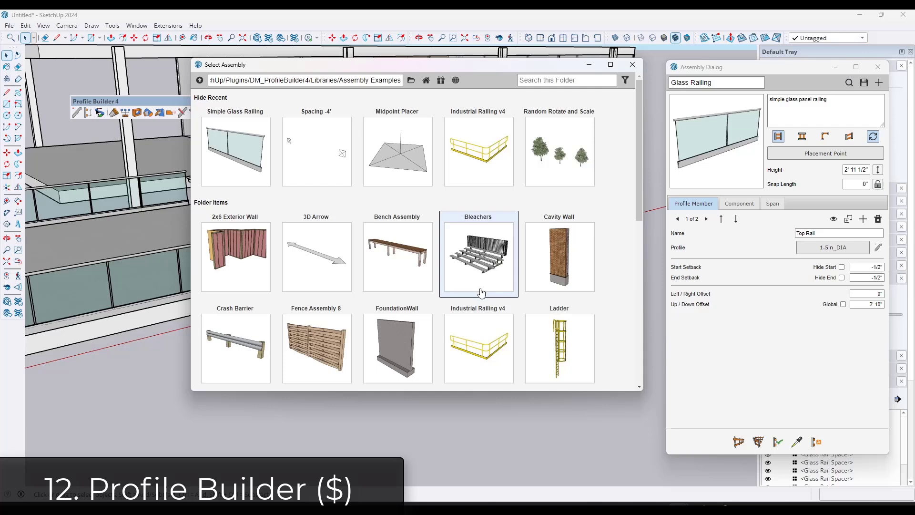
scroll("down", 3)
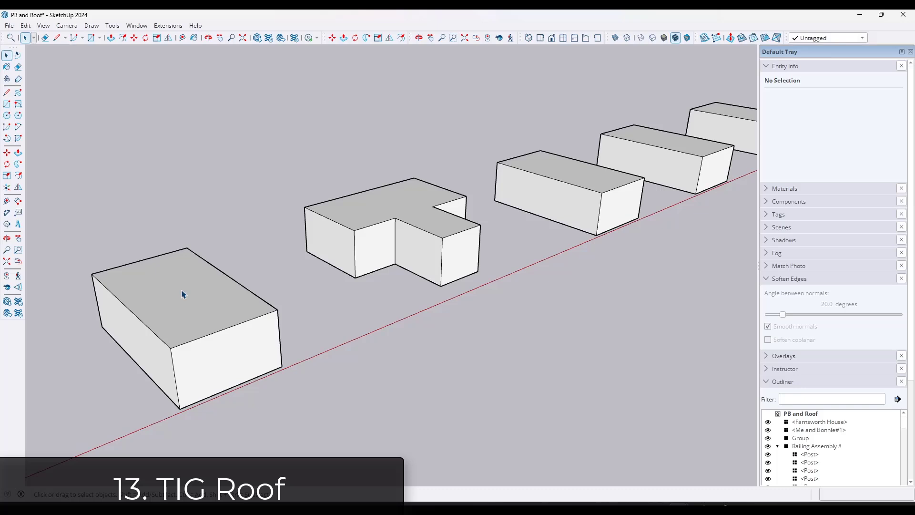
Build a hipped roof on the rectangular block and a trial mansard roof on the L-shaped block.
left_click(168, 25)
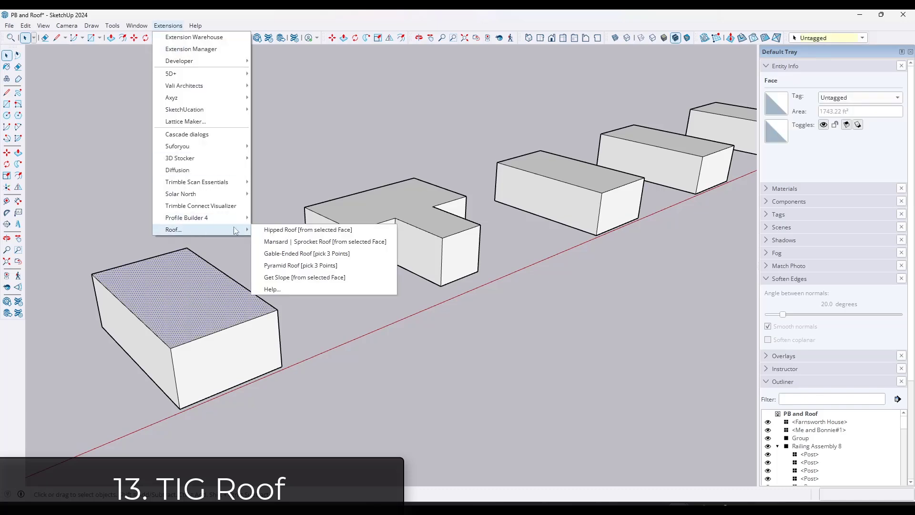
left_click(307, 229)
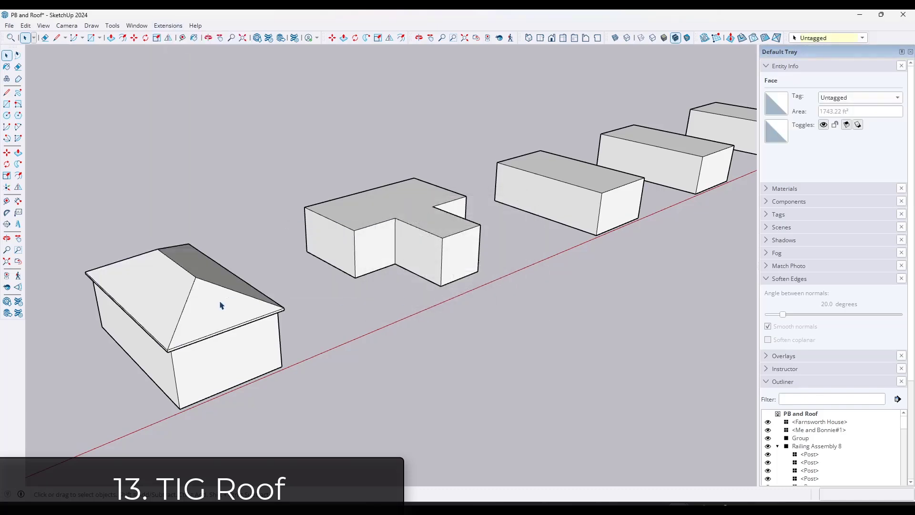
left_click(168, 25)
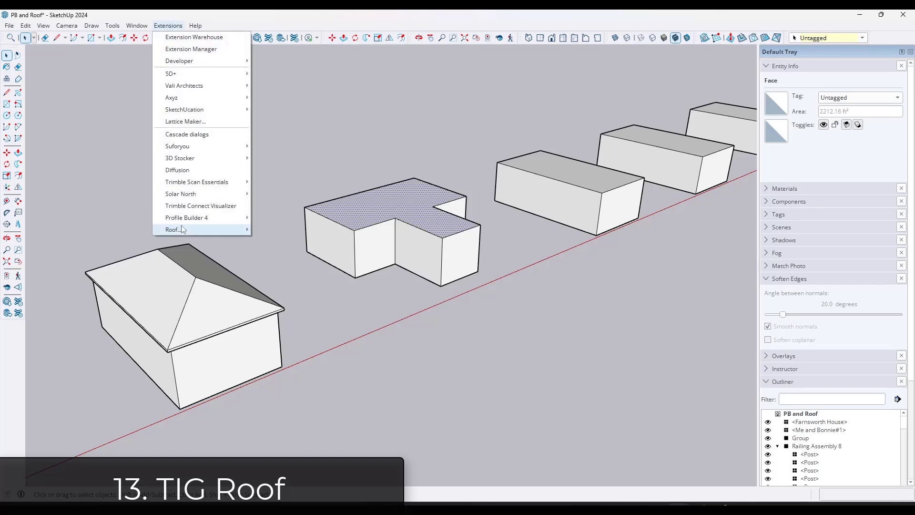
left_click(173, 228)
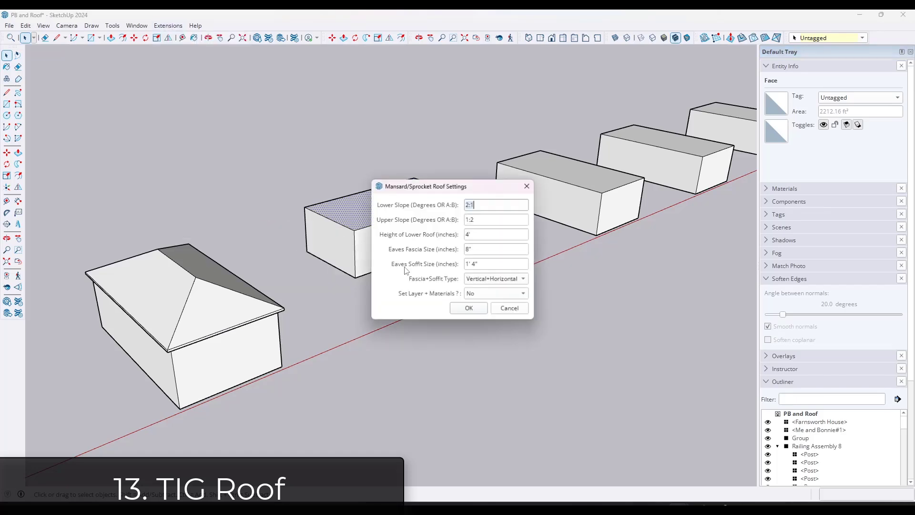
left_click(468, 307)
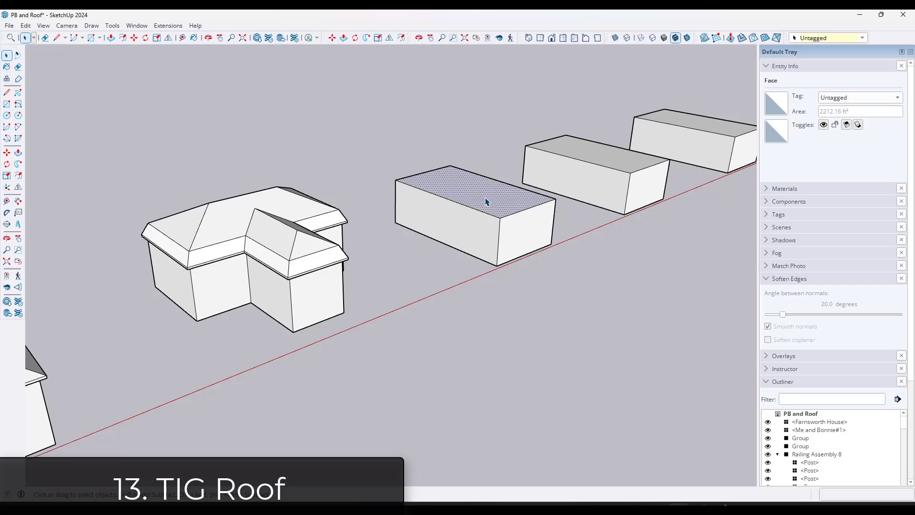
Replace the L-shape's mansard with a hipped roof and begin a gable-ended roof on the next block.
left_click(295, 236)
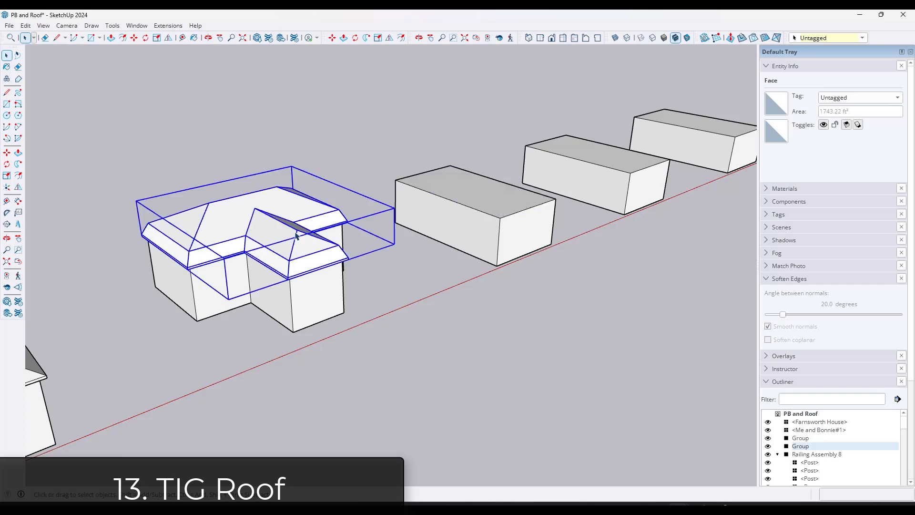
left_click(167, 24)
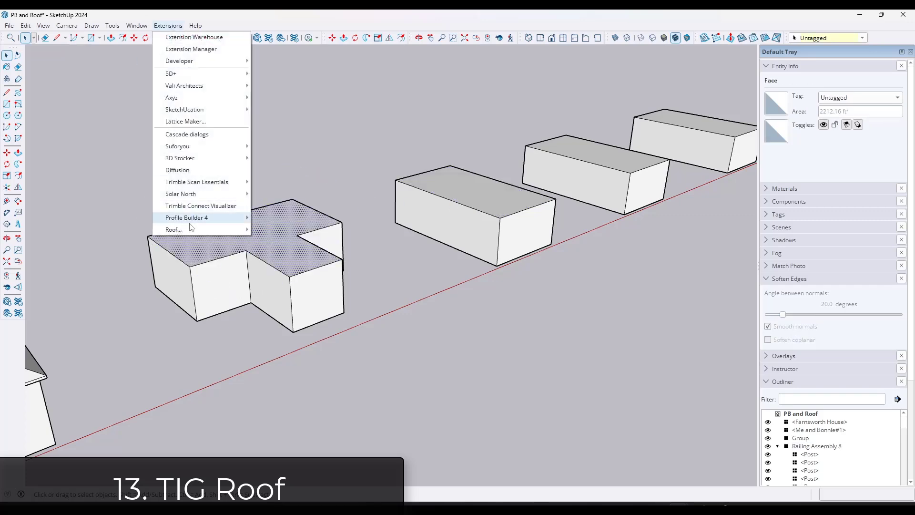
left_click(172, 229)
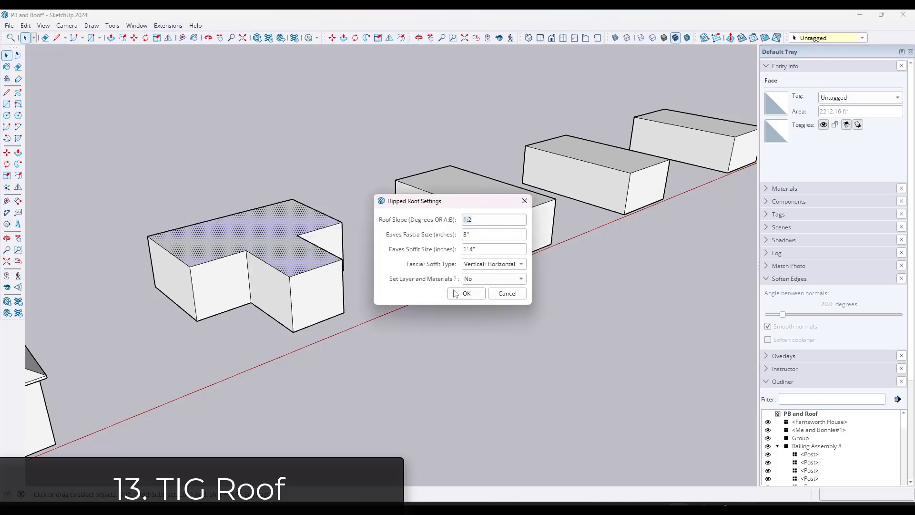
left_click(168, 25)
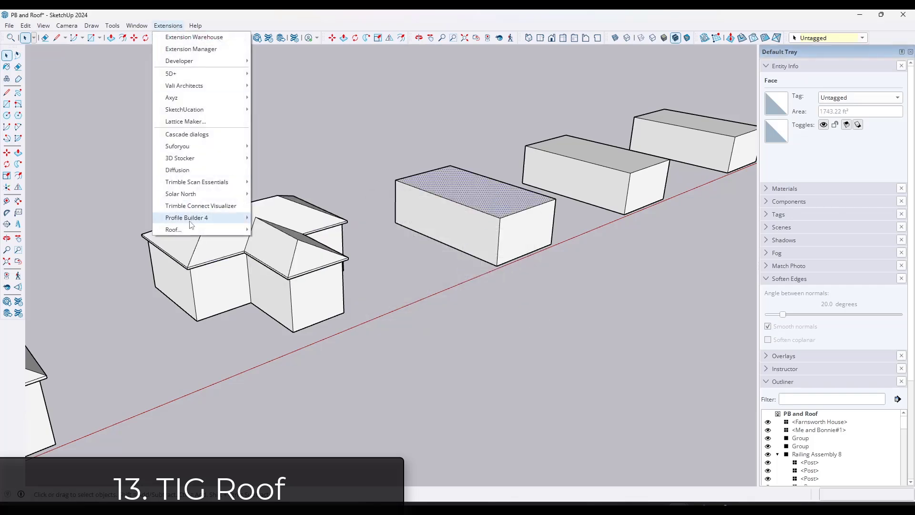
left_click(173, 229)
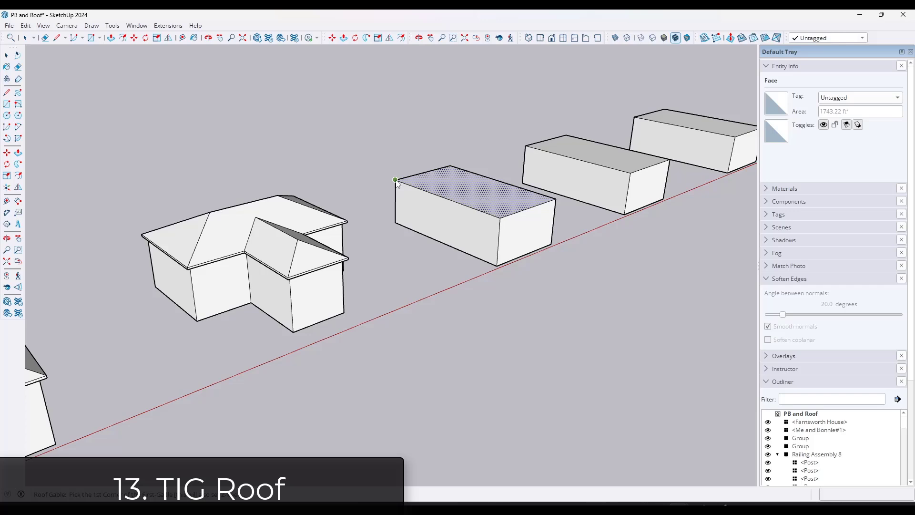
left_click(395, 180)
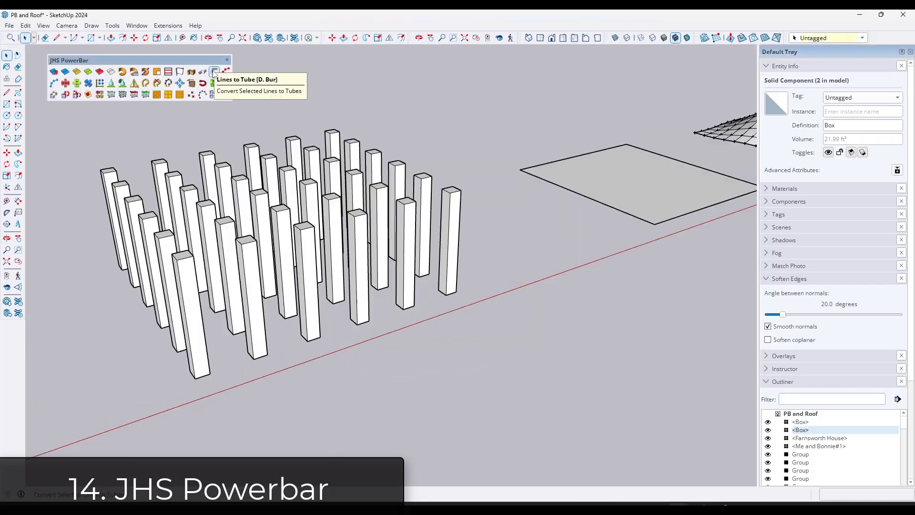
mouse_move(226, 71)
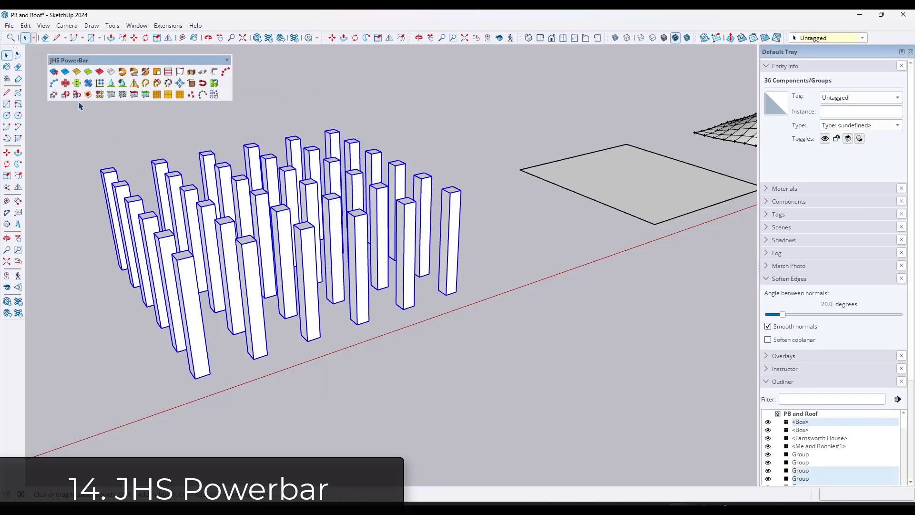
Randomly tilt, reorient and vary the heights of the selected columns with JHS Powerbar.
left_click(76, 95)
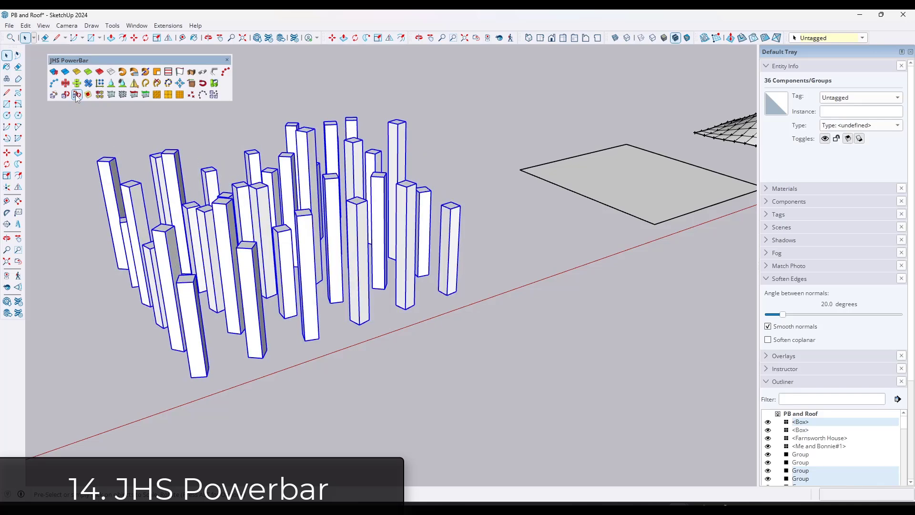
left_click(53, 95)
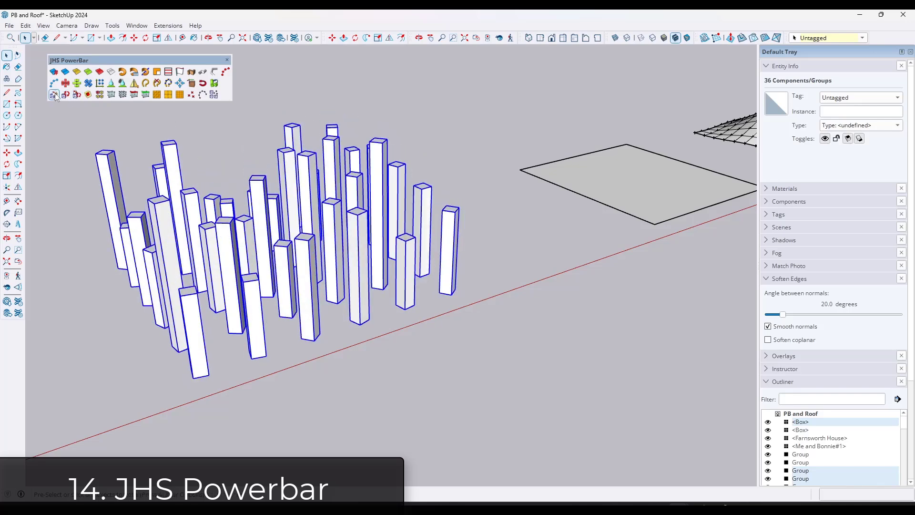
left_click(66, 94)
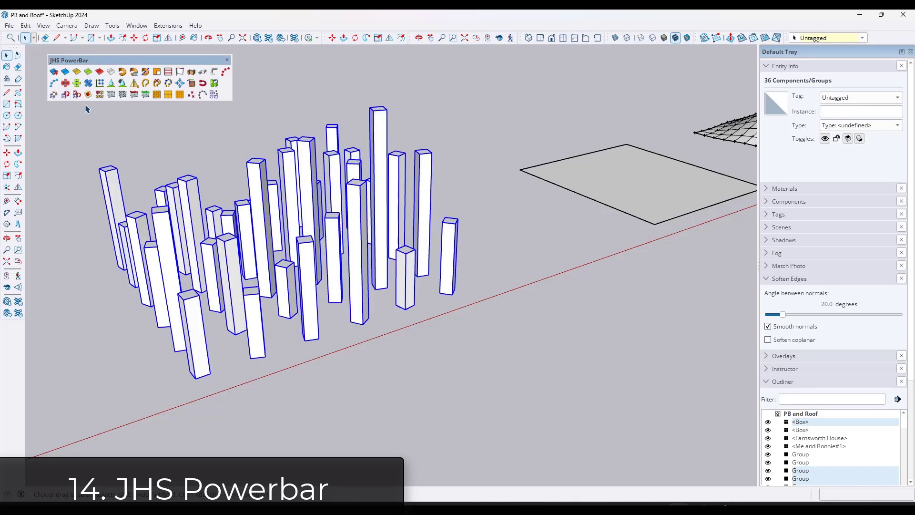
mouse_move(232, 183)
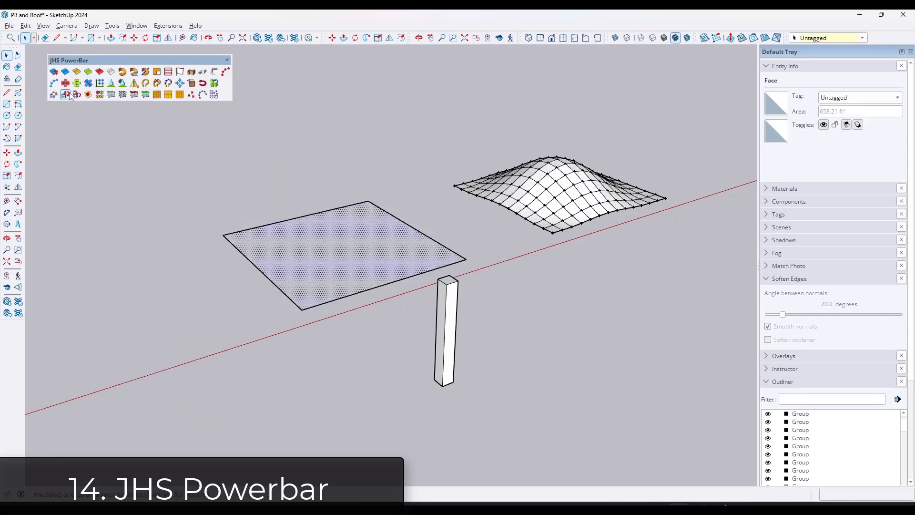
Fill the face with a Component Array of Box components at 3' spacing, then select the wavy surface group.
left_click(65, 95)
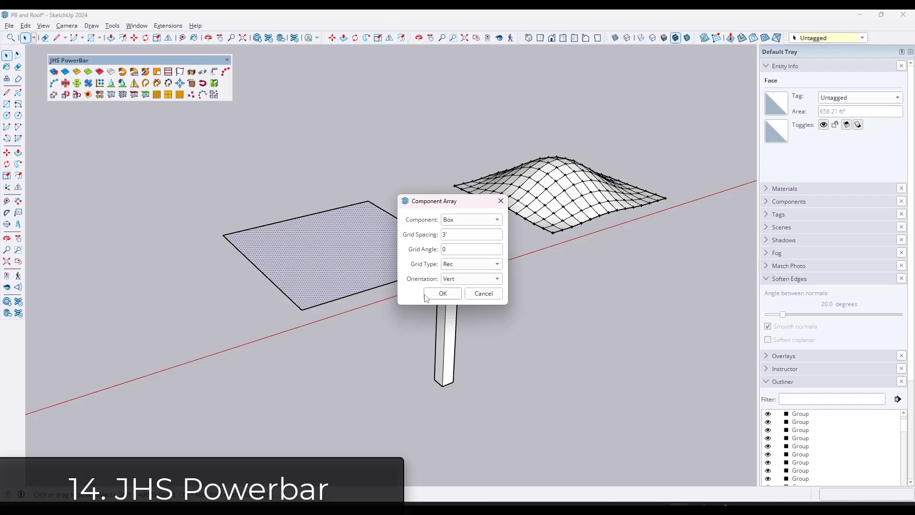
left_click(495, 219)
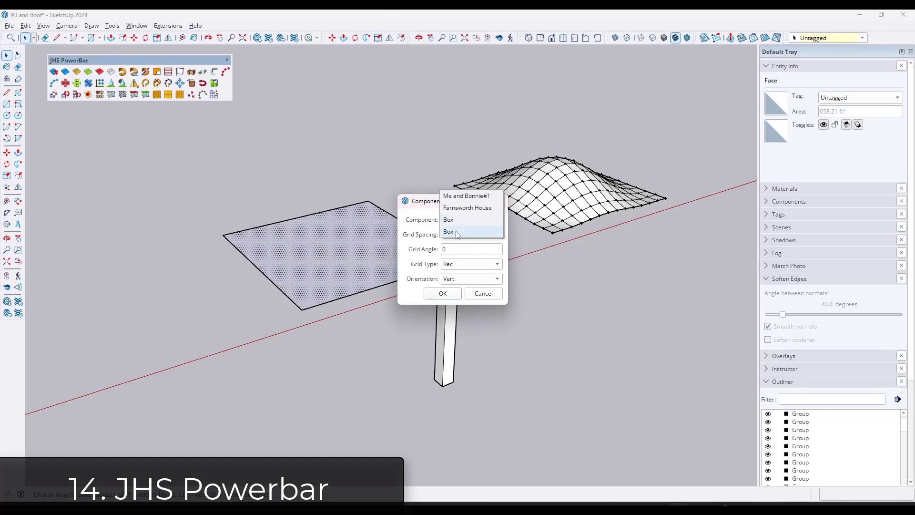
left_click(442, 293)
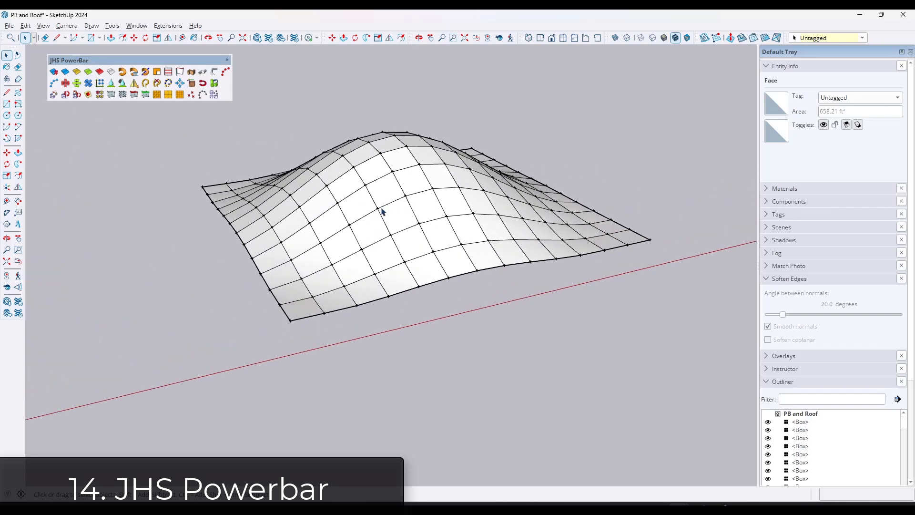
left_click(382, 213)
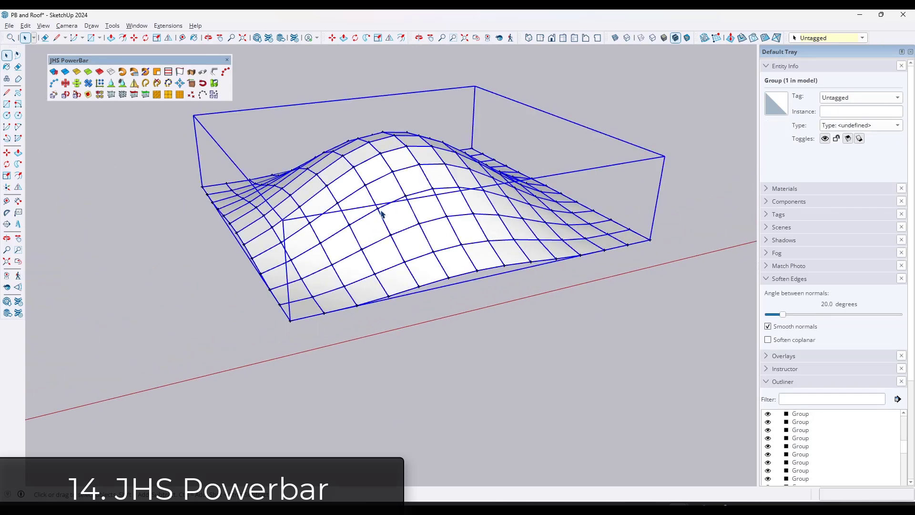
left_click(202, 94)
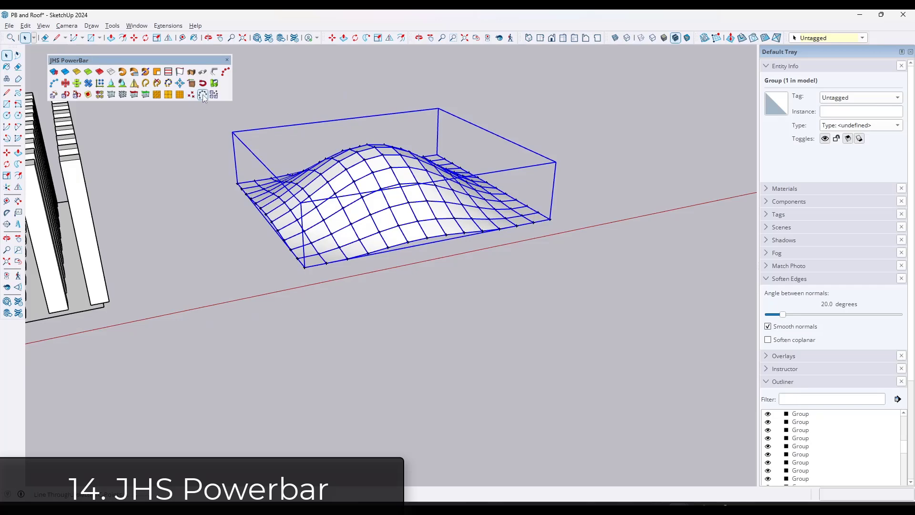
mouse_move(191, 94)
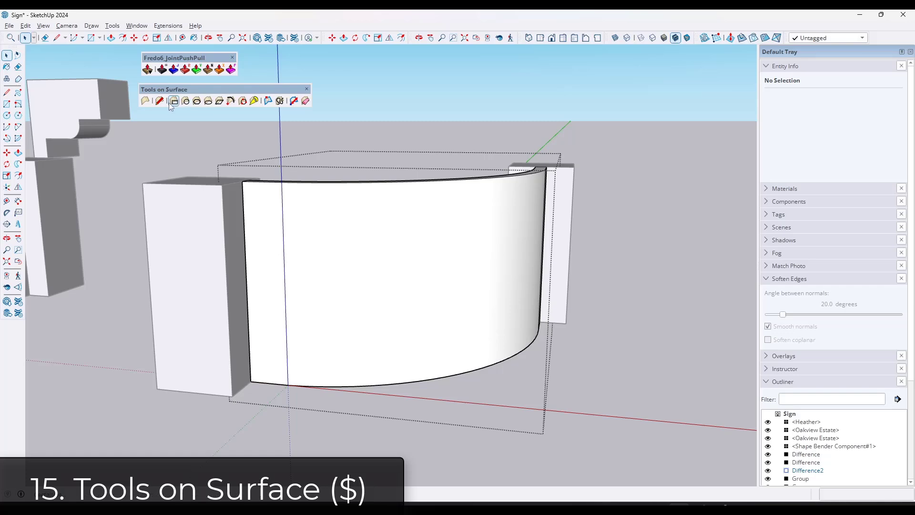
Draw a Tools on Surface line across the curved sign face and switch to surface Offset.
left_click(173, 100)
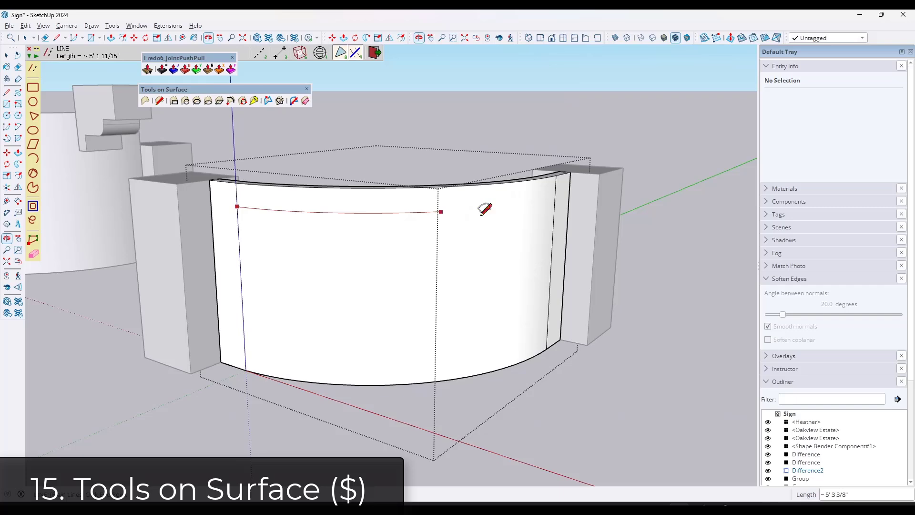
left_click(547, 334)
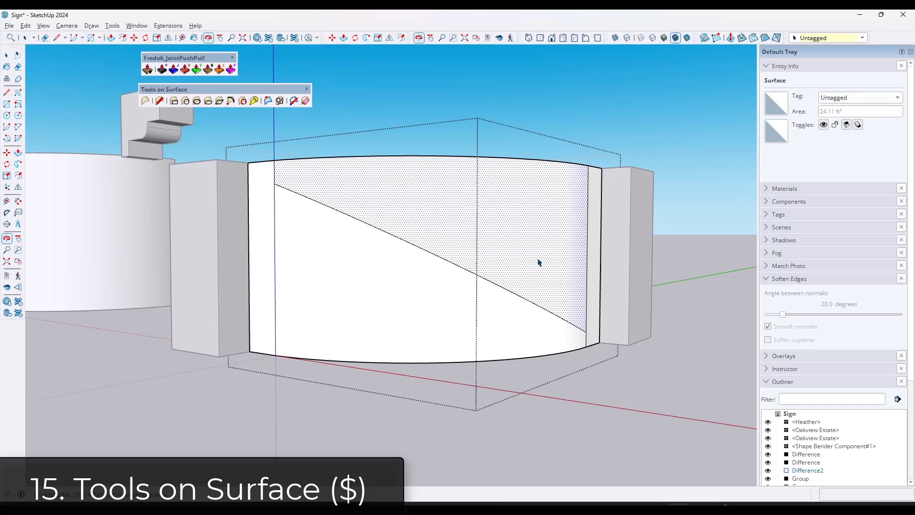
left_click(268, 100)
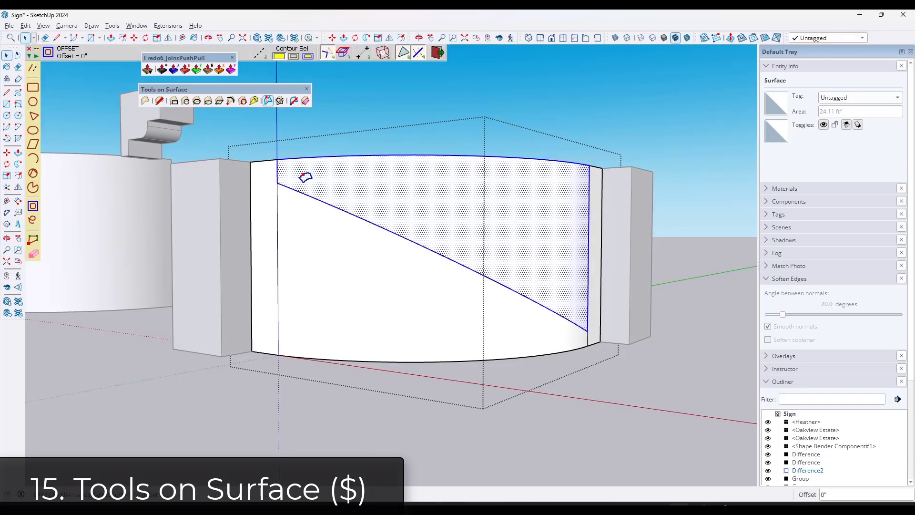
mouse_move(356, 204)
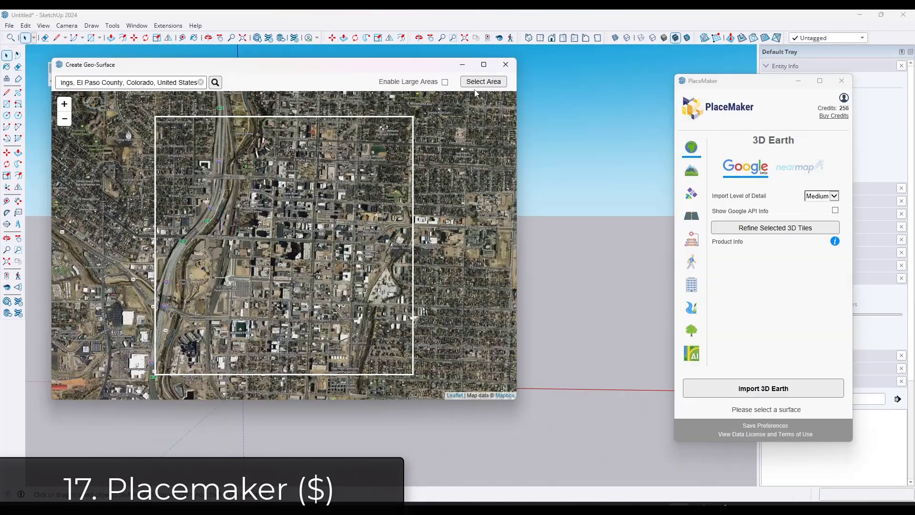
Select and import the downtown map area with Placemaker, adding roads and 3D buildings.
left_click(482, 81)
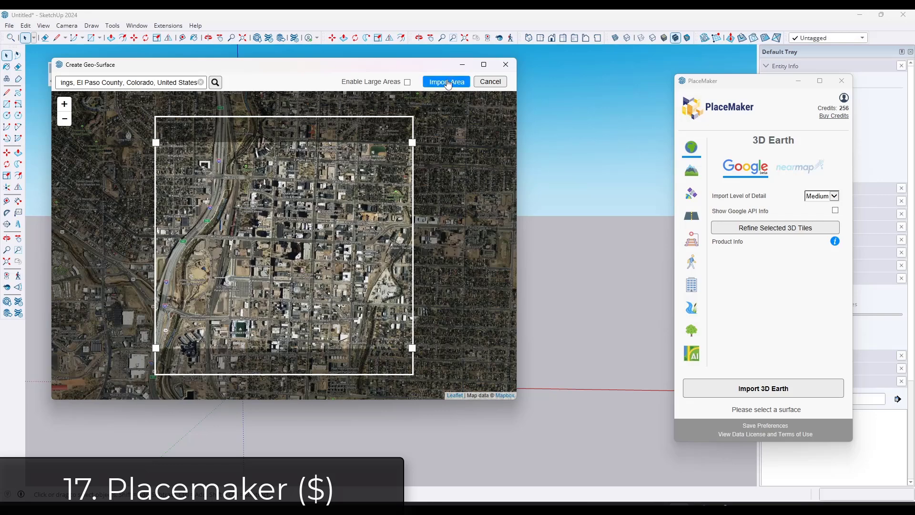
left_click(446, 81)
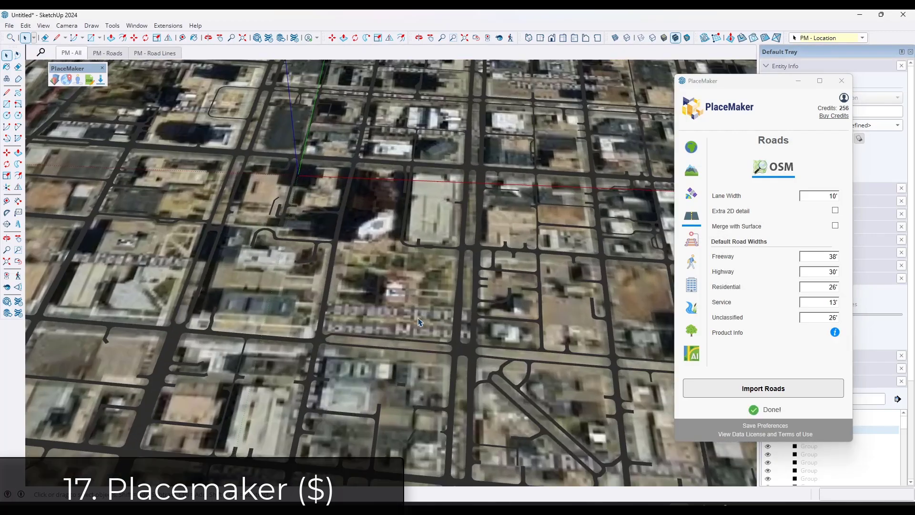
left_click(691, 284)
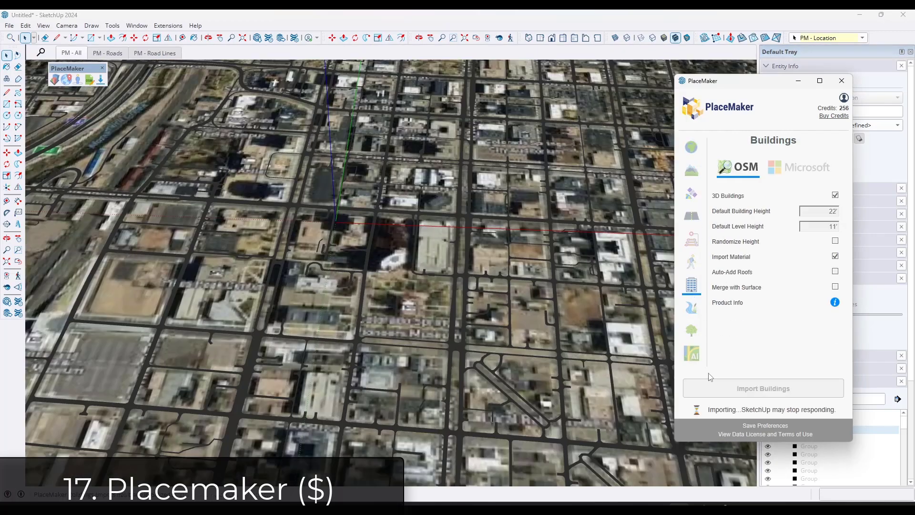
mouse_move(406, 271)
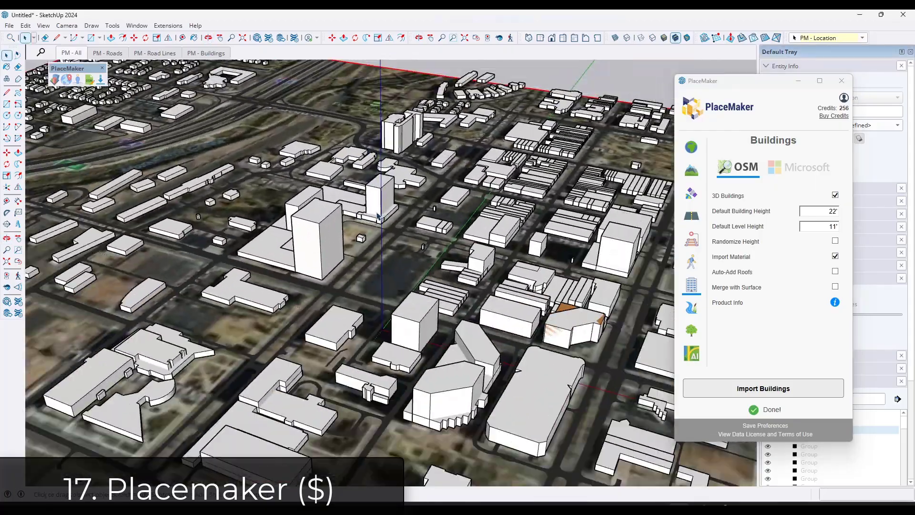
left_click(762, 388)
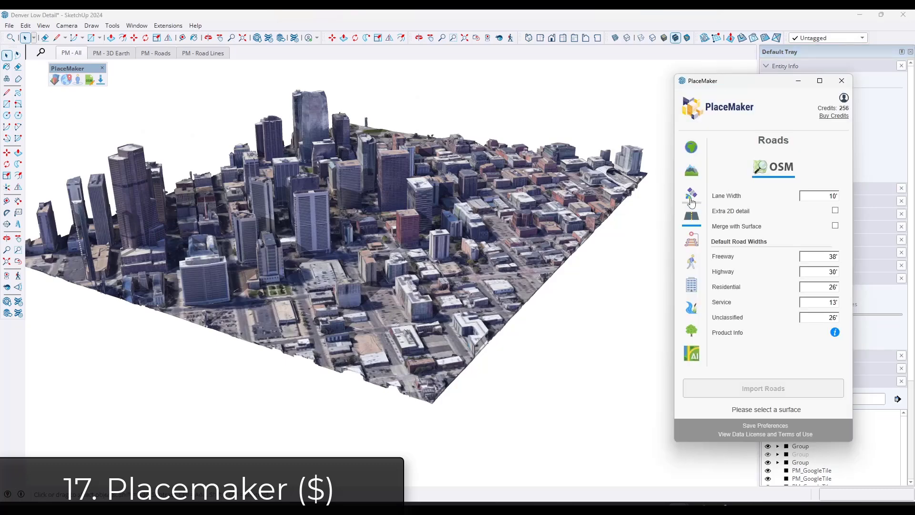
mouse_move(690, 355)
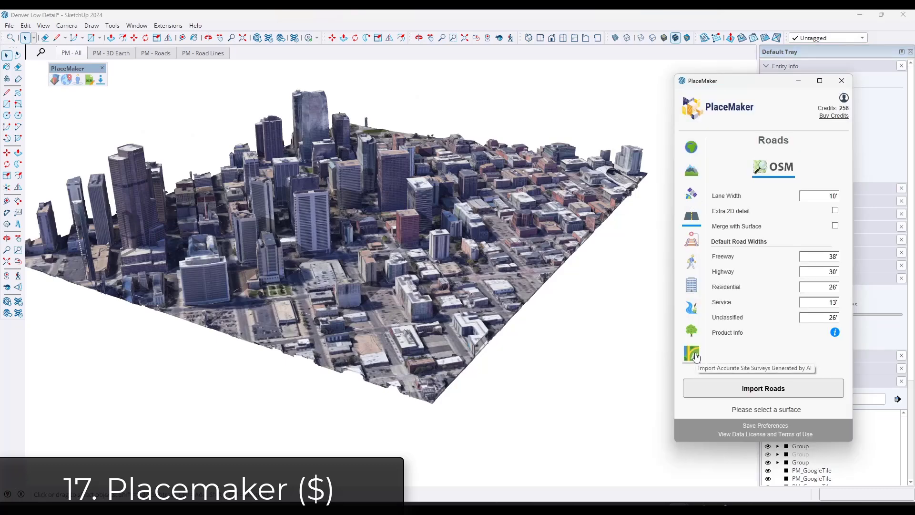
mouse_move(691, 308)
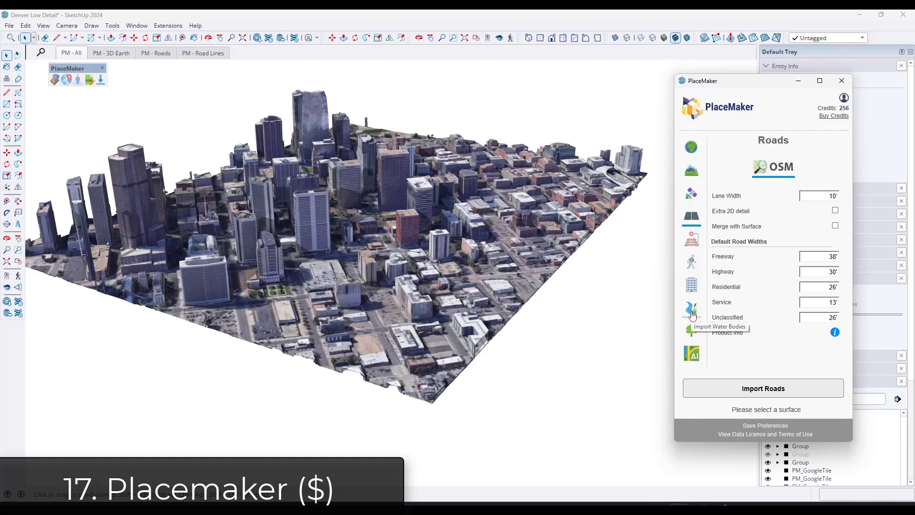
View Placemaker's water bodies import options in the Denver model.
left_click(690, 194)
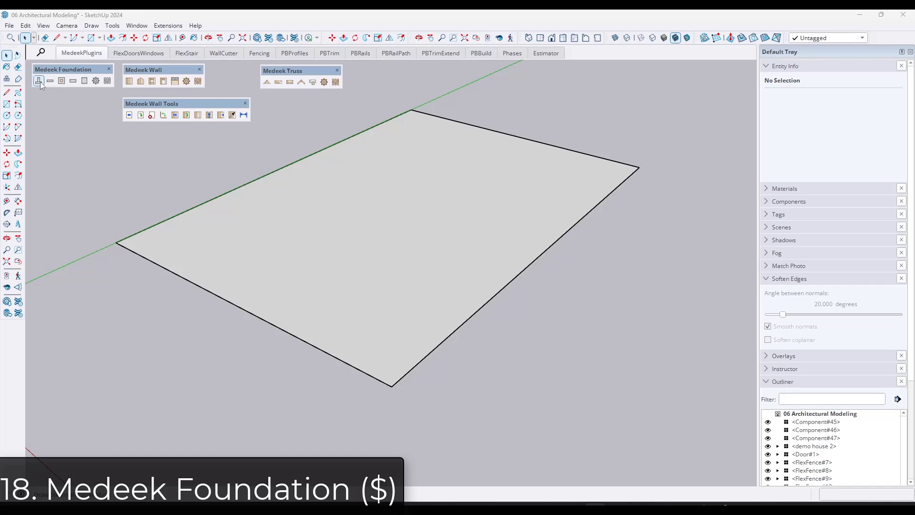
Build a Medeek stemwall foundation on the rectangle, accepting geometry, rebar and anchor bolt defaults.
left_click(39, 80)
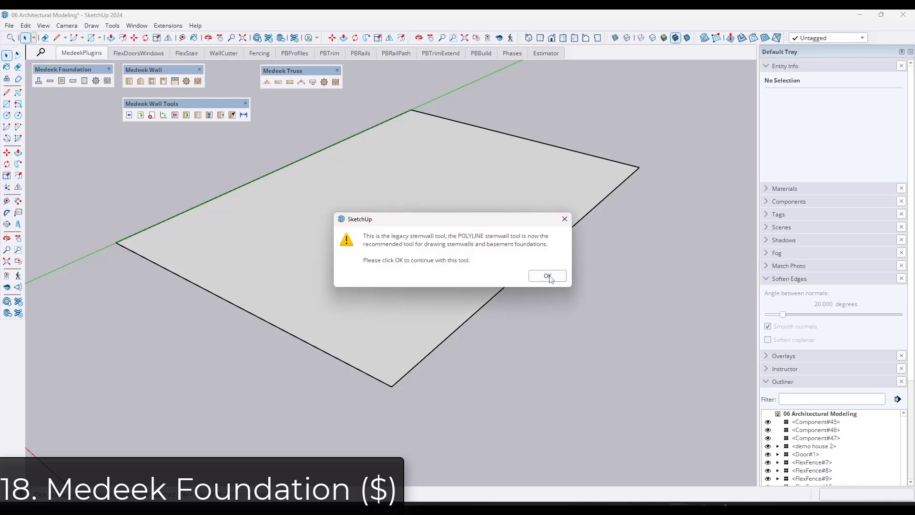
left_click(547, 276)
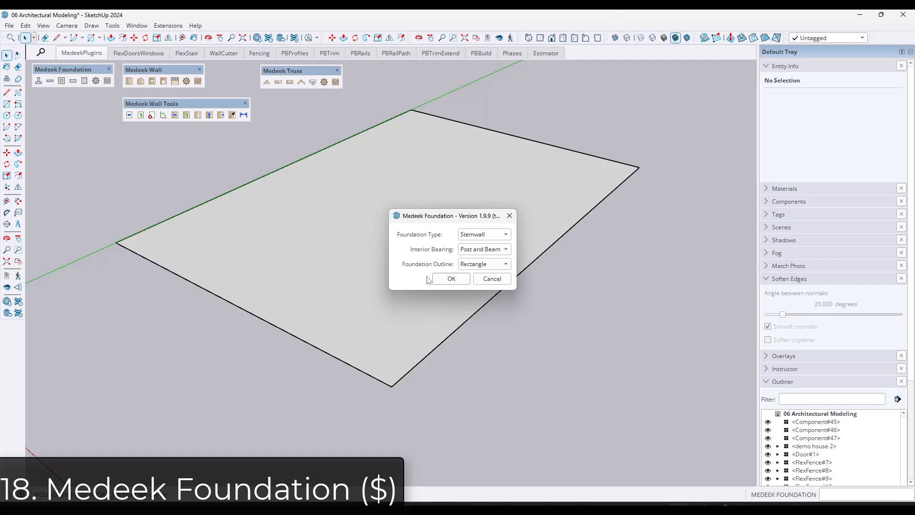
left_click(451, 279)
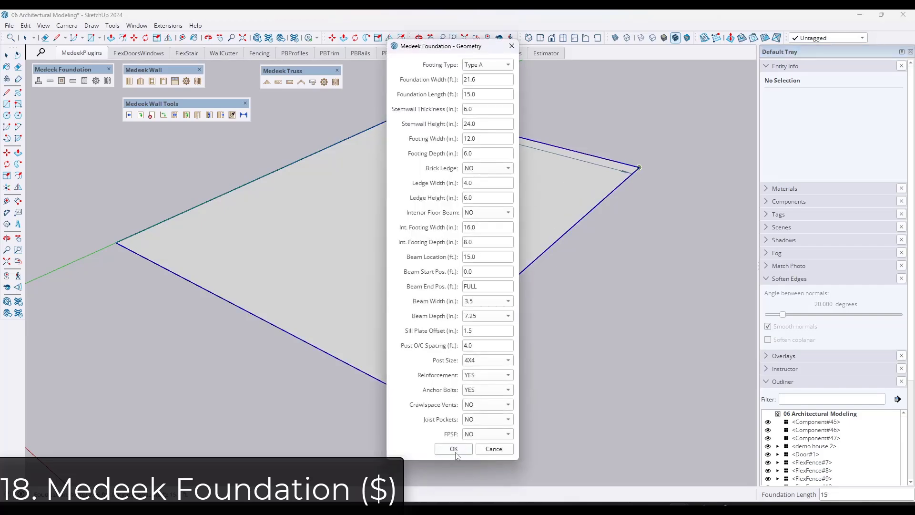
left_click(454, 448)
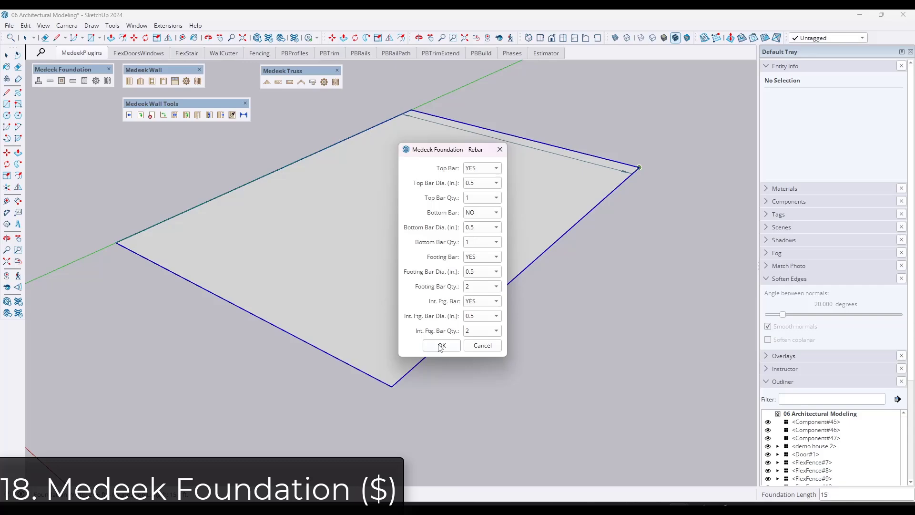
left_click(441, 345)
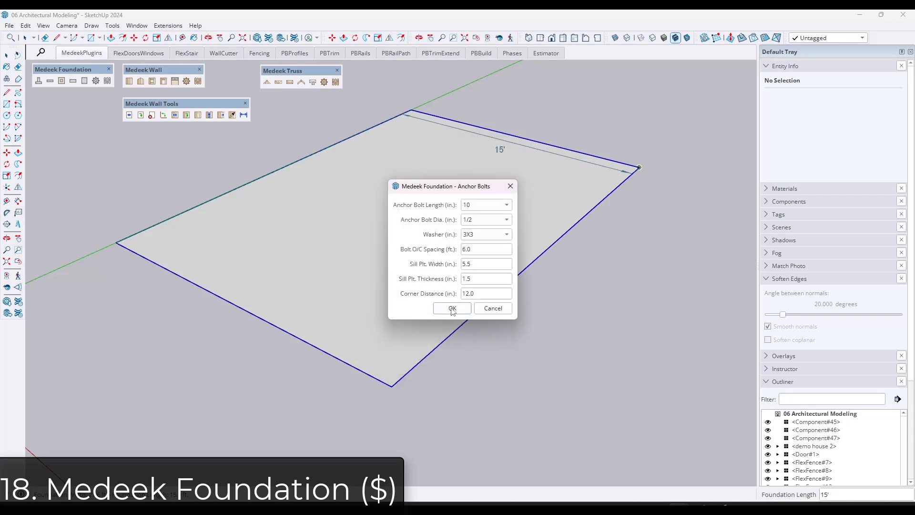
left_click(451, 308)
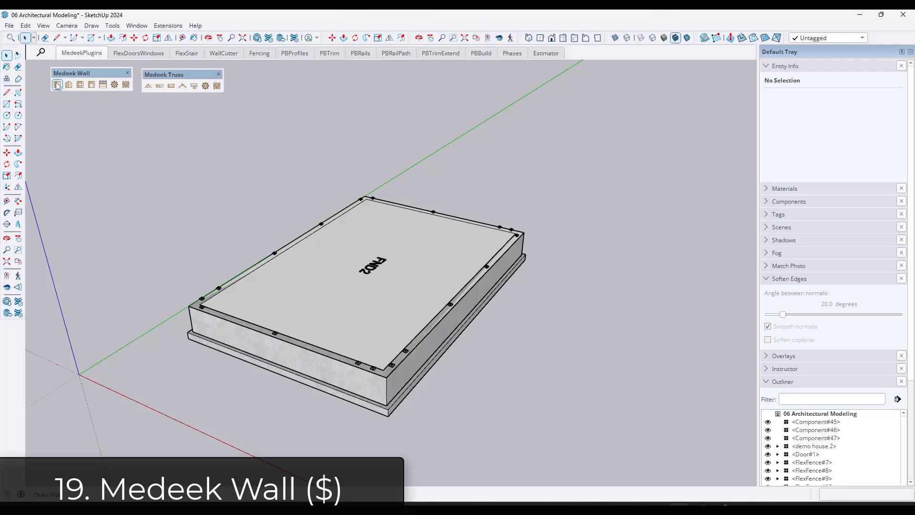
Draw Medeek rectangular walls around the foundation and place a window in the right-hand wall.
left_click(57, 84)
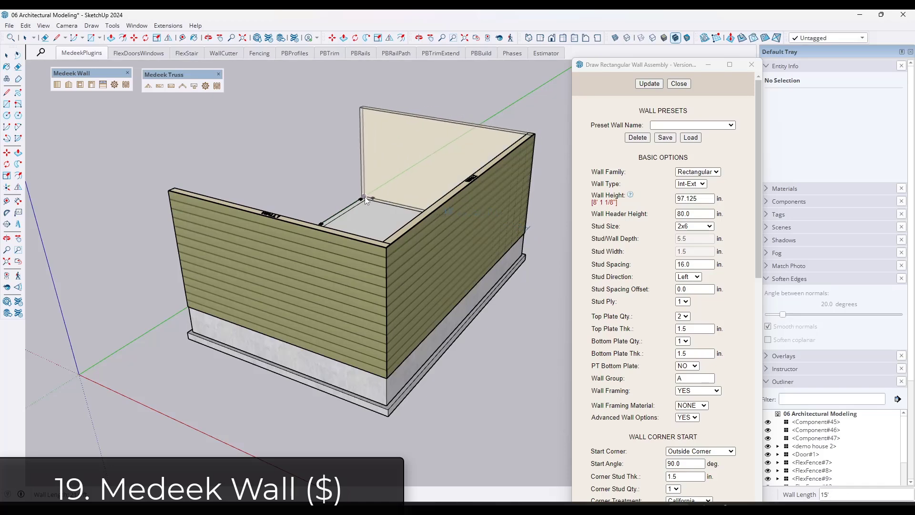
mouse_move(188, 305)
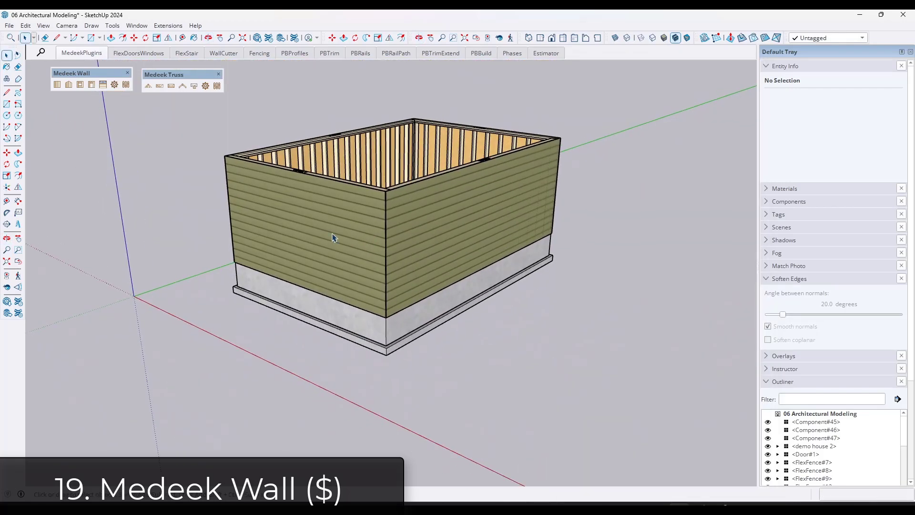
left_click(414, 238)
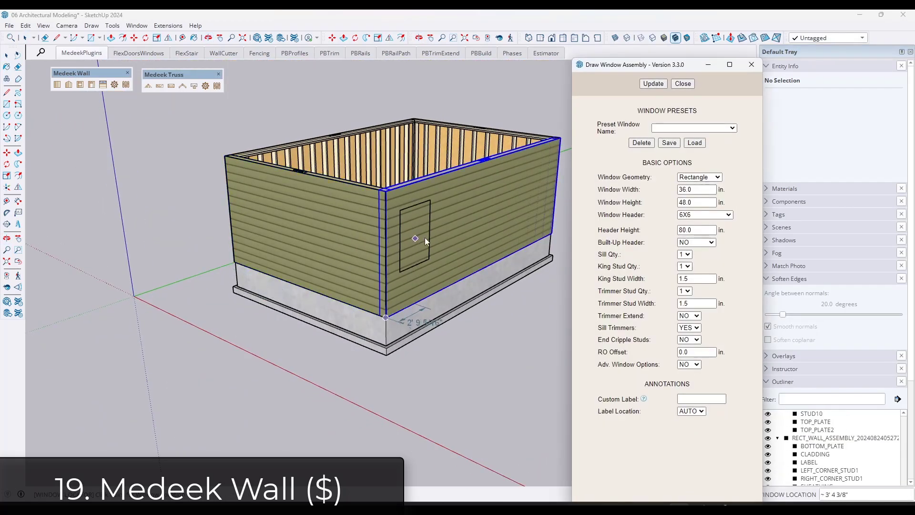
left_click(652, 84)
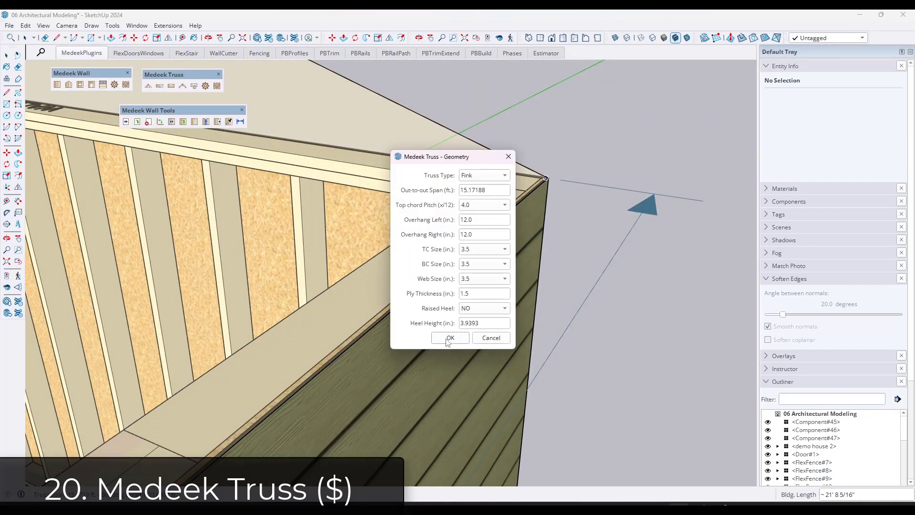
Accept the truss geometry and submit the advanced roof options with outlookers and sub-fascia on.
left_click(449, 337)
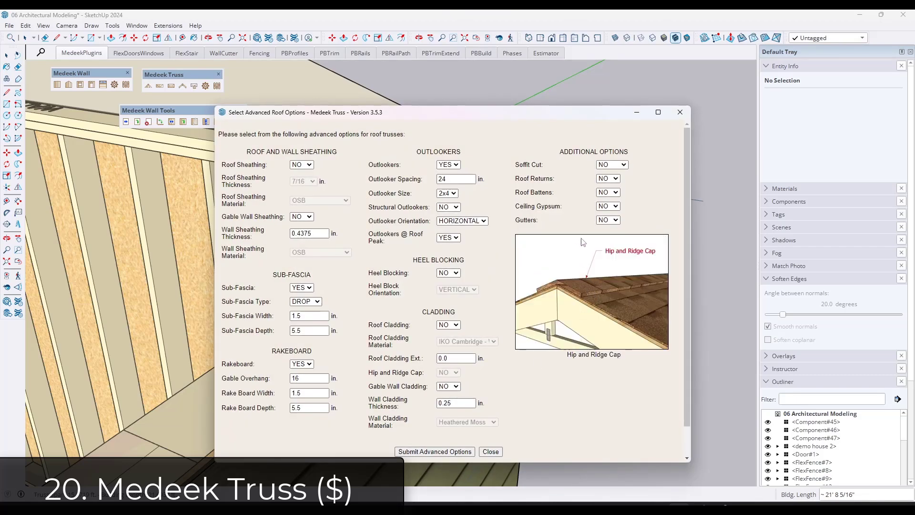
scroll("down", 3)
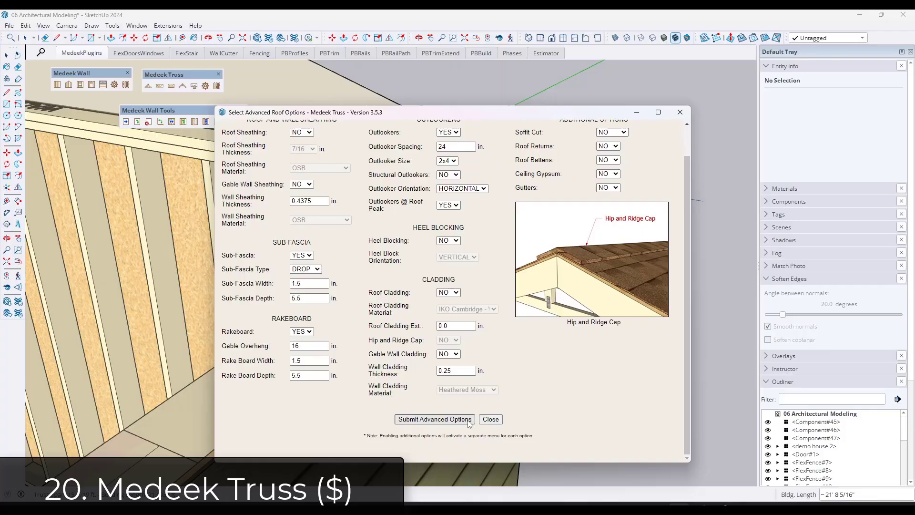
left_click(434, 419)
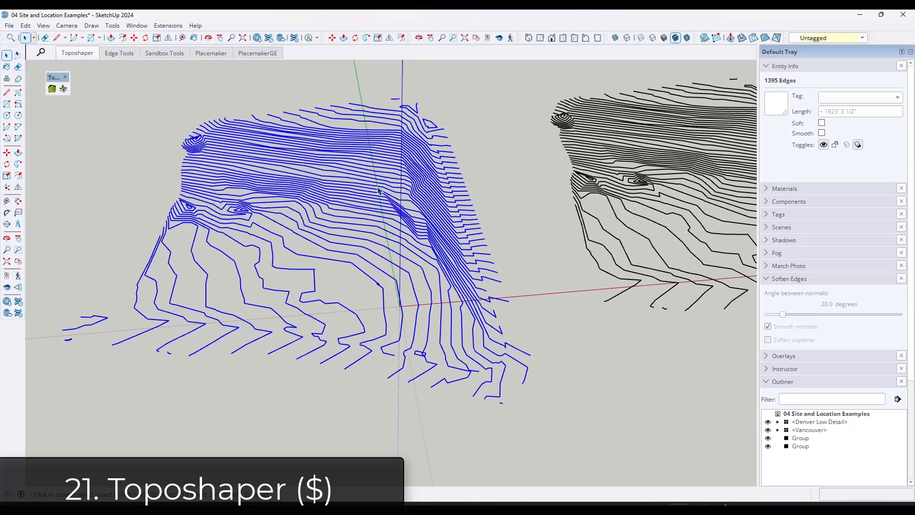
mouse_move(704, 37)
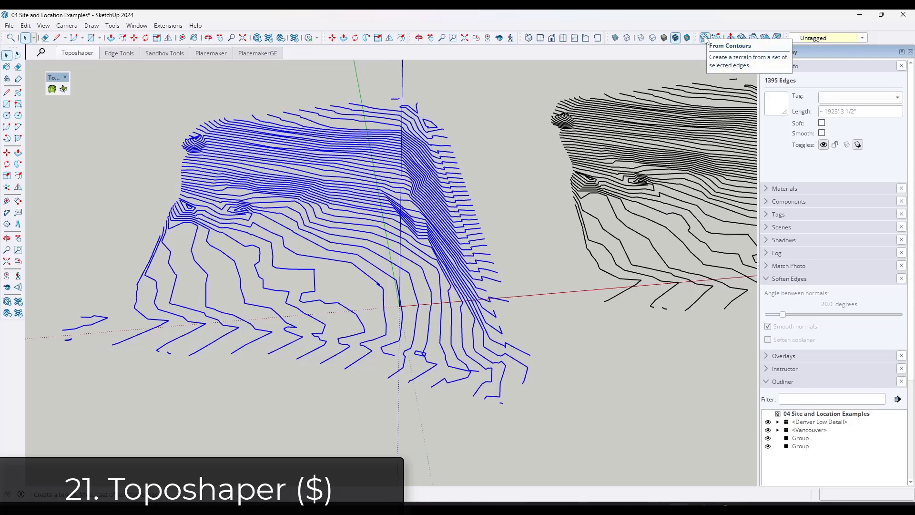
Create a Sandbox terrain from the contours, then have Toposhaper clean them and calculate a solid landform.
left_click(705, 37)
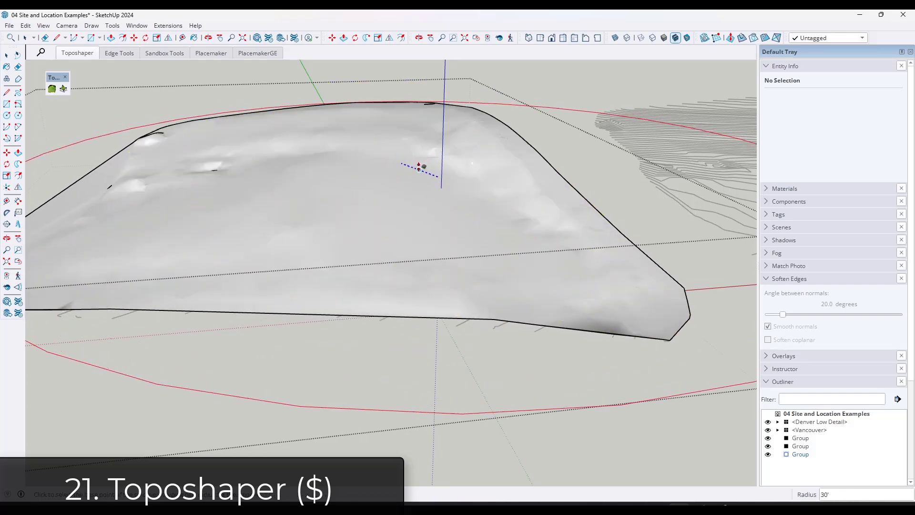
left_click(335, 129)
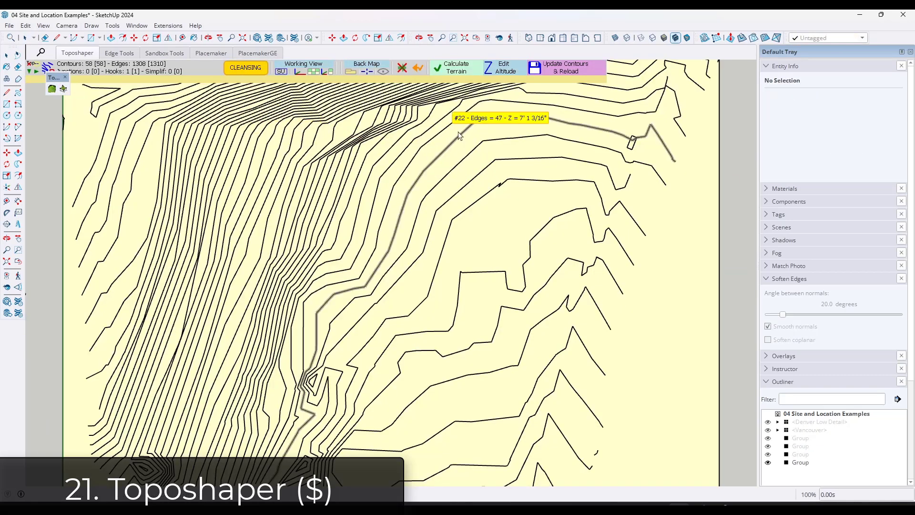
left_click(457, 67)
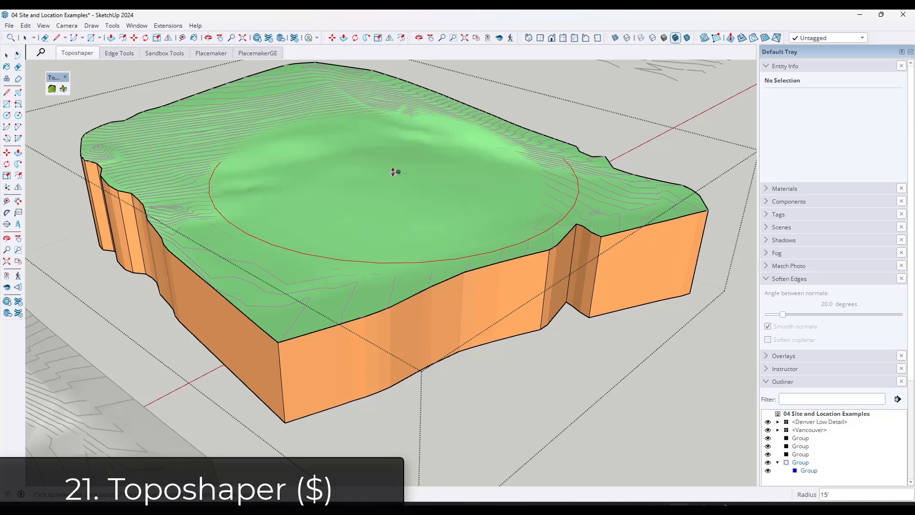
left_click(118, 53)
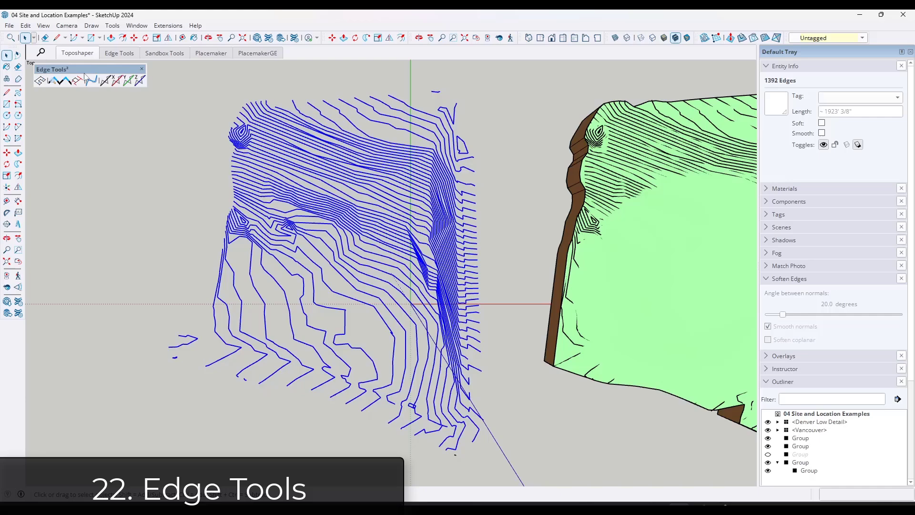
mouse_move(90, 80)
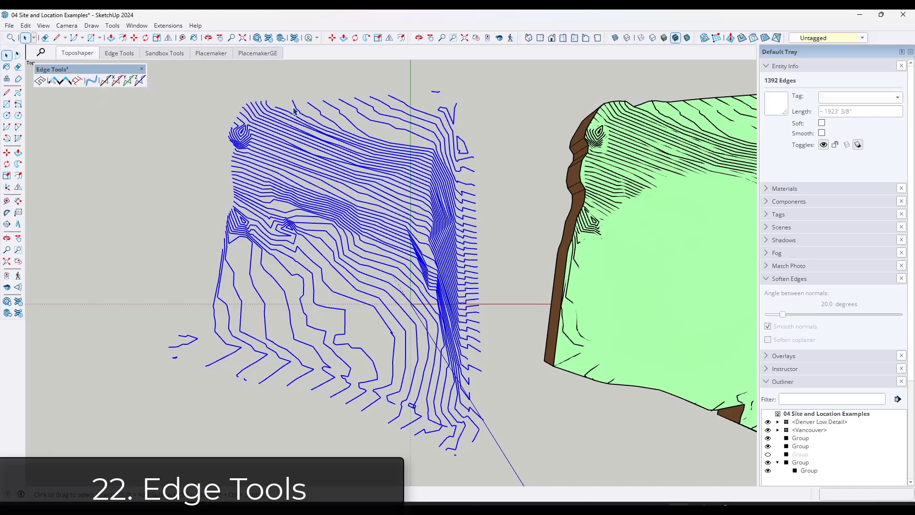
Simplify the blue contour curves with Edge Tools², reducing the set by 1127 edges.
left_click(523, 465)
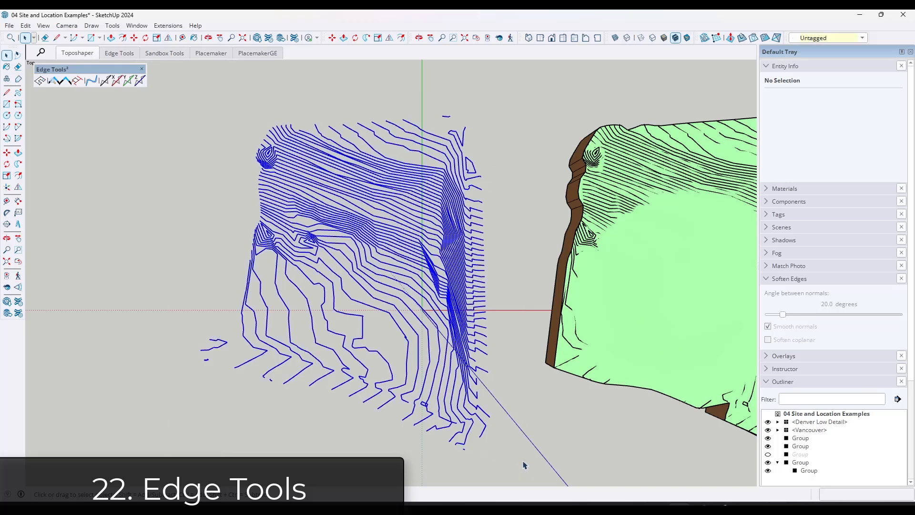
left_click(369, 238)
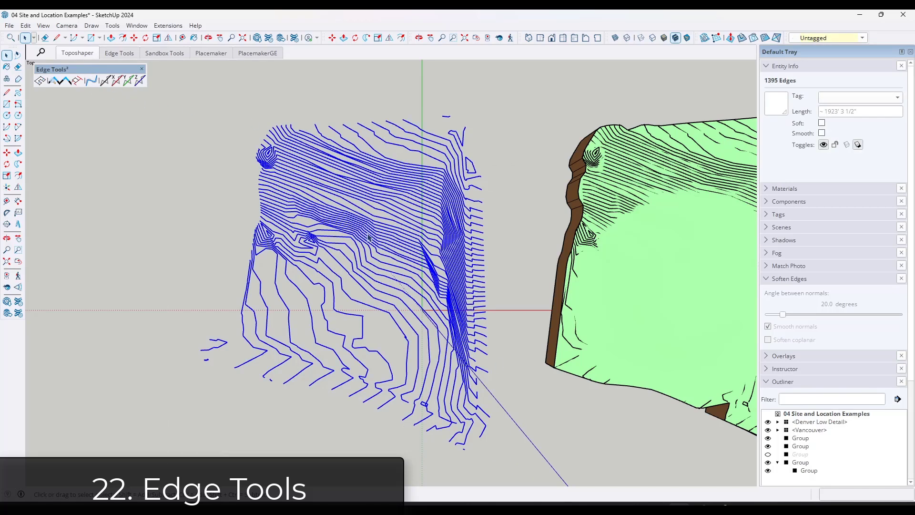
left_click(90, 80)
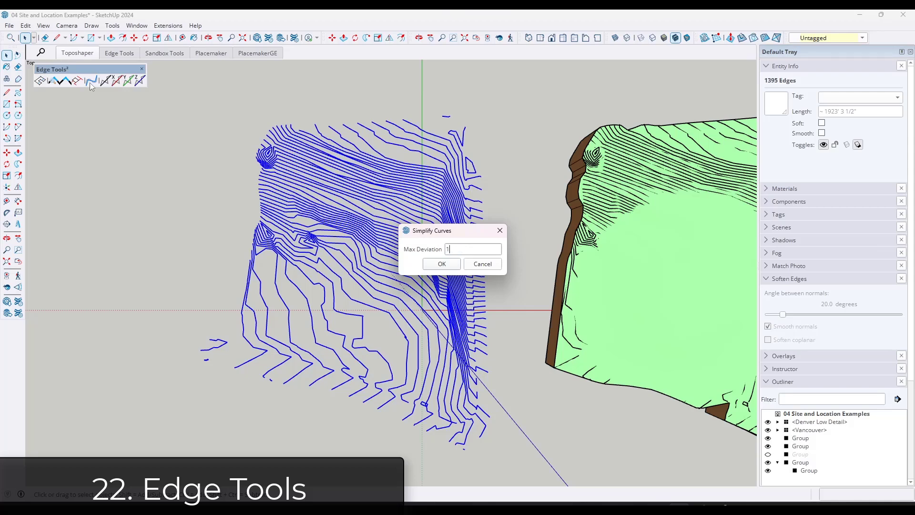
left_click(441, 263)
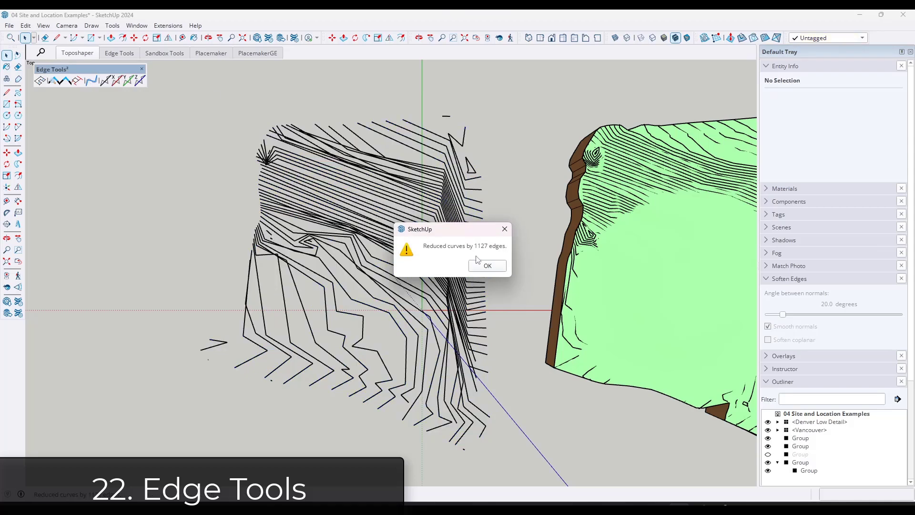
left_click(487, 266)
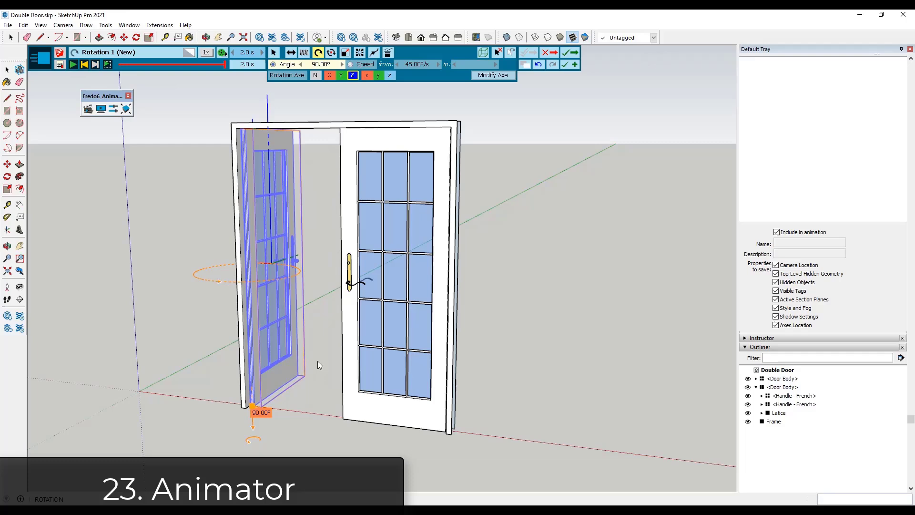
Play the door's 90-degree swing, then set the arm joint rotation angle with its pivot at the circle centre.
left_click(72, 64)
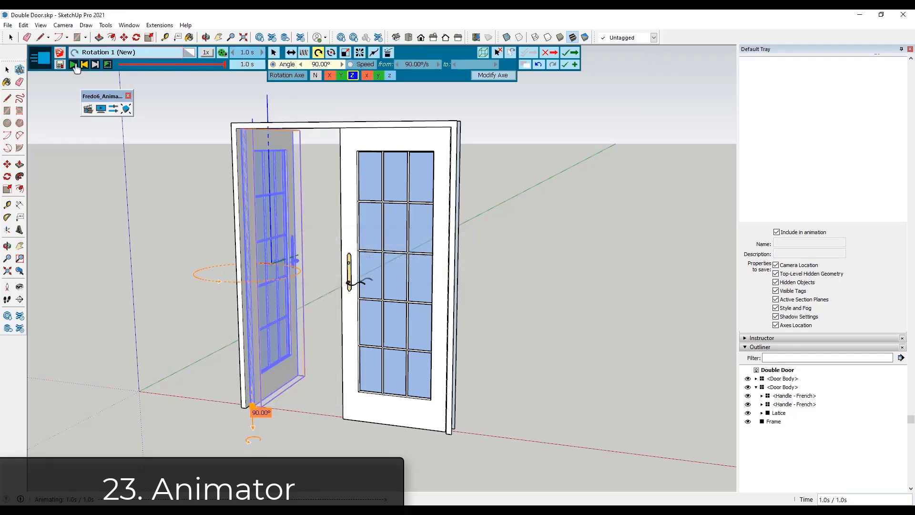
mouse_move(71, 64)
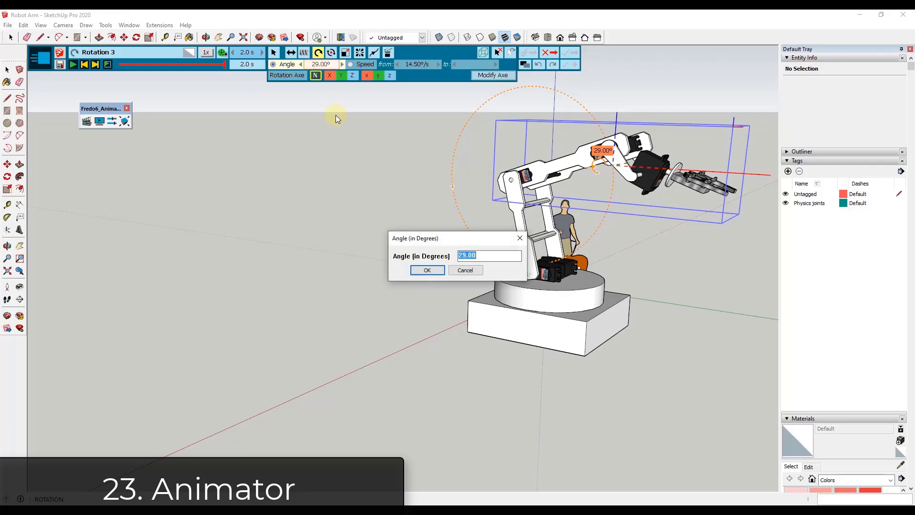
left_click(427, 269)
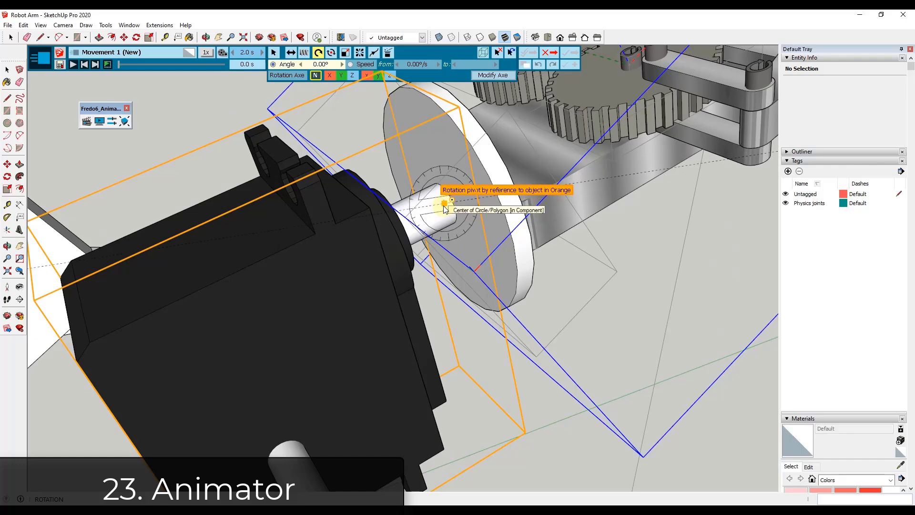
left_click(339, 74)
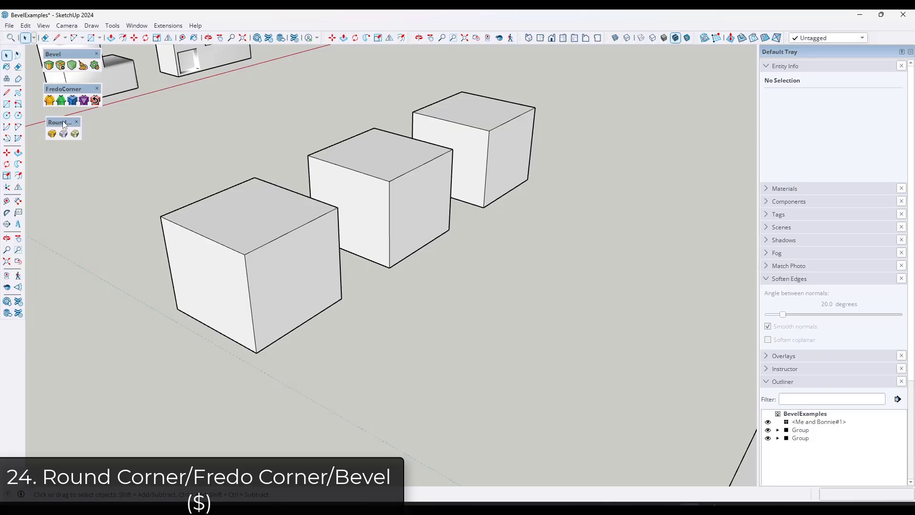
Round the first cube's top edge, bevel the third cube's edges with a set offset, and finish FredoCorner rounding.
left_click(289, 231)
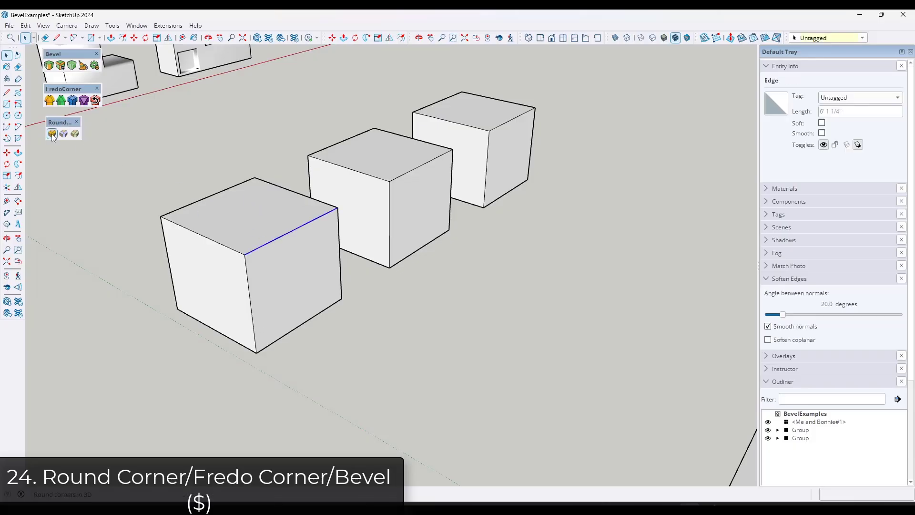
left_click(51, 134)
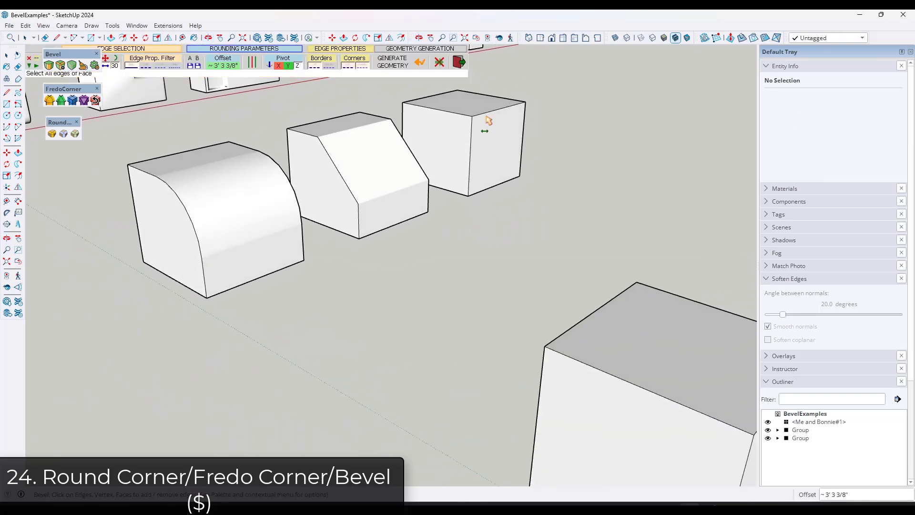
left_click(487, 121)
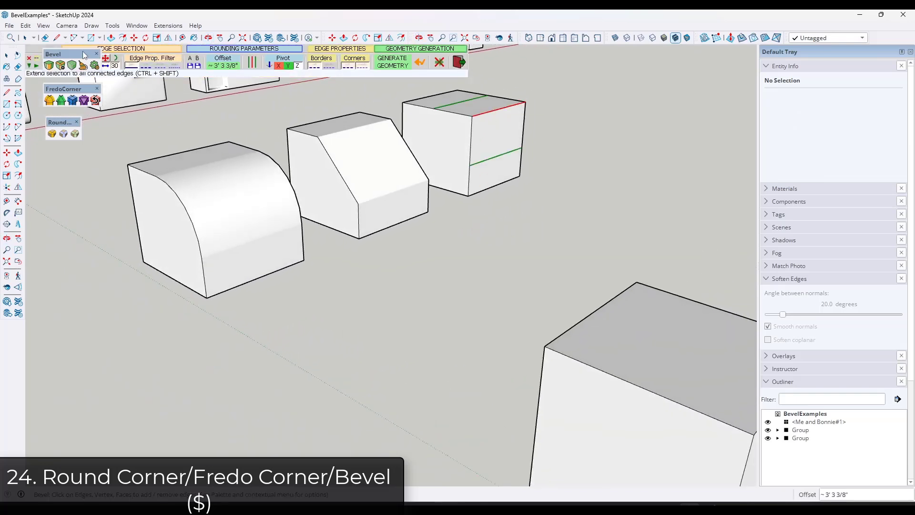
left_click(222, 65)
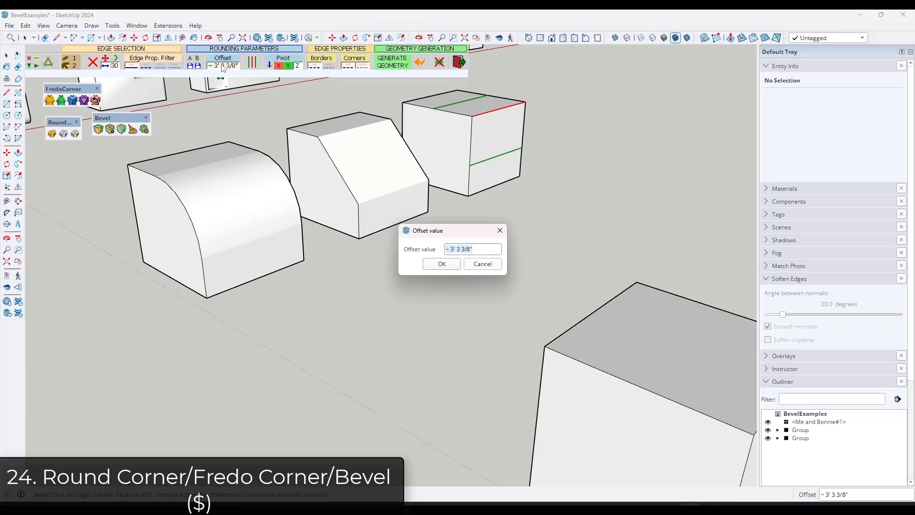
left_click(441, 264)
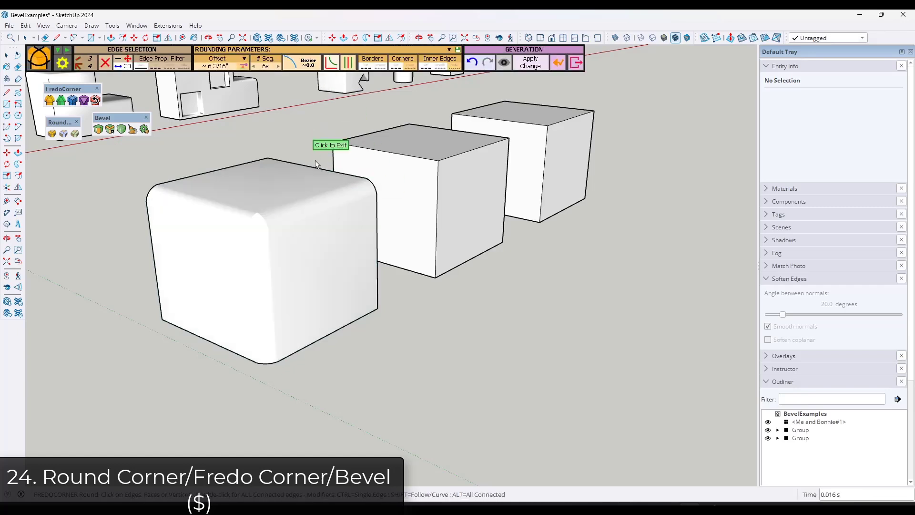
left_click(331, 144)
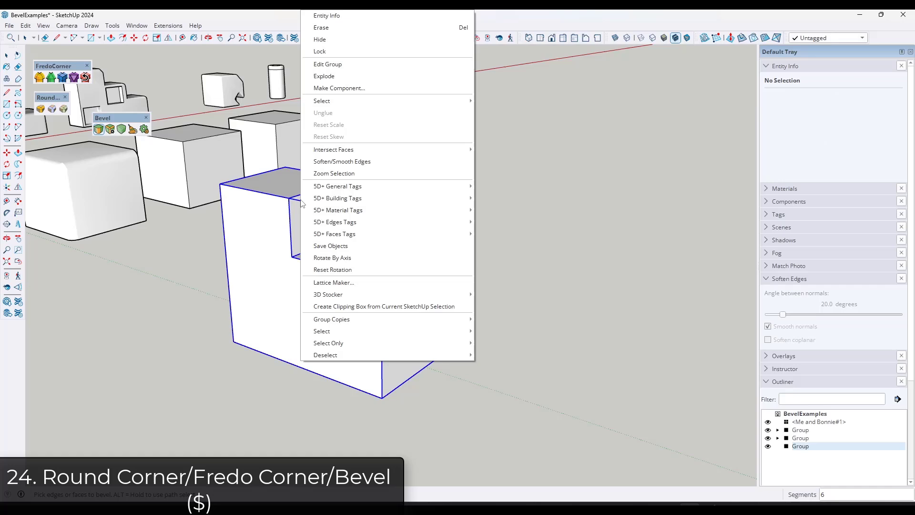
Apply a live bevel to the staircase block with 8 segments and a 2.17-inch edge offset.
left_click(327, 64)
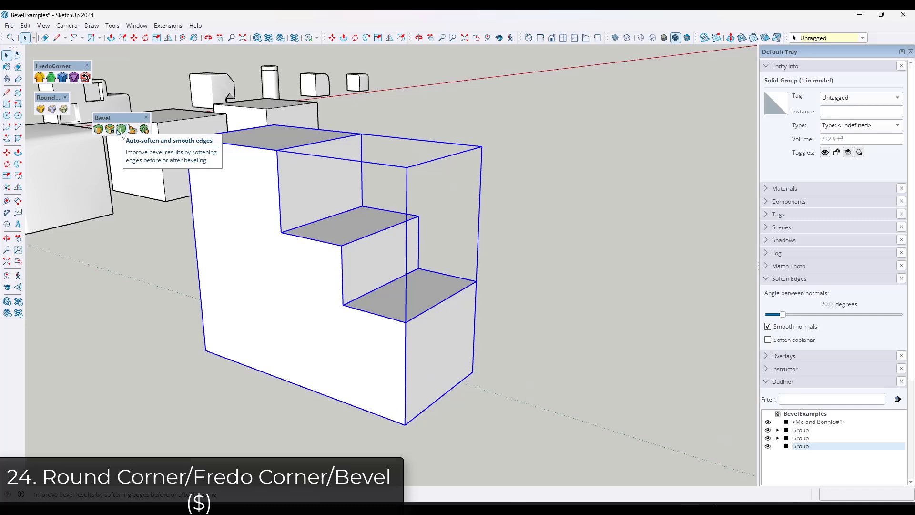
left_click(99, 129)
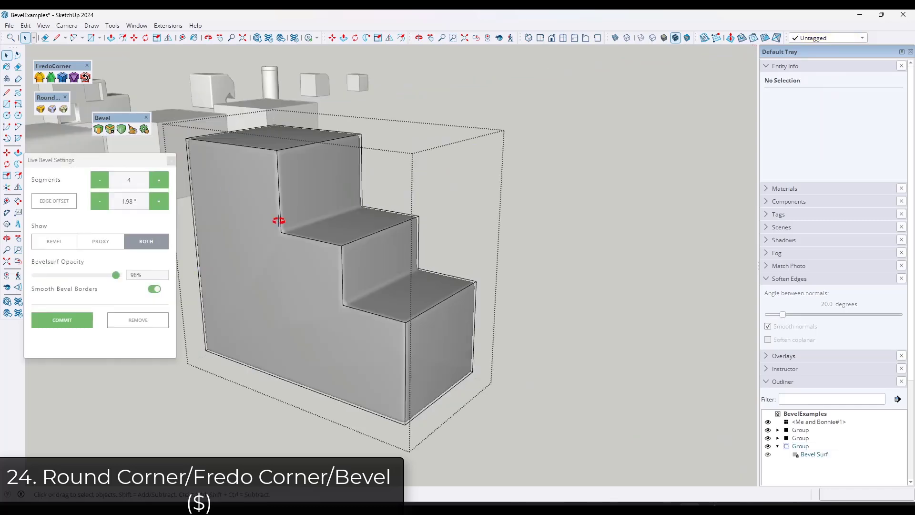
left_click(158, 179)
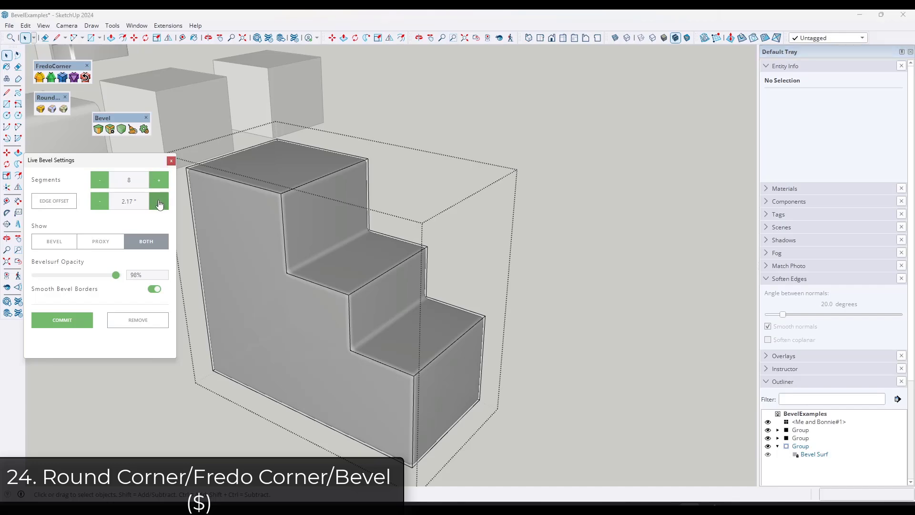
left_click(159, 201)
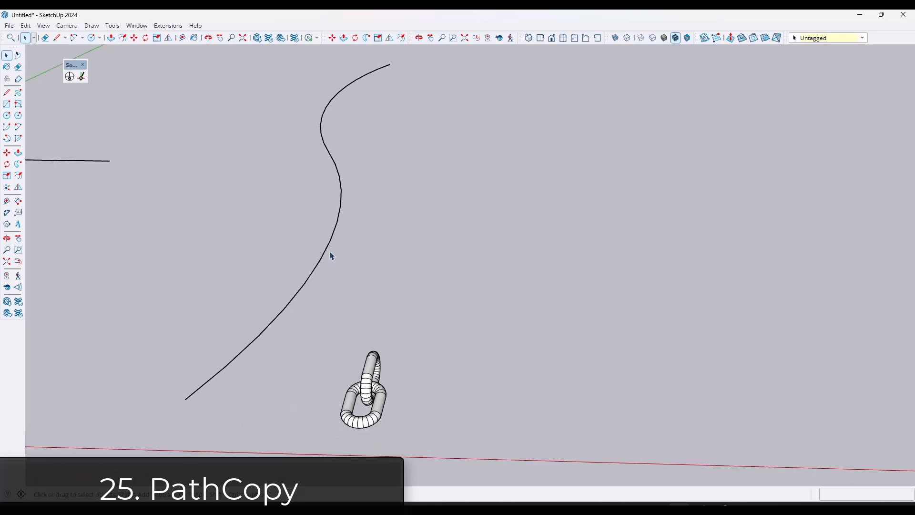
Copy the chain link along the selected curved path with PathCopy, entering 8 as the distance between copies.
left_click(337, 171)
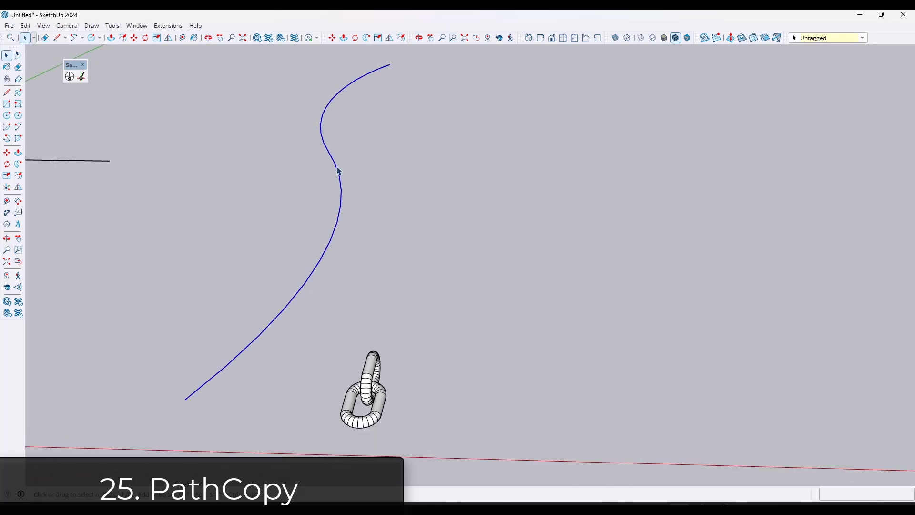
left_click(168, 25)
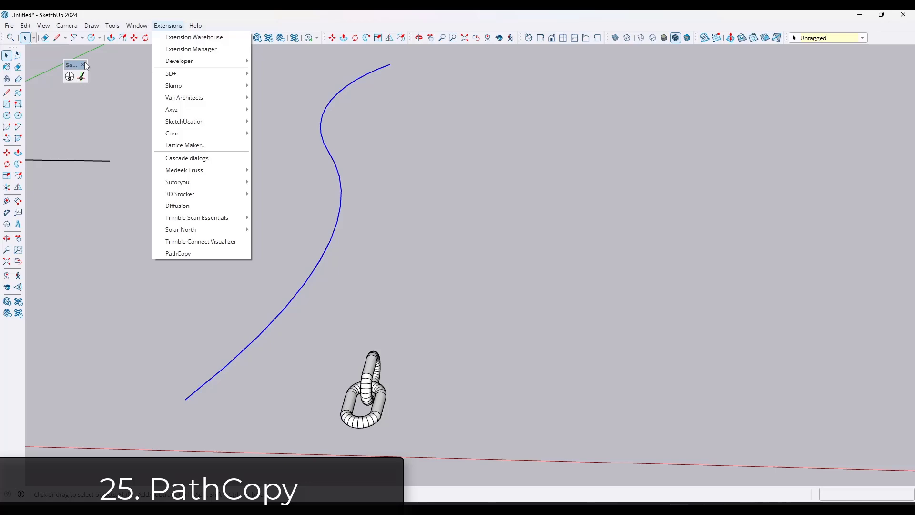
left_click(177, 253)
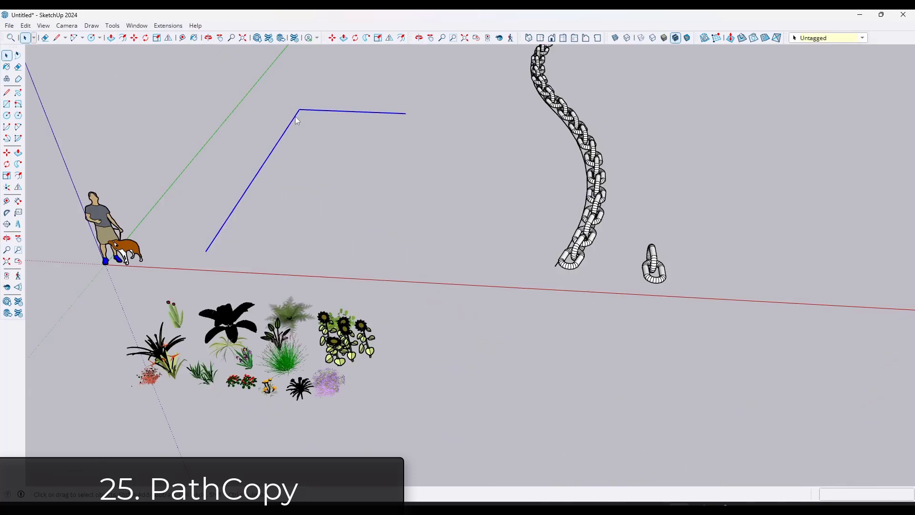
mouse_move(292, 254)
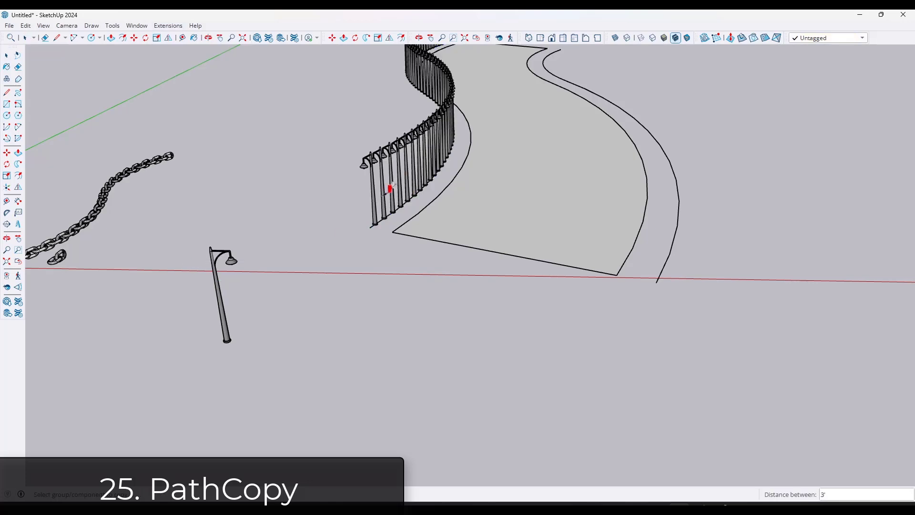
type("8")
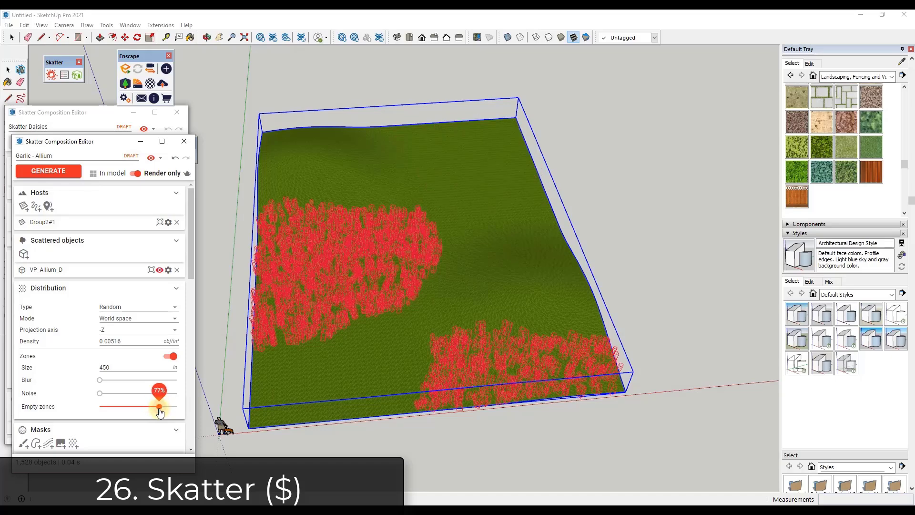
Finish painting the mask and generate the shrub scatter through the SketchUp logo image mask.
left_click(47, 170)
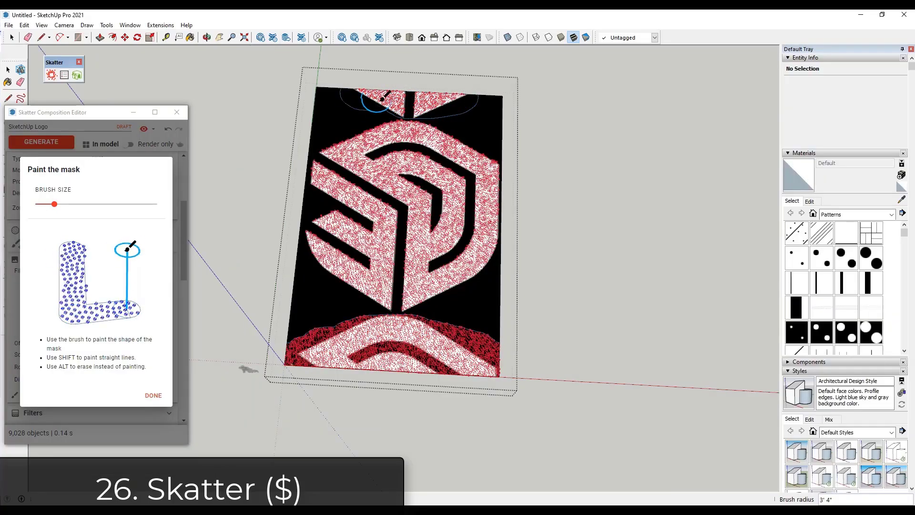
left_click(153, 395)
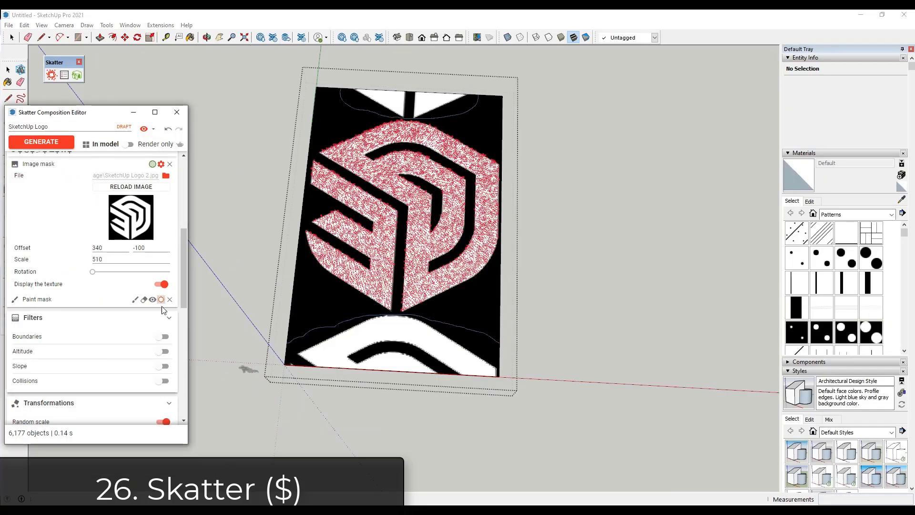
left_click(41, 142)
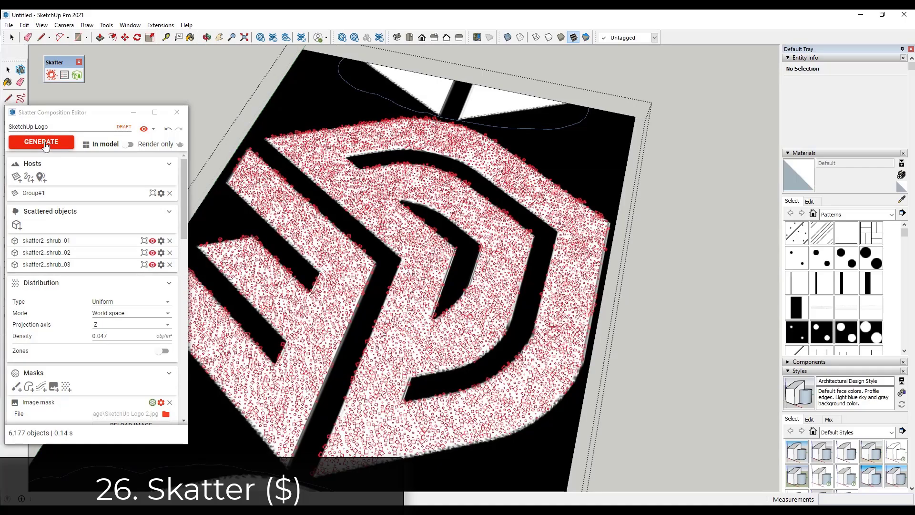
left_click(129, 144)
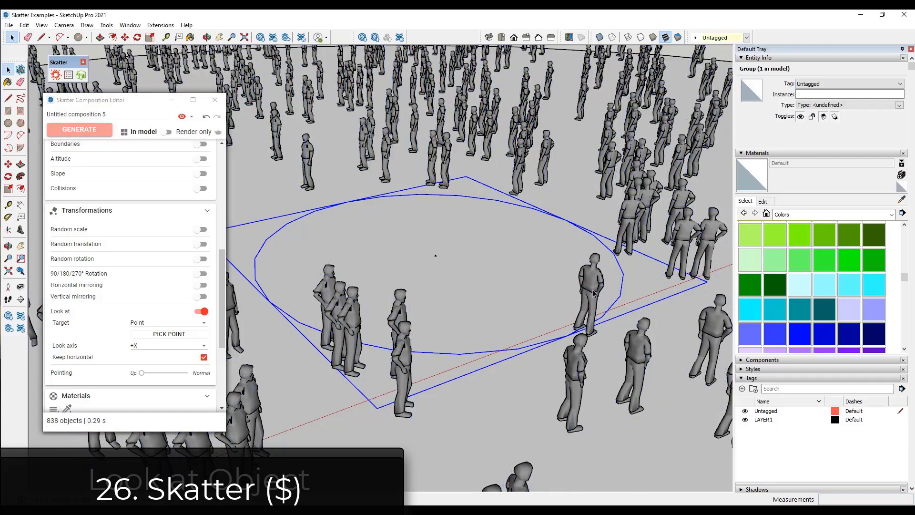
Select the scattered crowd of figures so they turn to look at the picked point.
left_click(593, 286)
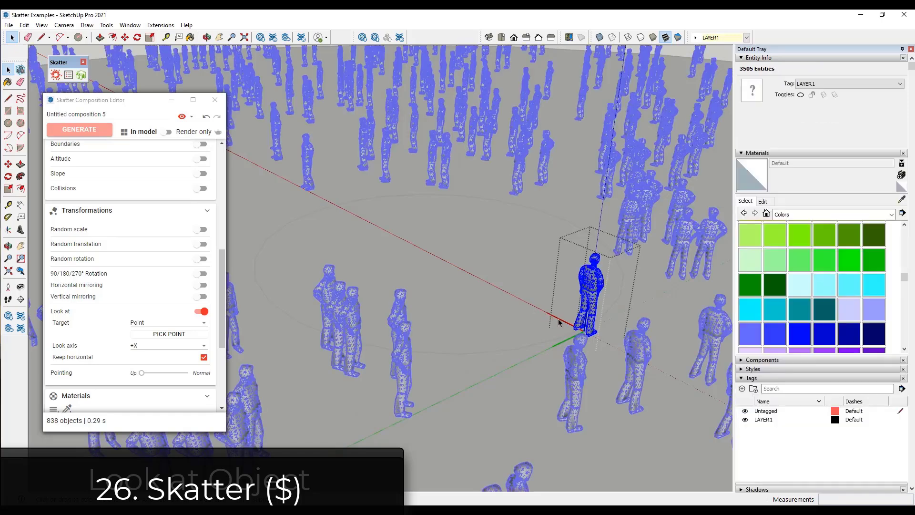
mouse_move(442, 266)
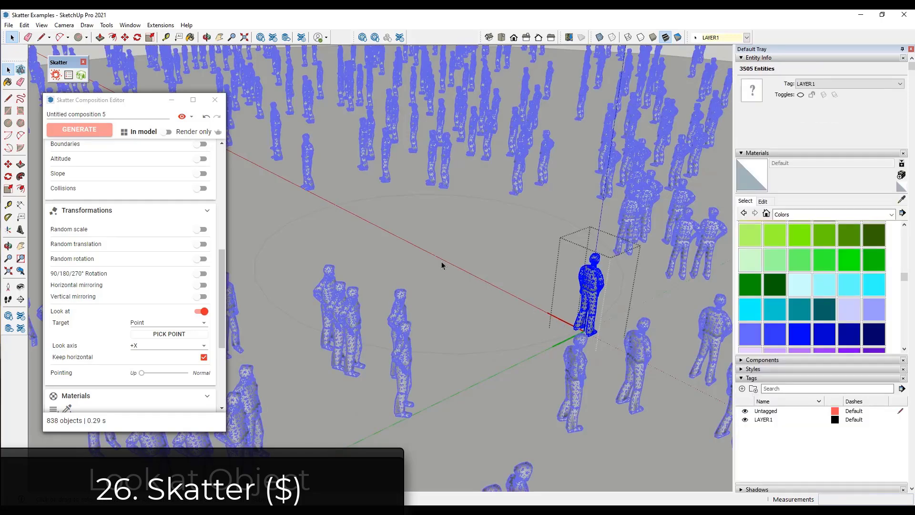
mouse_move(613, 296)
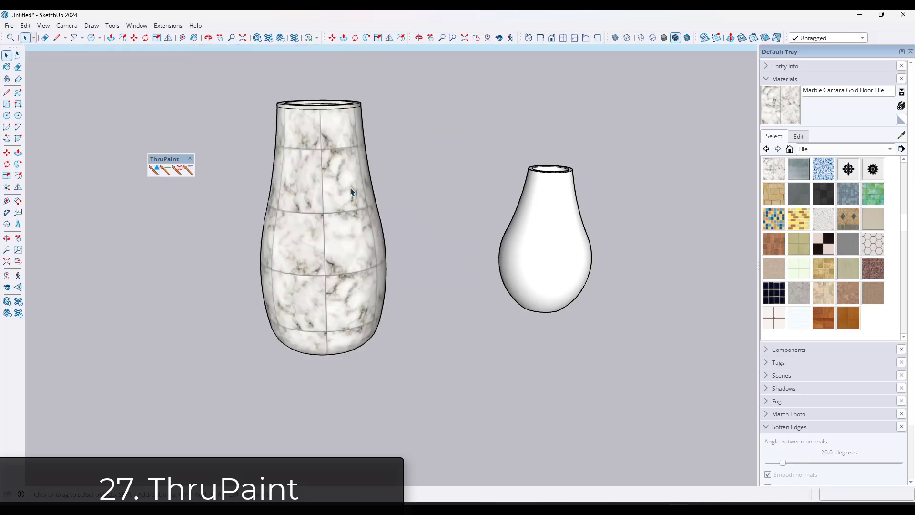
mouse_move(330, 201)
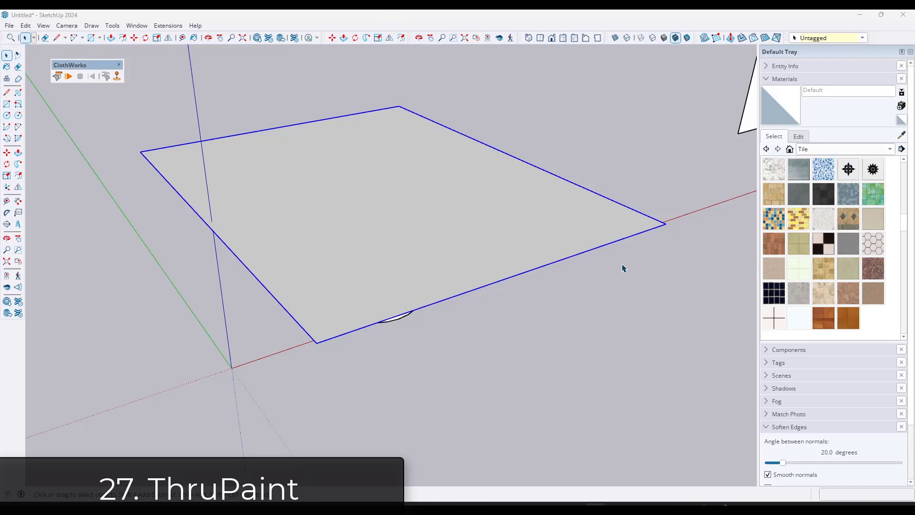
Simulate the flat sheet draping over the object, then run the curtain simulation hanging from its pinned top edge.
left_click(68, 76)
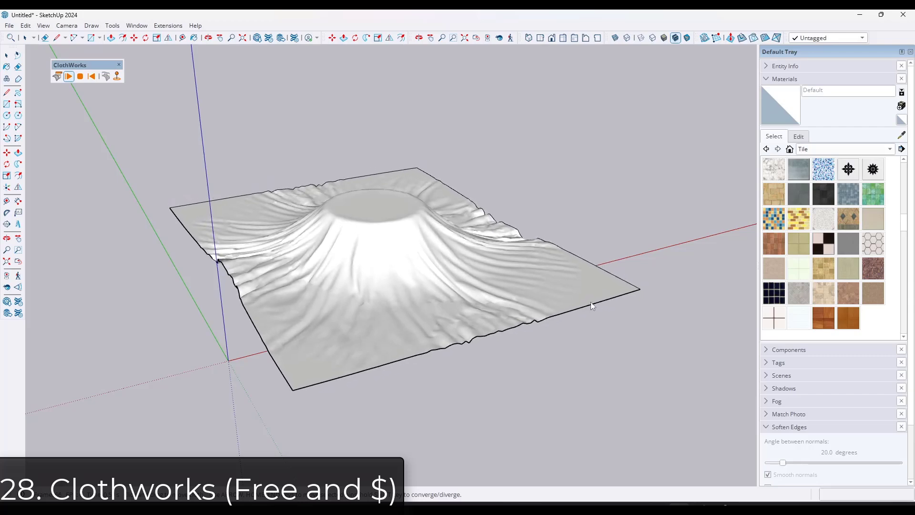
left_click(591, 305)
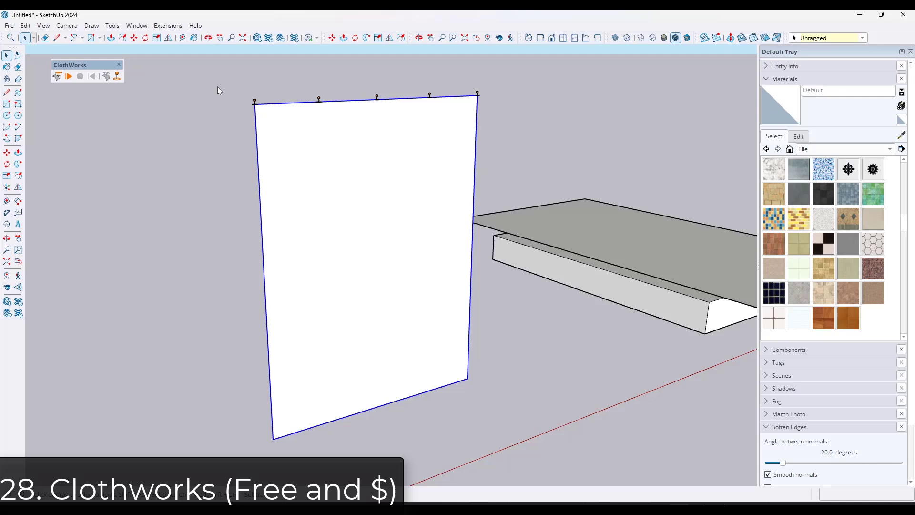
left_click(69, 77)
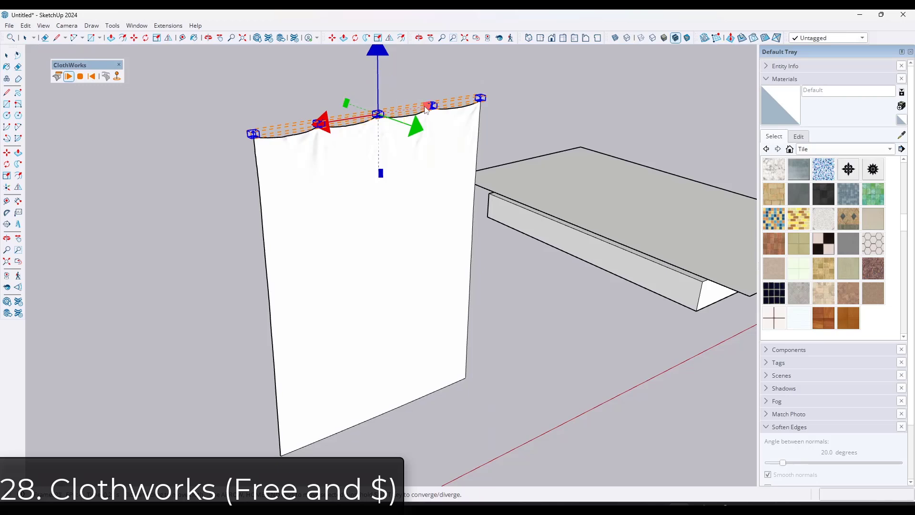
left_click(68, 76)
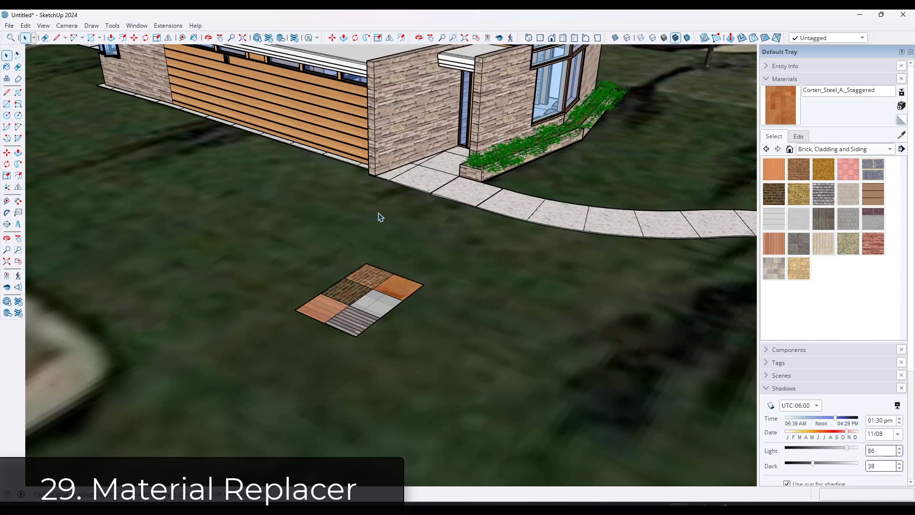
Start the Material Replacer extension from the Tools menu.
left_click(137, 25)
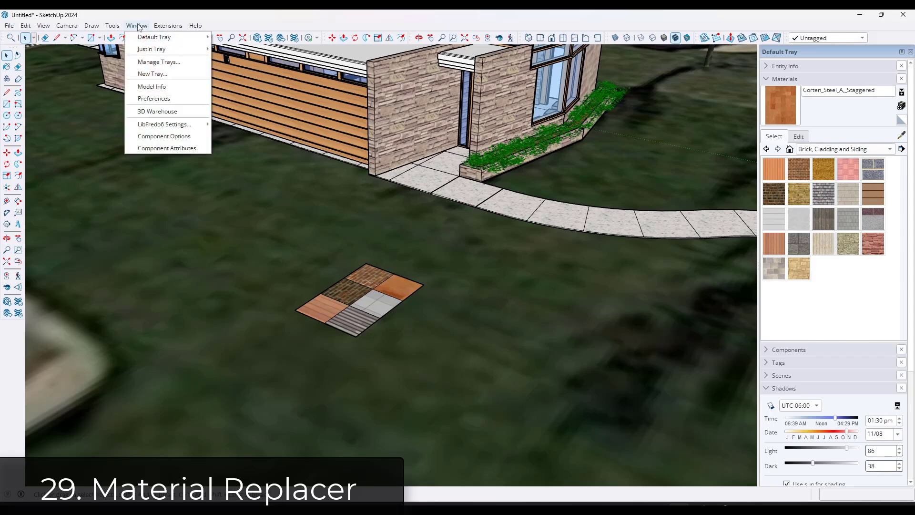
left_click(112, 25)
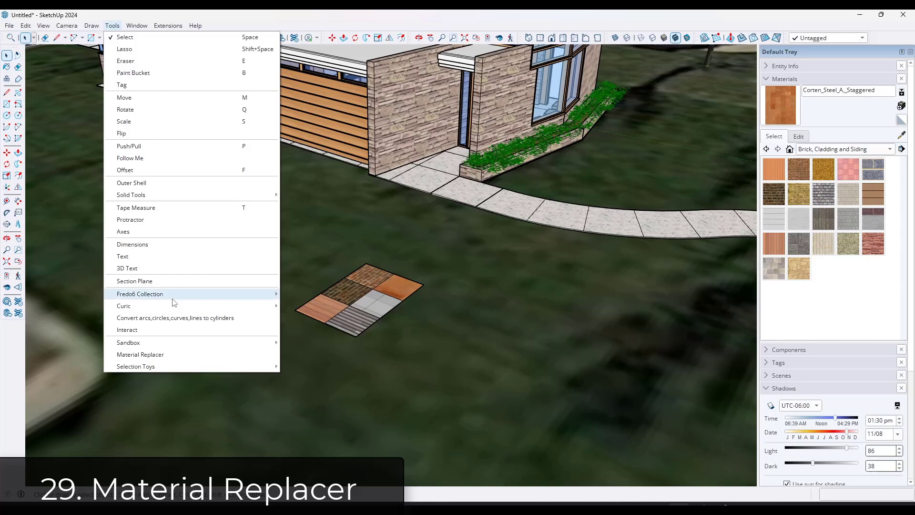
left_click(140, 354)
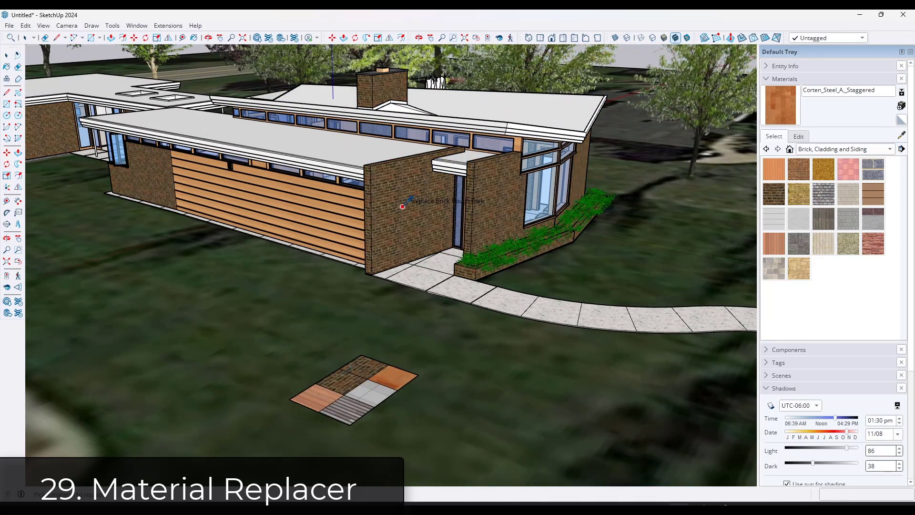
Replace the brick siding with Corten_Steel_A_Staggered, then with Aluminum_Stack panels.
left_click(402, 206)
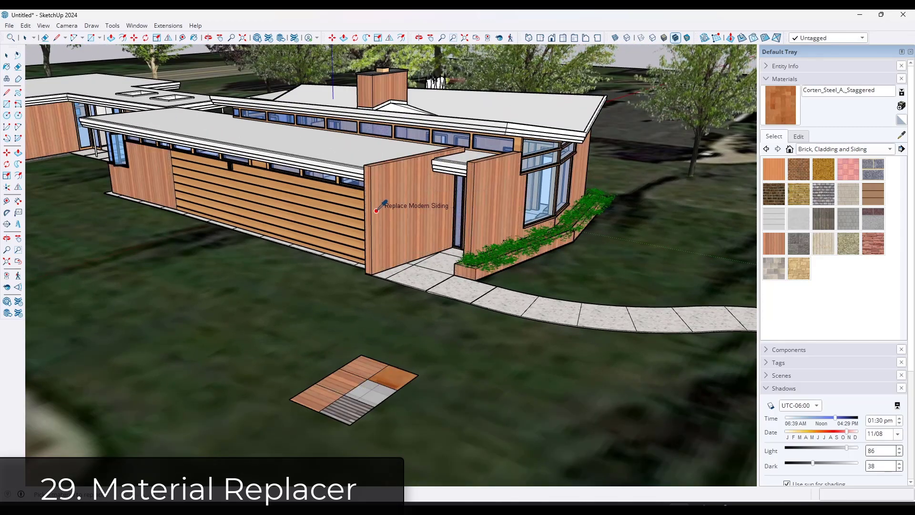
mouse_move(398, 368)
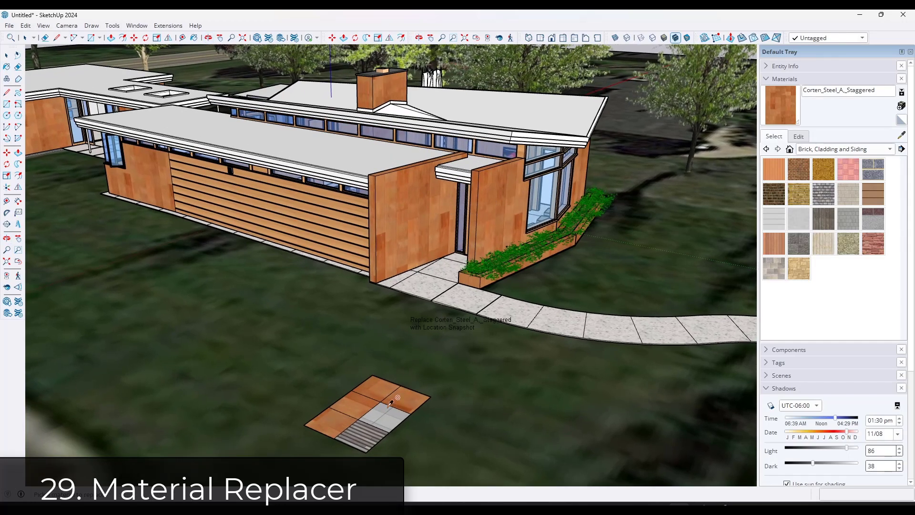
left_click(402, 231)
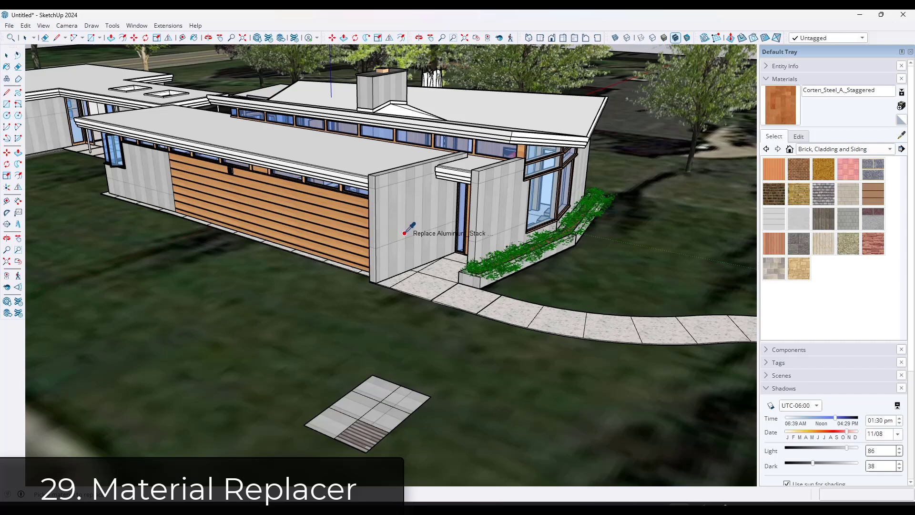